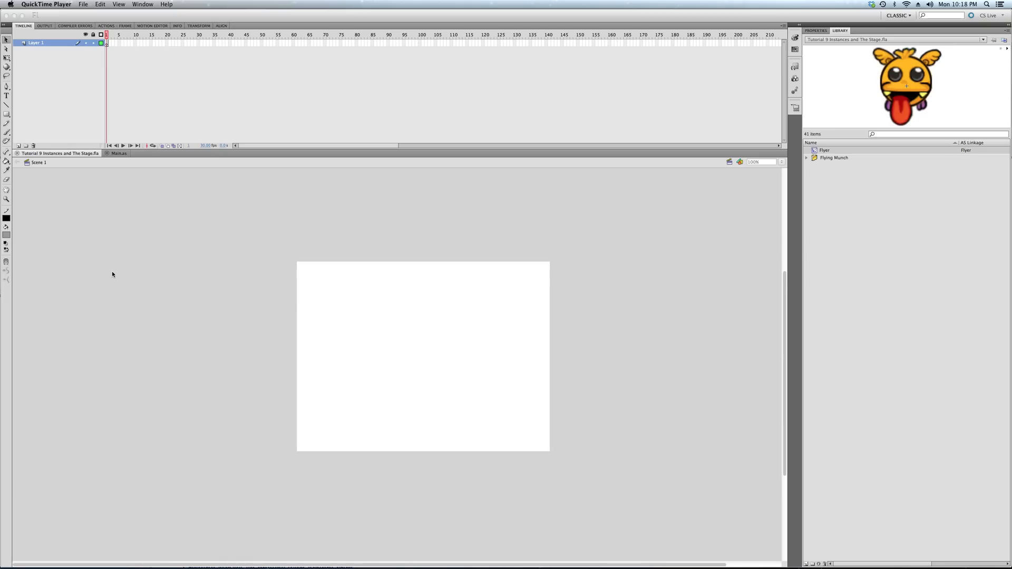
{"action": "mouse_move", "coordinate": [143, 264]}
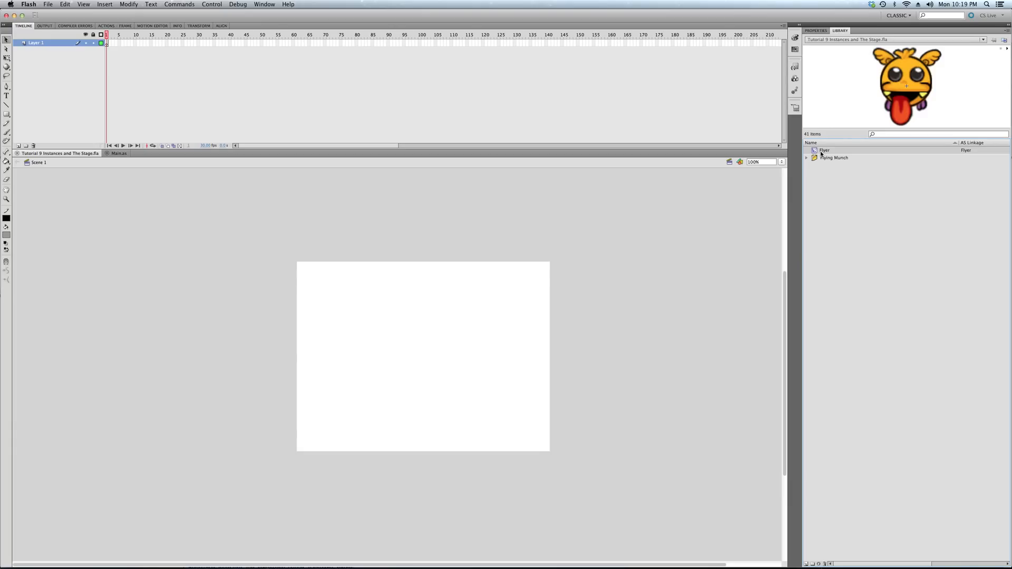
{"action": "mouse_move", "coordinate": [821, 154]}
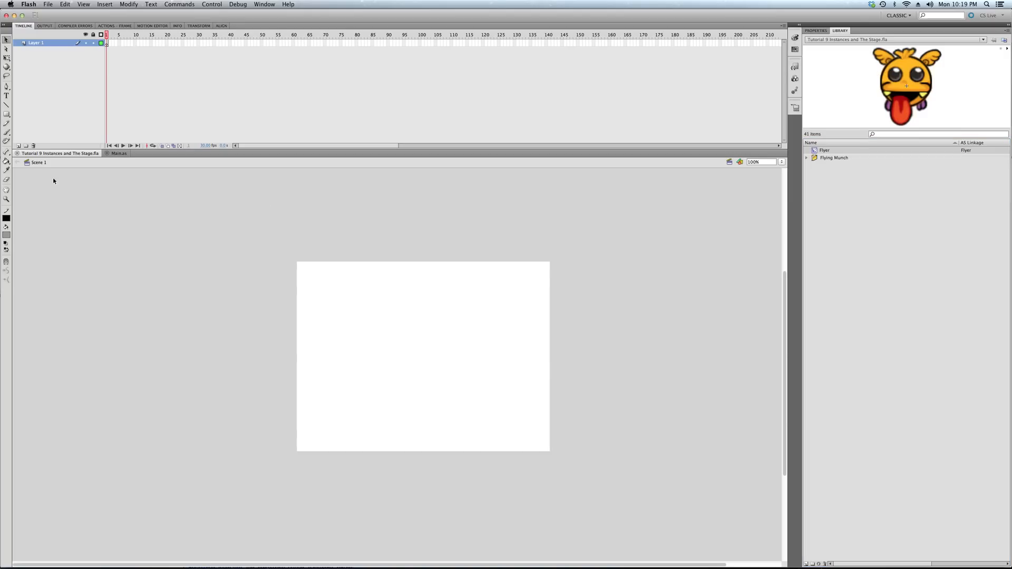
{"action": "mouse_move", "coordinate": [165, 206]}
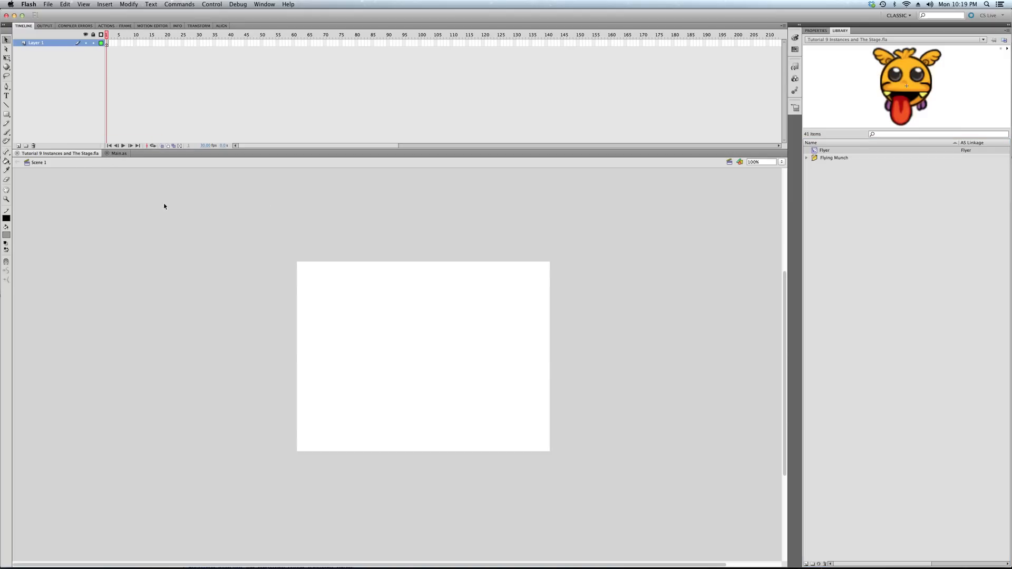
{"action": "mouse_move", "coordinate": [657, 199]}
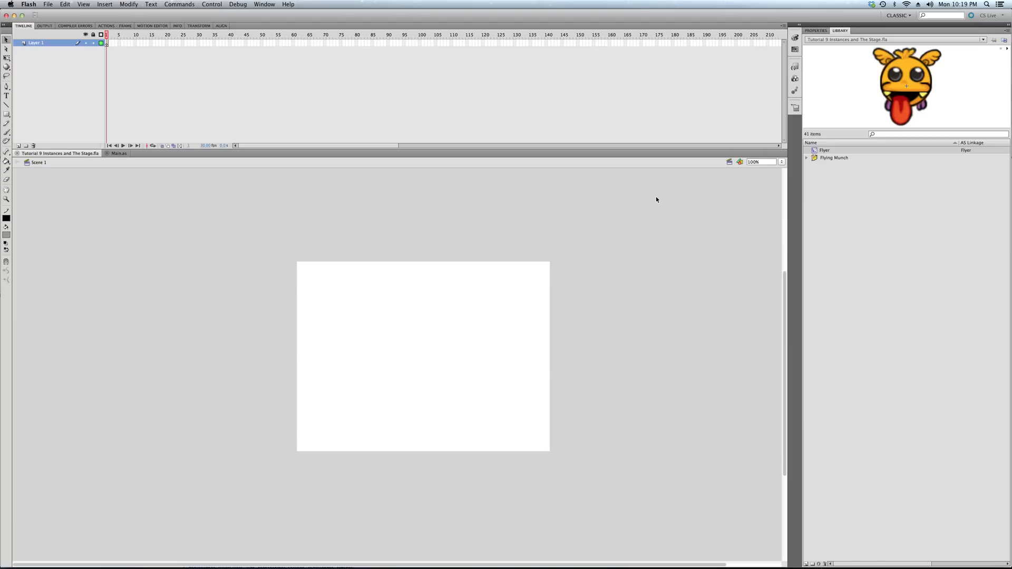
{"action": "mouse_move", "coordinate": [894, 82]}
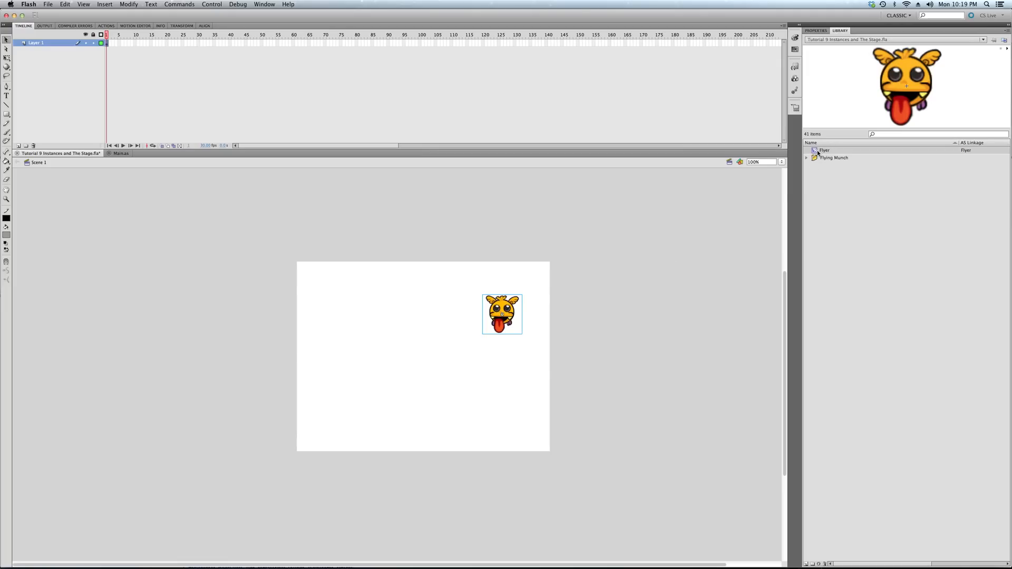
{"action": "mouse_move", "coordinate": [482, 342]}
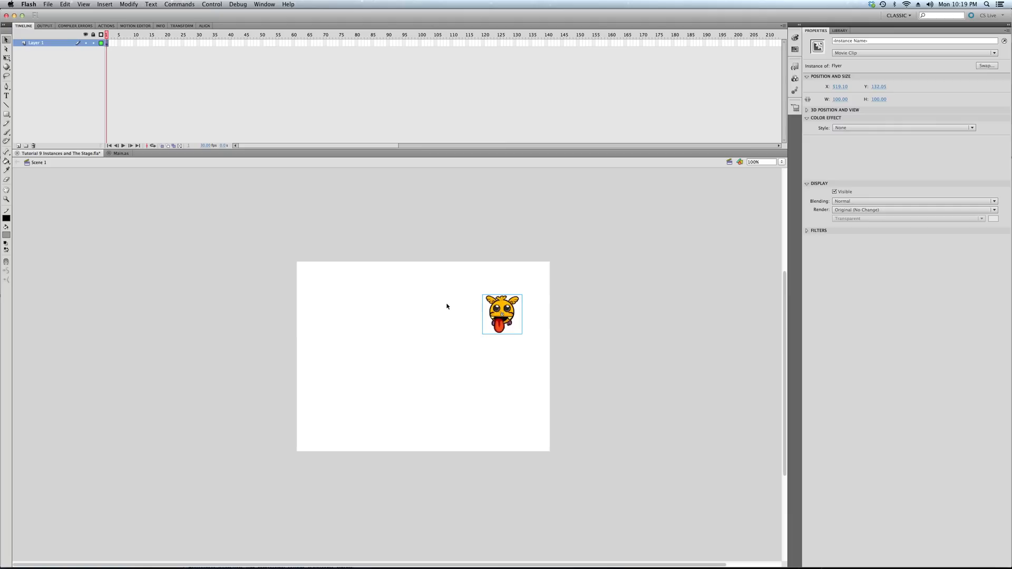
- Place additional Flyer instances from the library and select the upper-left one
{"action": "left_click", "coordinate": [840, 31]}
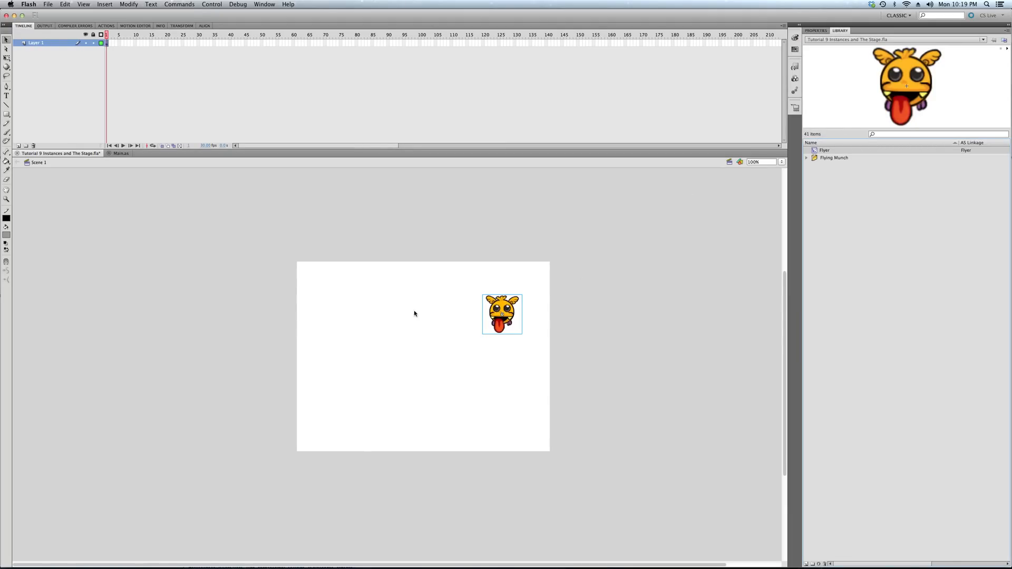
{"action": "mouse_move", "coordinate": [349, 319]}
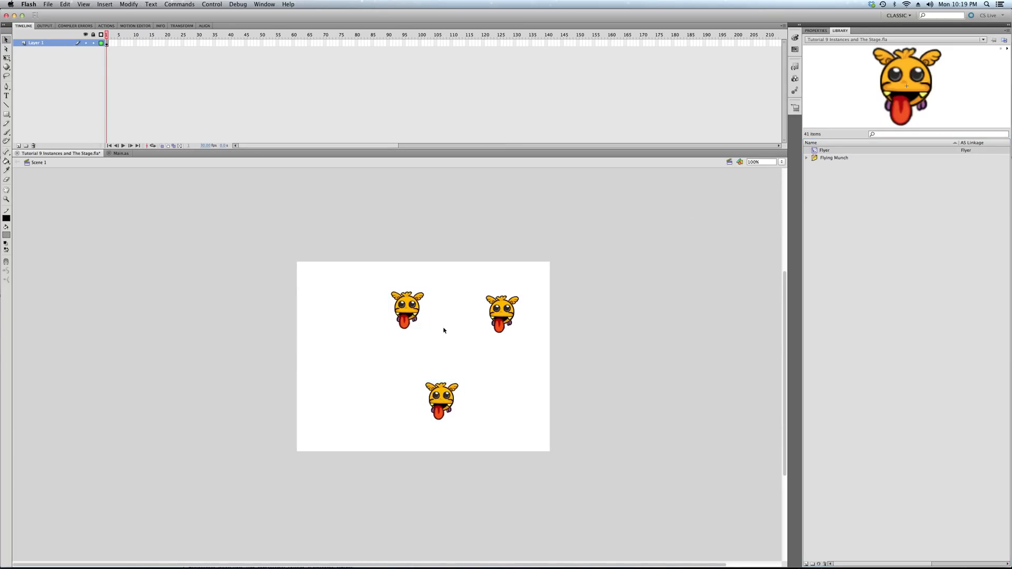
{"action": "left_click", "coordinate": [441, 401]}
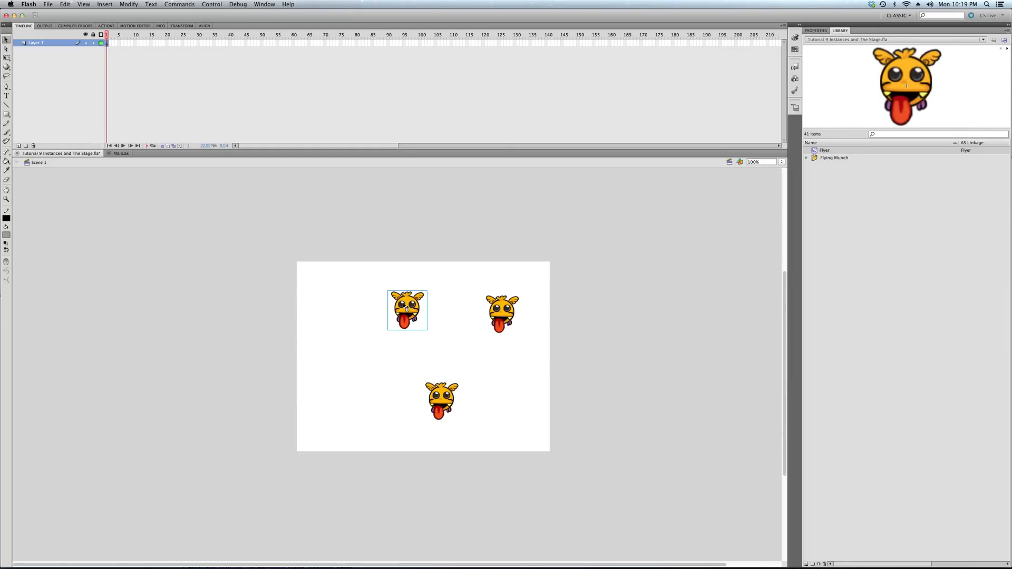
{"action": "double_click", "coordinate": [407, 310]}
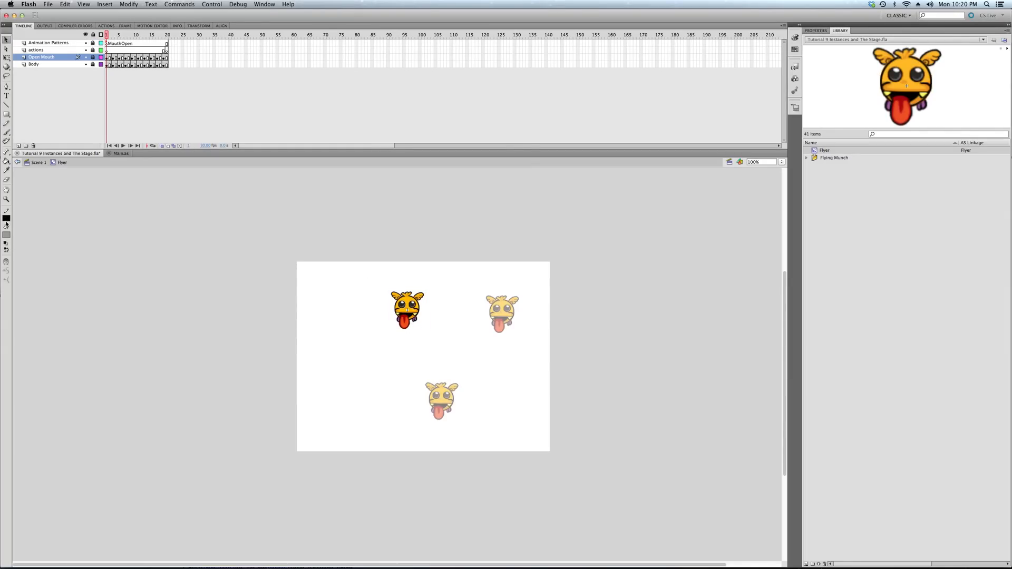
{"action": "left_click", "coordinate": [6, 218]}
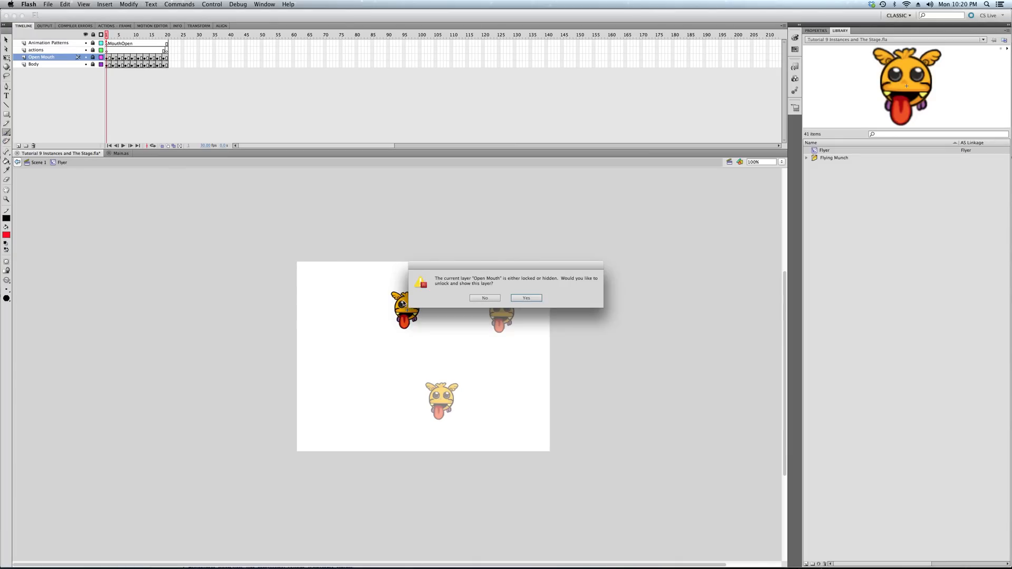
{"action": "left_click", "coordinate": [525, 297]}
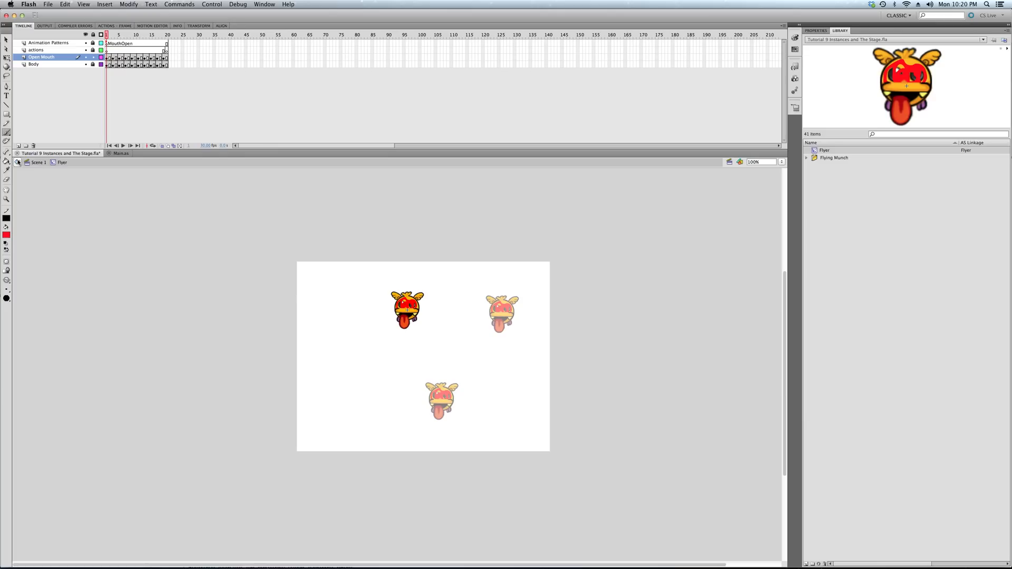
{"action": "left_click", "coordinate": [38, 162]}
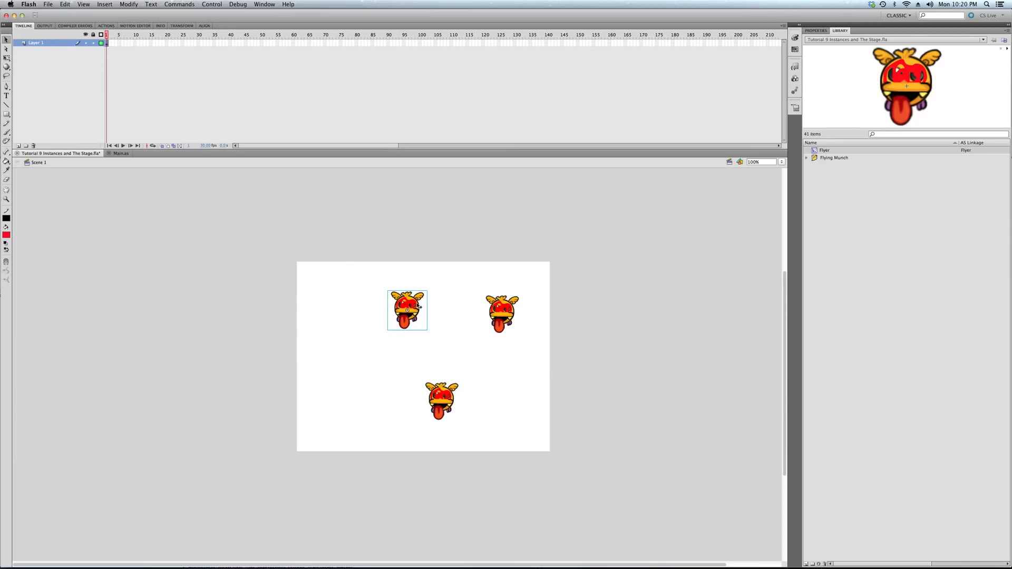
{"action": "double_click", "coordinate": [407, 310]}
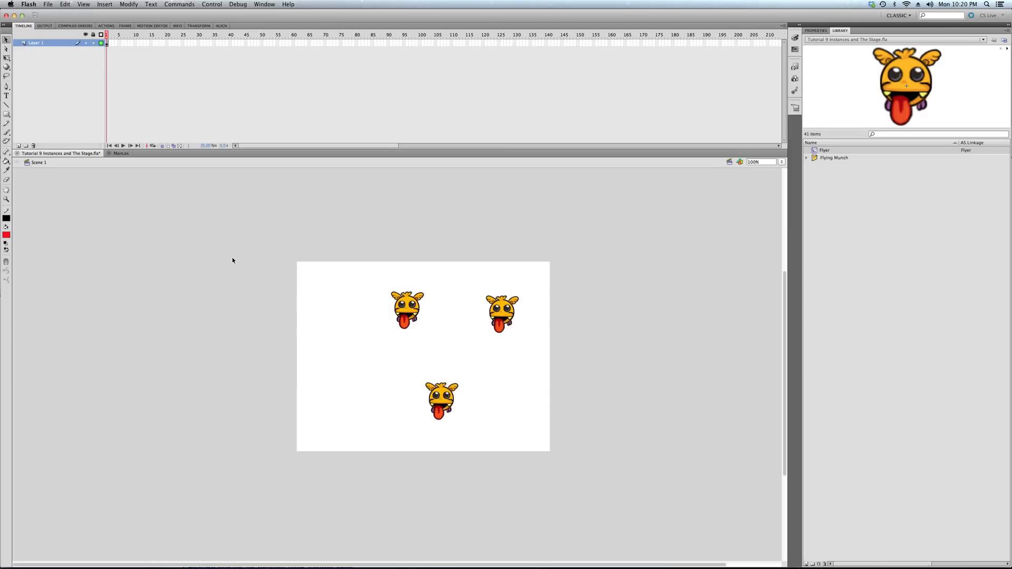
- Delete all three Flyer instances, then select the Flyer symbol in the library
{"action": "left_click_drag", "start_coordinate": [366, 255], "coordinate": [549, 330]}
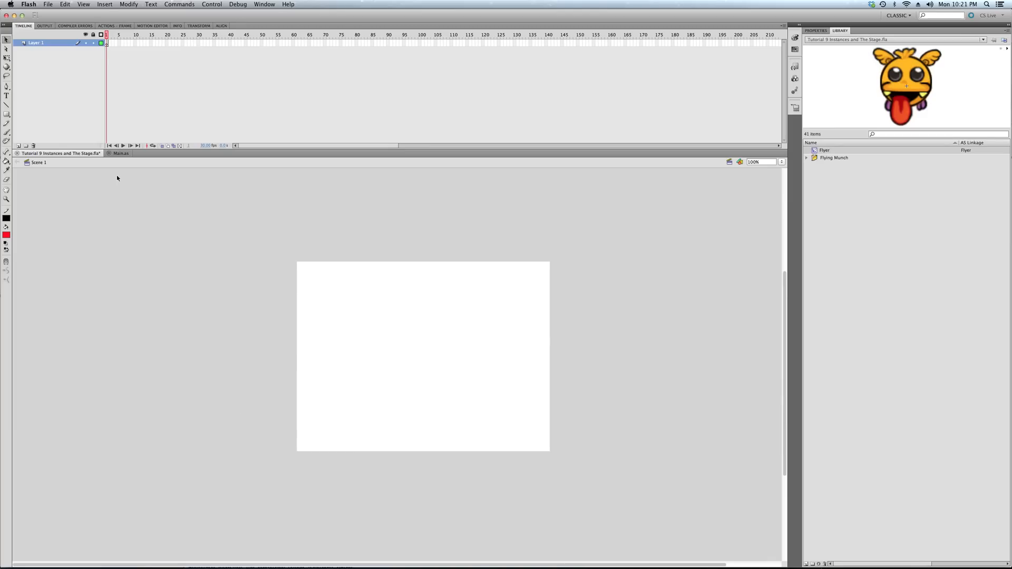
{"action": "mouse_move", "coordinate": [121, 154]}
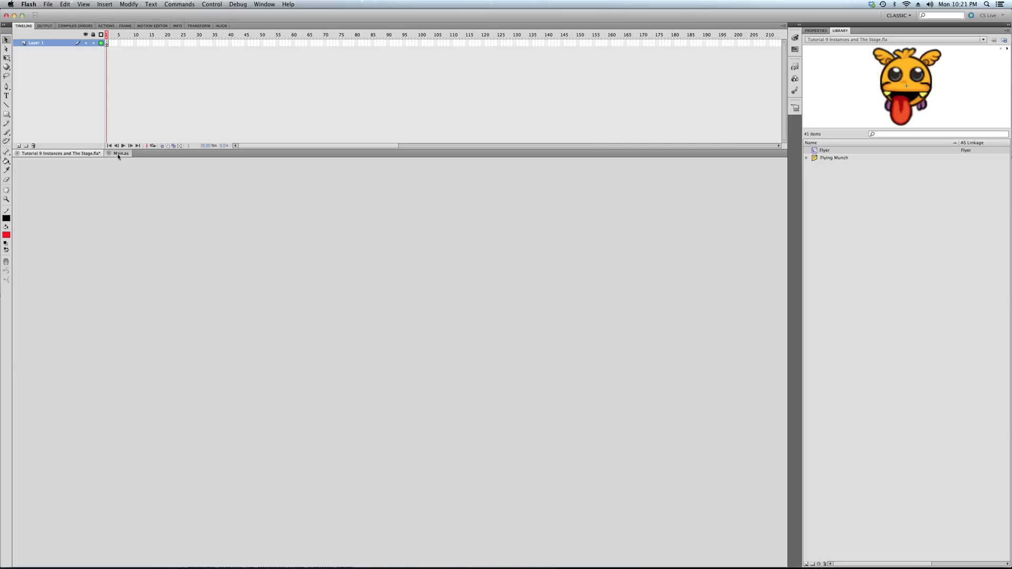
{"action": "left_click", "coordinate": [120, 153]}
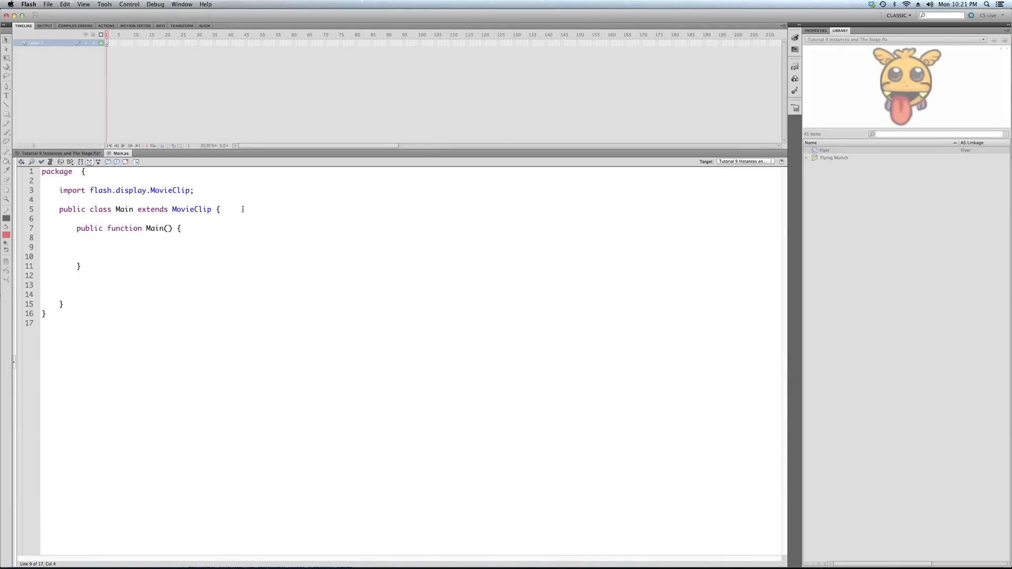
{"action": "left_click", "coordinate": [816, 31]}
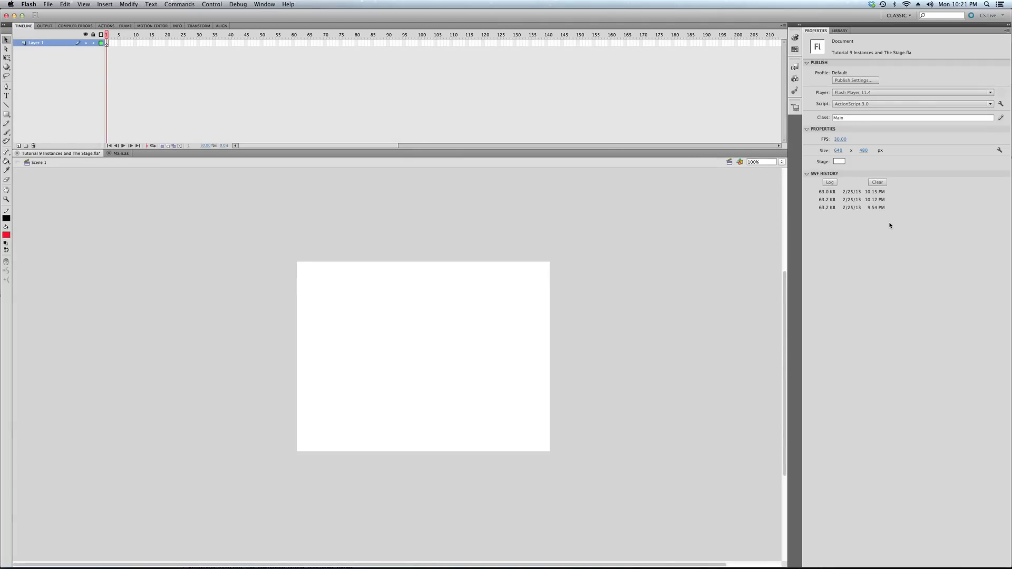
{"action": "left_click", "coordinate": [840, 30]}
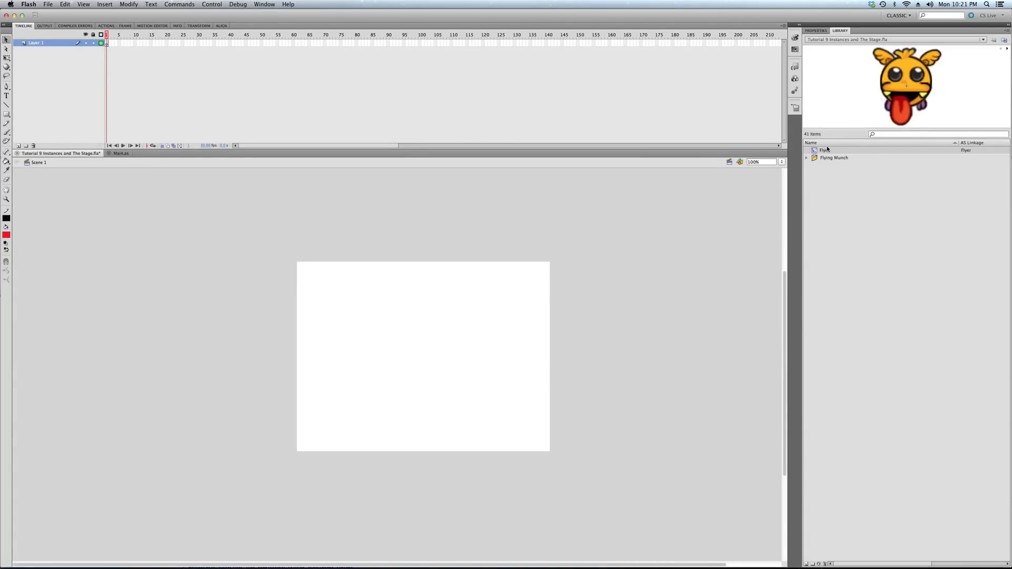
{"action": "left_click", "coordinate": [825, 150]}
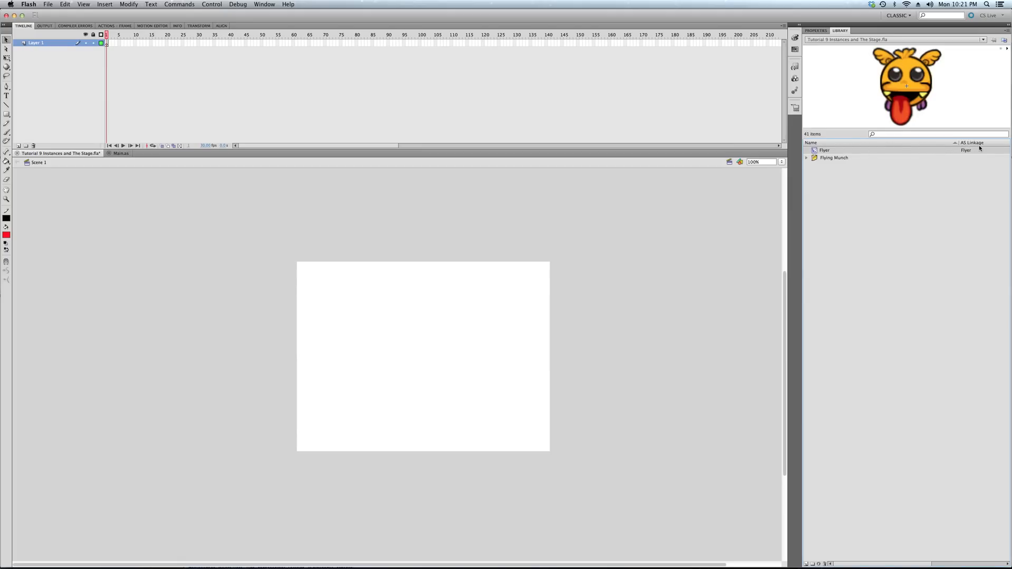
{"action": "right_click", "coordinate": [824, 150]}
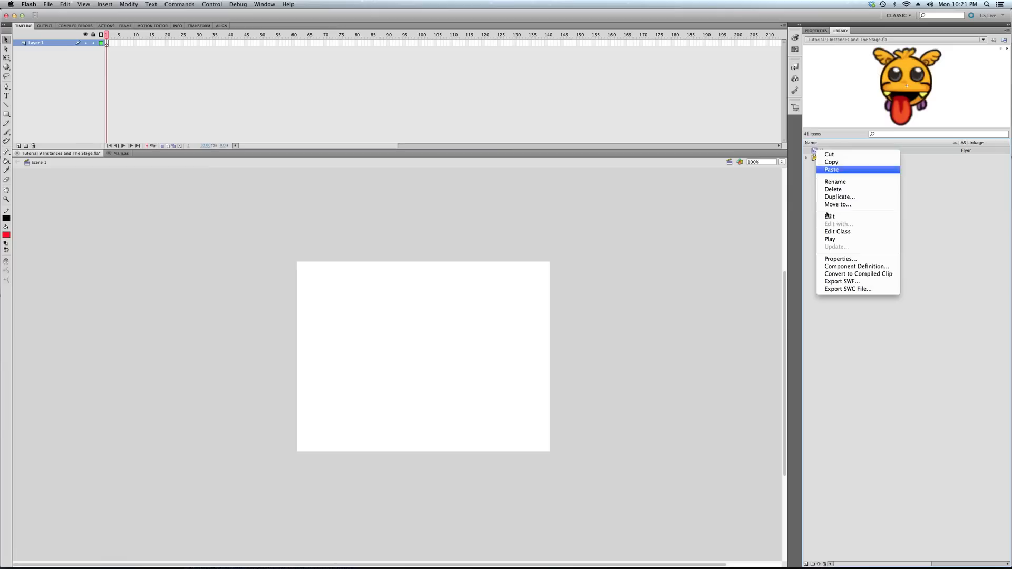
{"action": "left_click", "coordinate": [841, 258]}
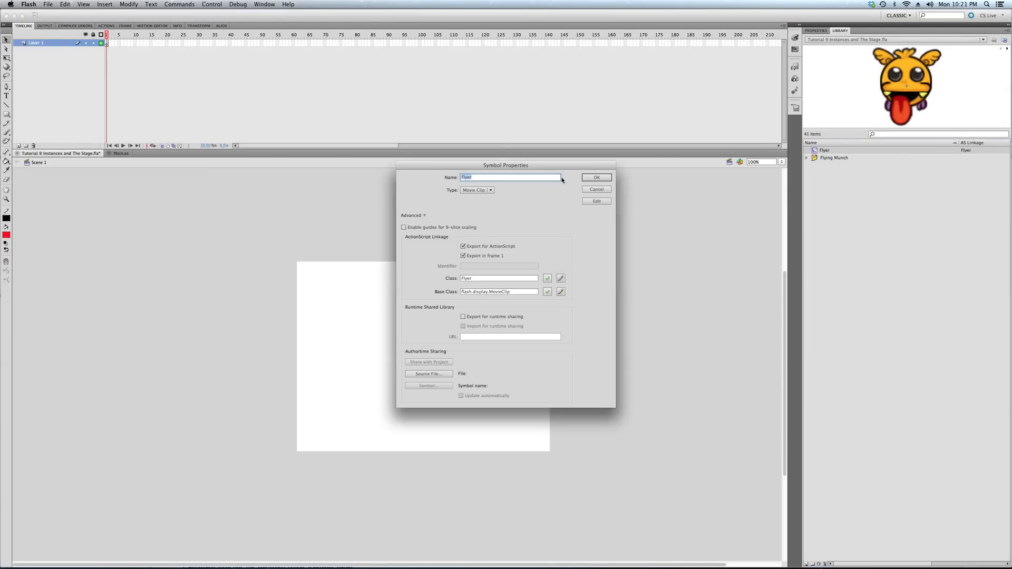
{"action": "mouse_move", "coordinate": [493, 199]}
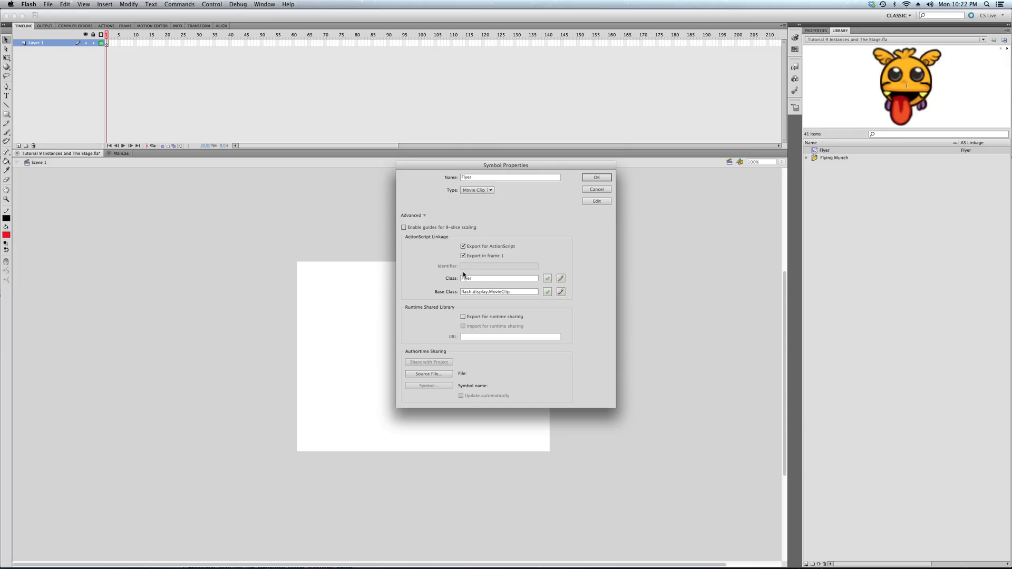
{"action": "mouse_move", "coordinate": [559, 234]}
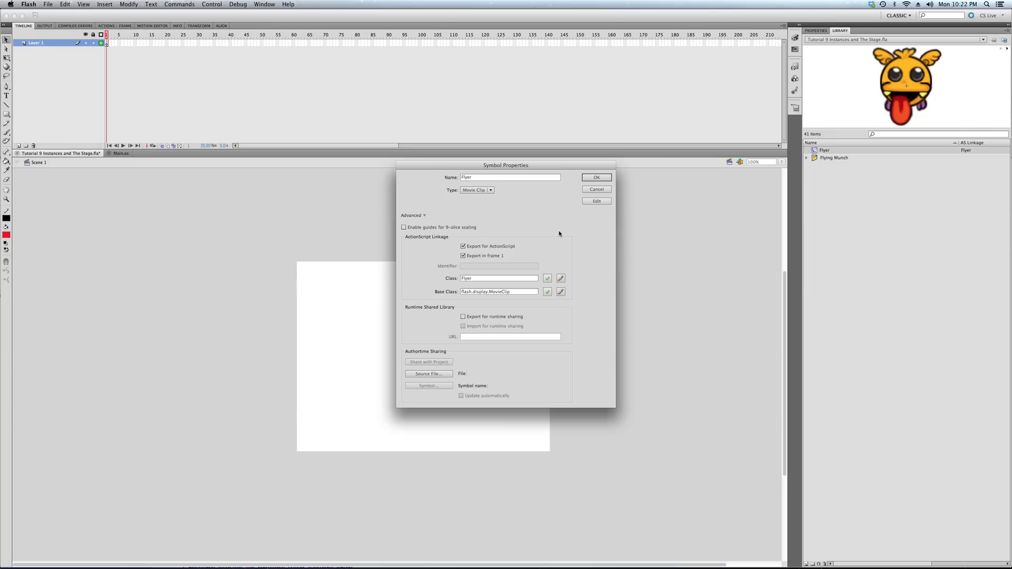
{"action": "mouse_move", "coordinate": [528, 342]}
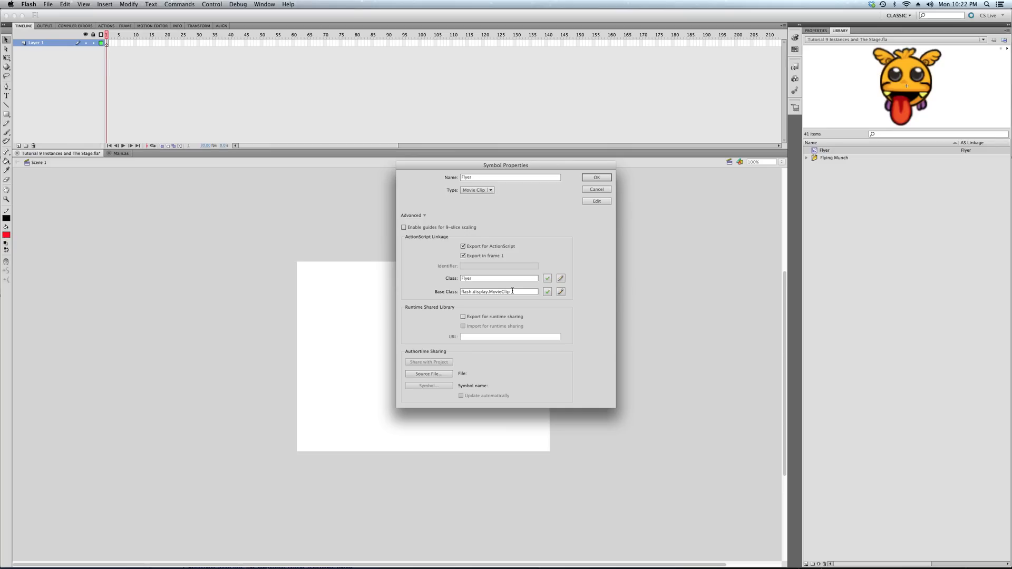
{"action": "mouse_move", "coordinate": [517, 235]}
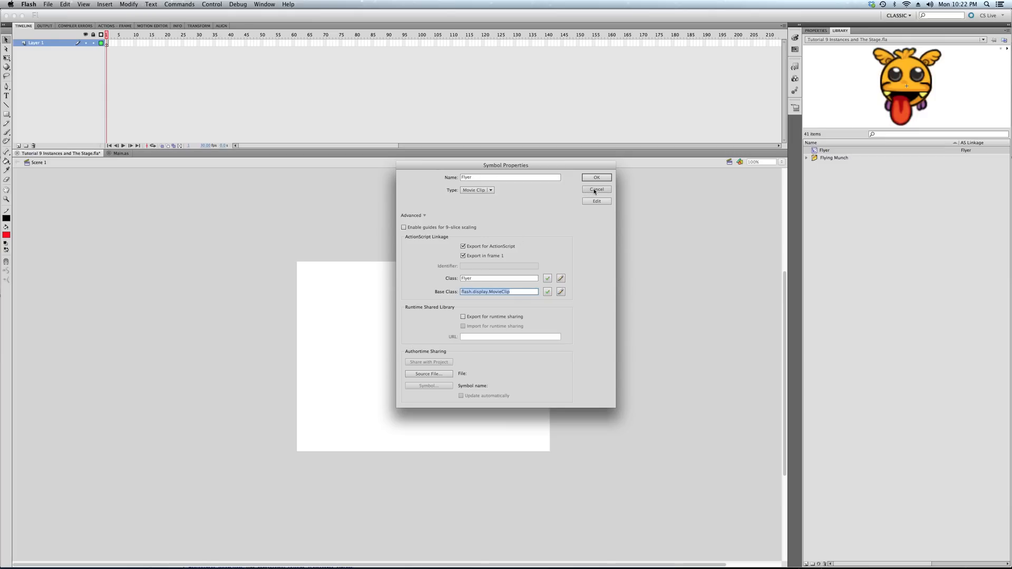
{"action": "left_click", "coordinate": [596, 177]}
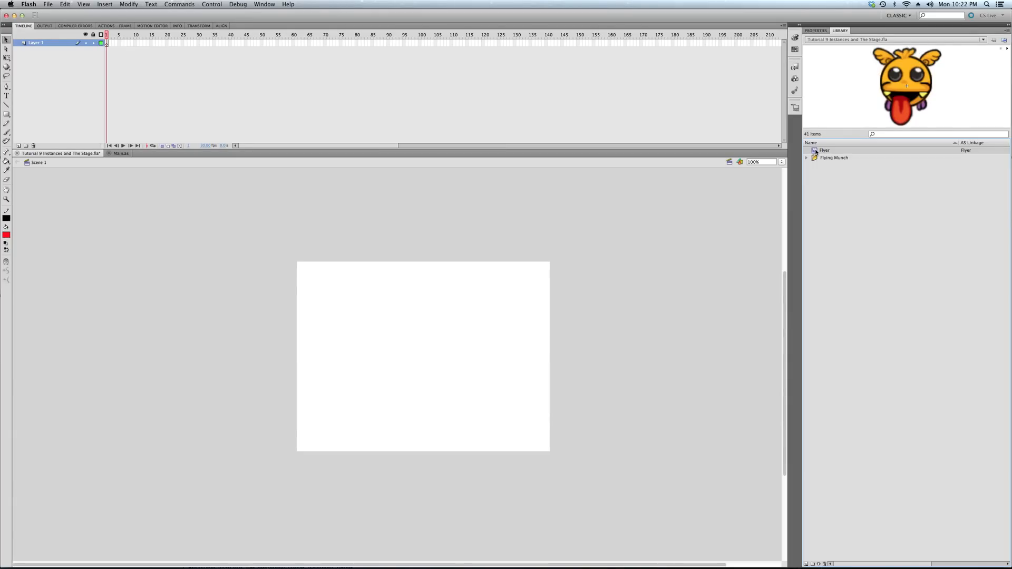
{"action": "mouse_move", "coordinate": [536, 285]}
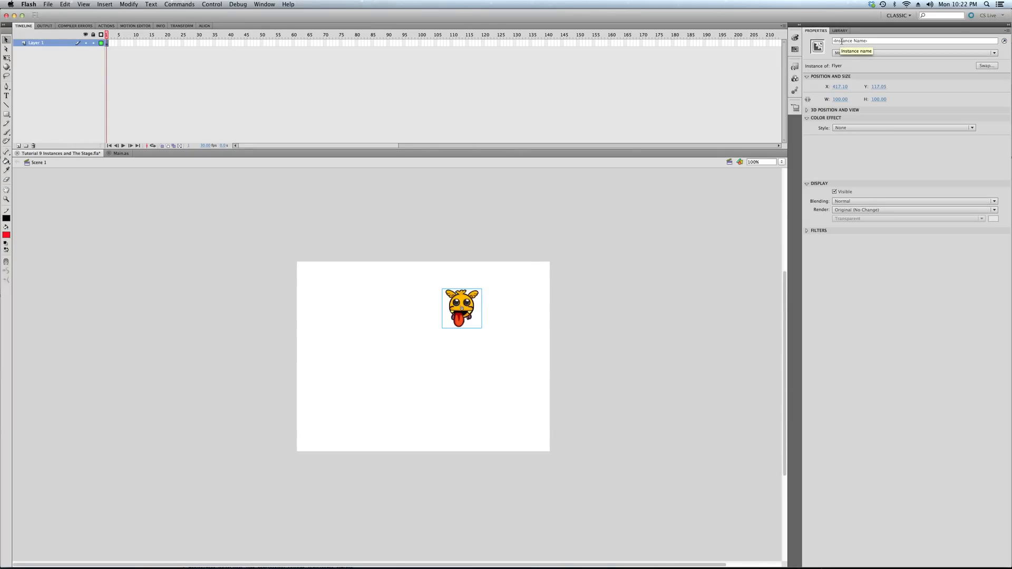
- Name the stage instance flyer in the Properties panel and switch to Main.as
{"action": "type", "text": "Flyr"}
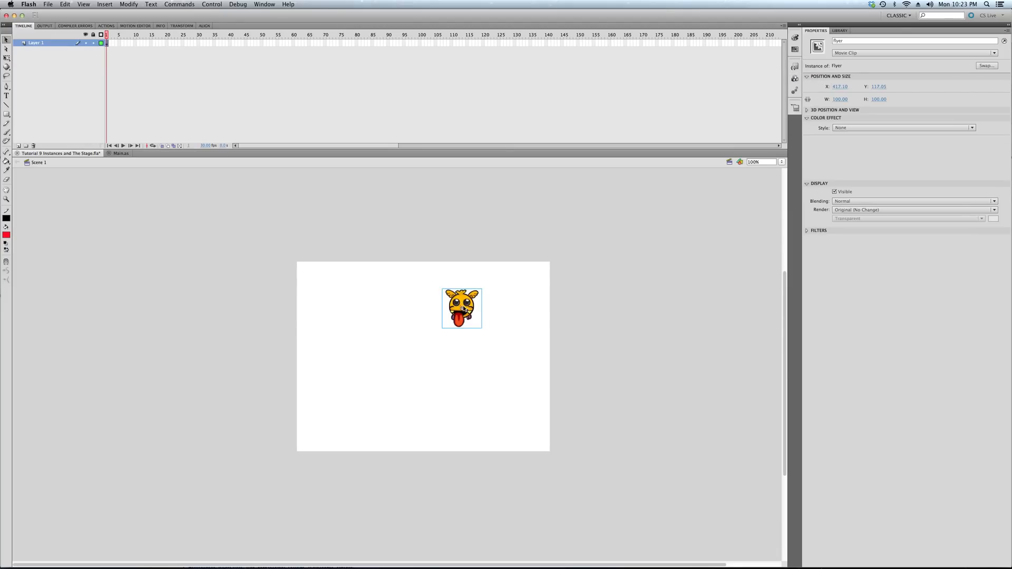
{"action": "left_click", "coordinate": [153, 266]}
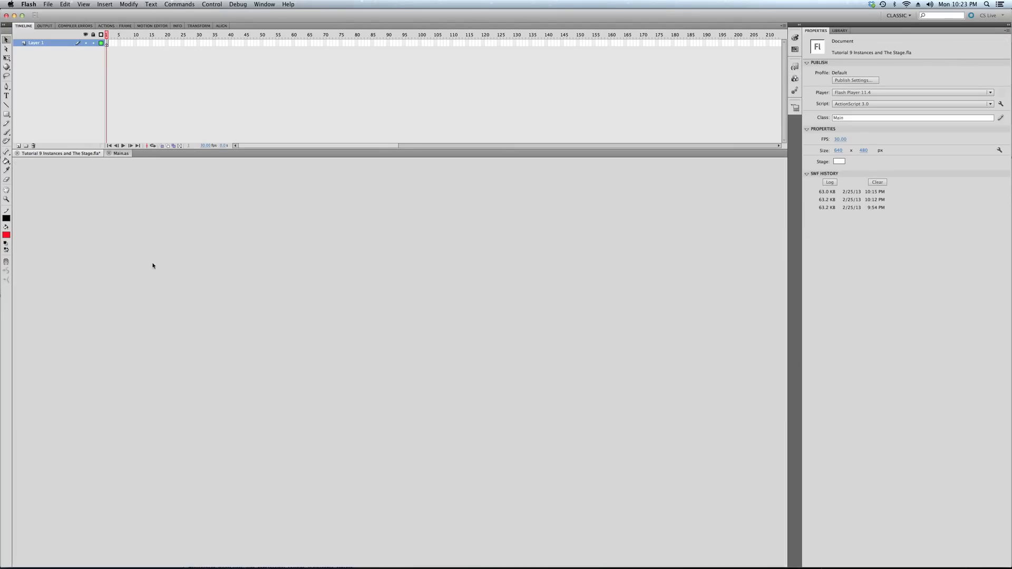
- Write var flyer:Flyer = new Flyer(); as a class variable in Main
{"action": "left_click", "coordinate": [120, 153]}
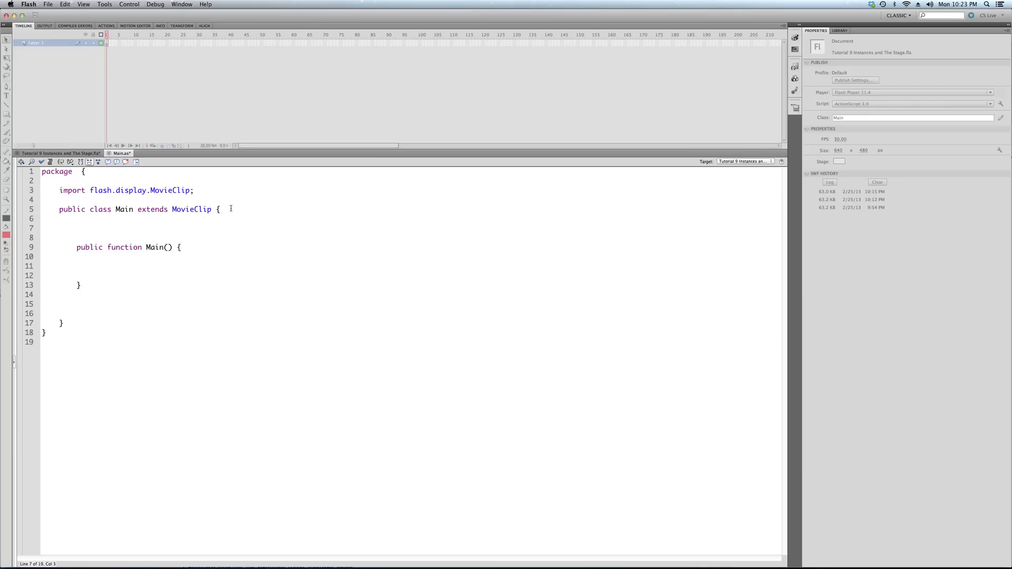
{"action": "type", "text": "var"}
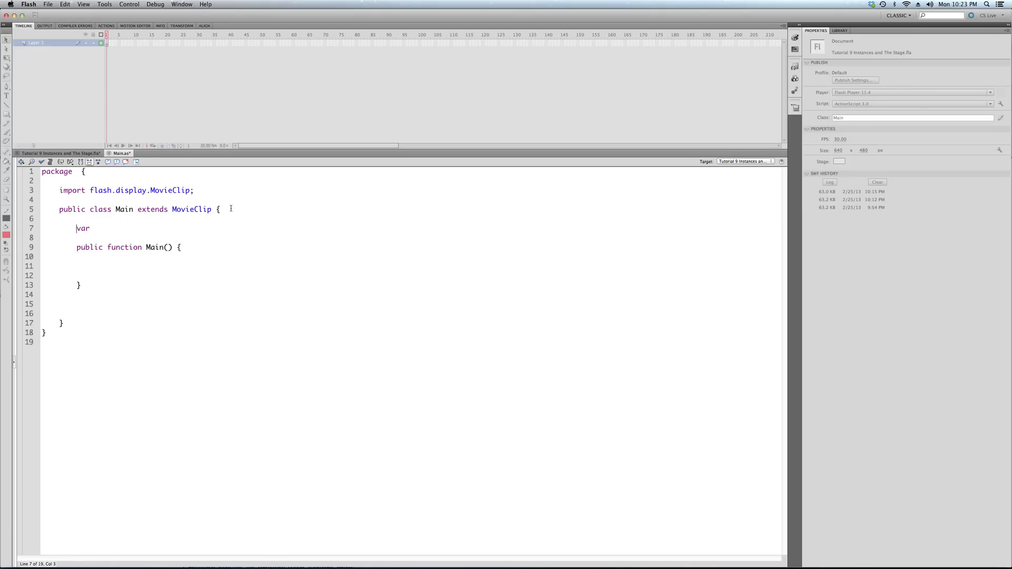
{"action": "type", "text": "public"}
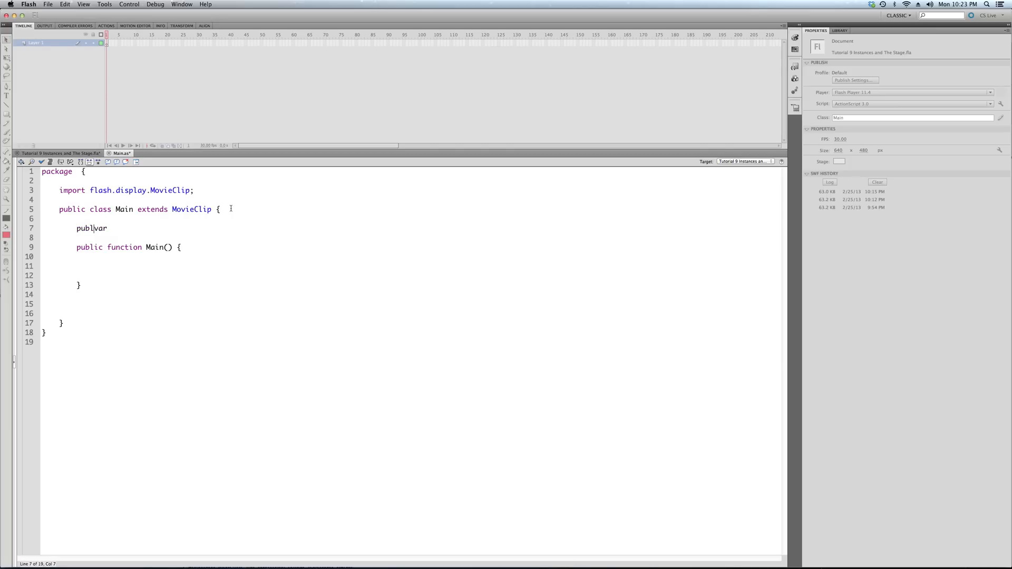
{"action": "key", "text": "BackSpace"}
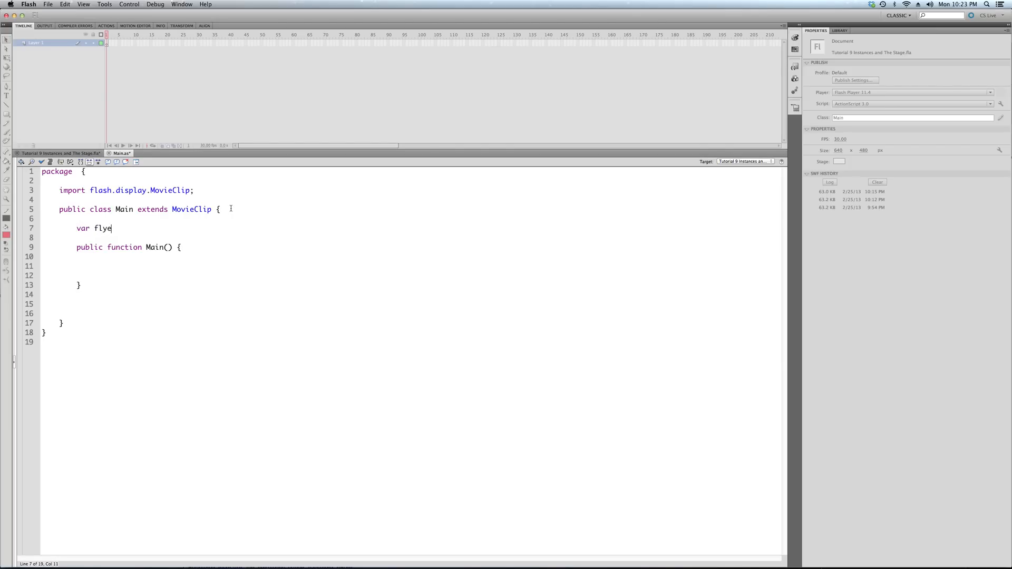
{"action": "type", "text": "r\""}
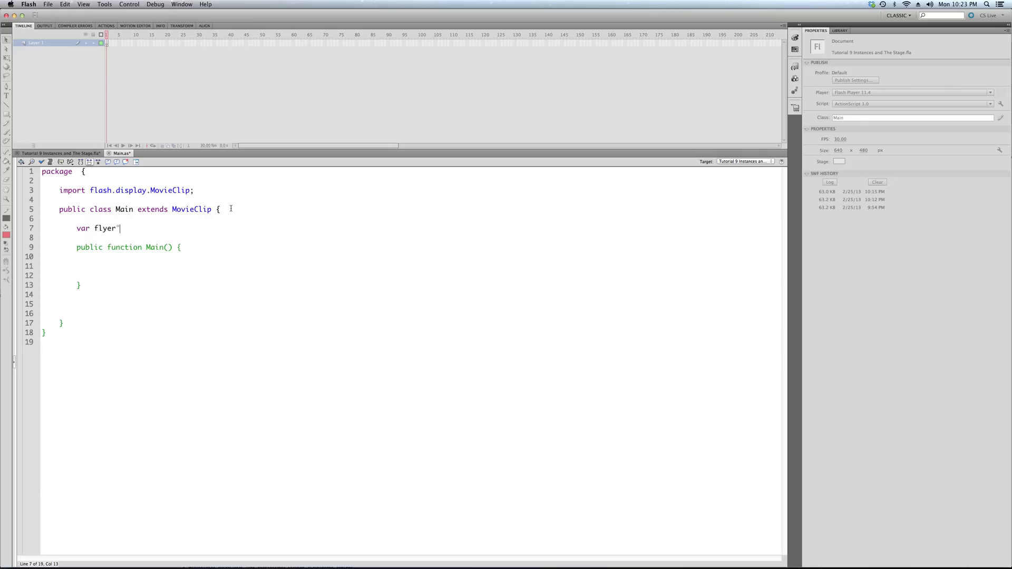
{"action": "type", "text": ":"}
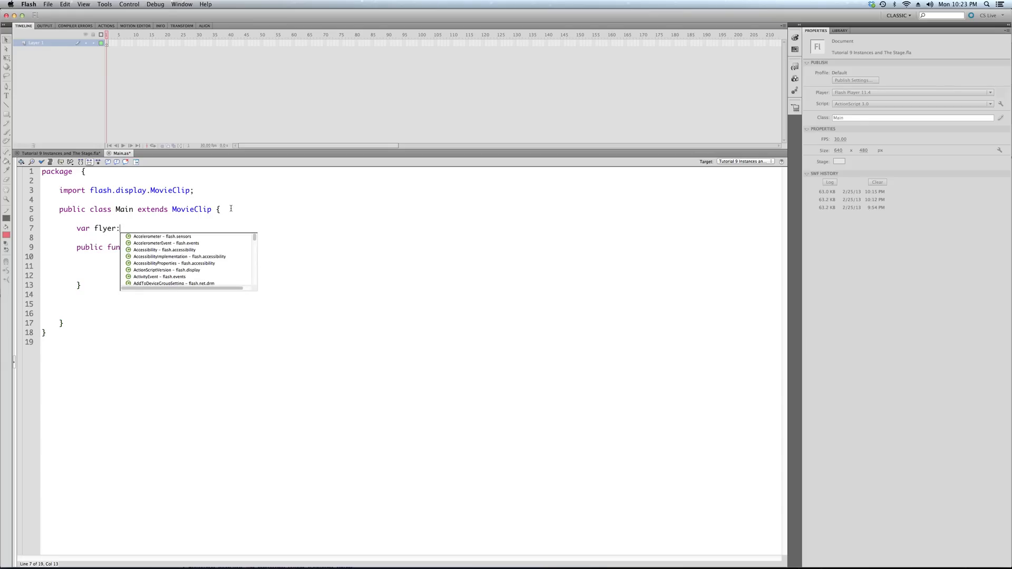
{"action": "type", "text": "Flyer"}
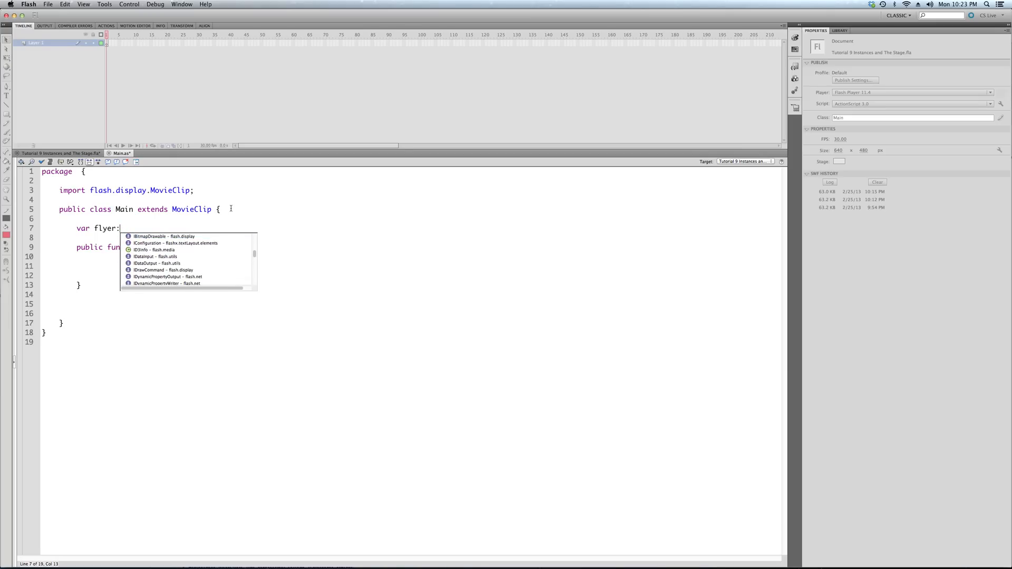
{"action": "type", "text": "N"}
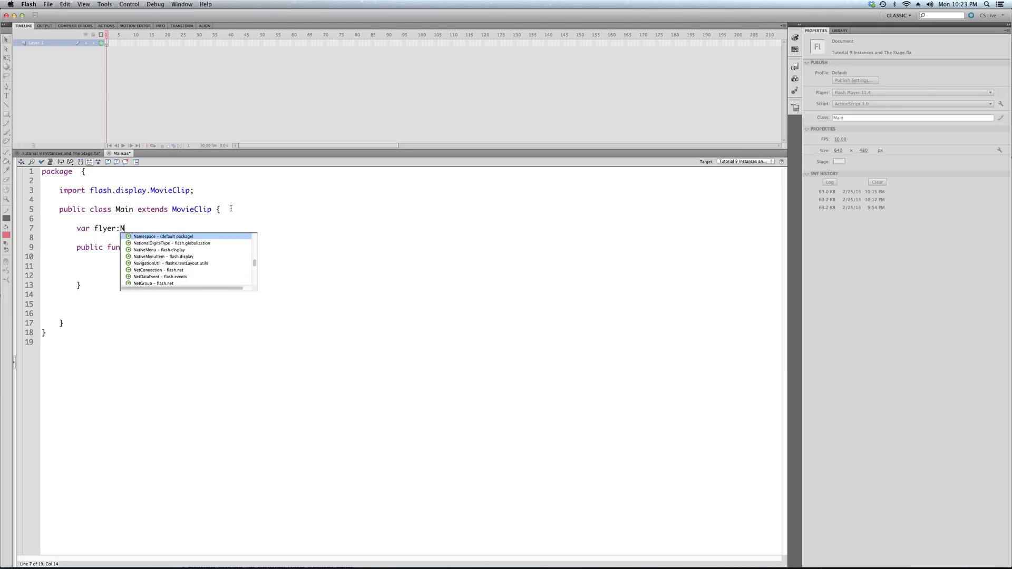
{"action": "type", "text": "lyer"}
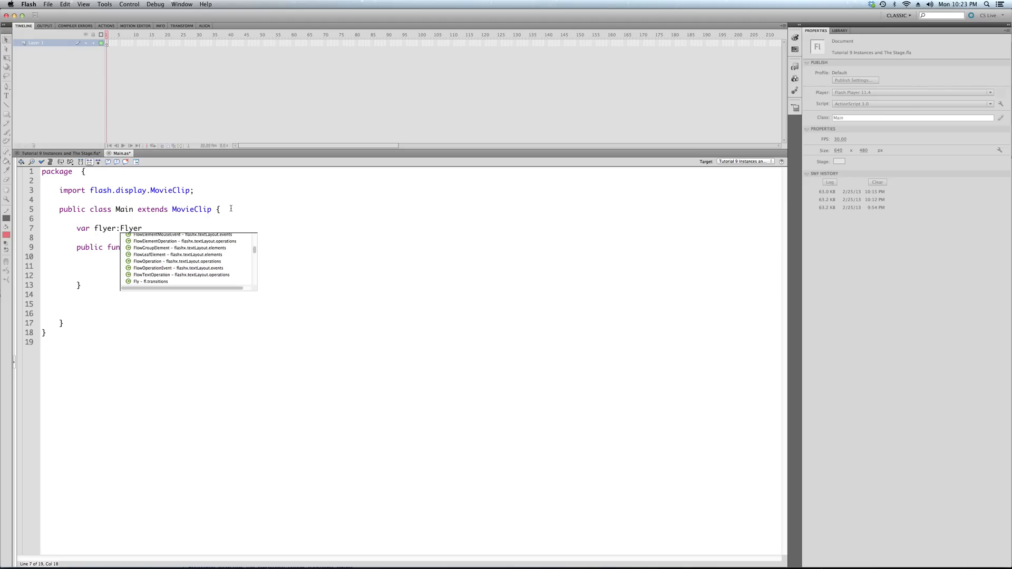
{"action": "type", "text": "="}
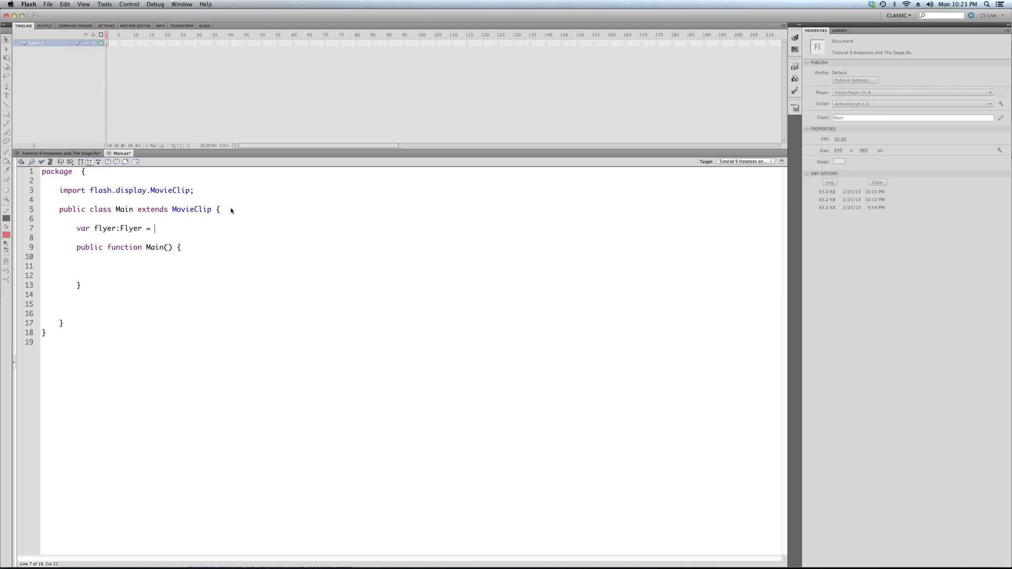
{"action": "type", "text": "new"}
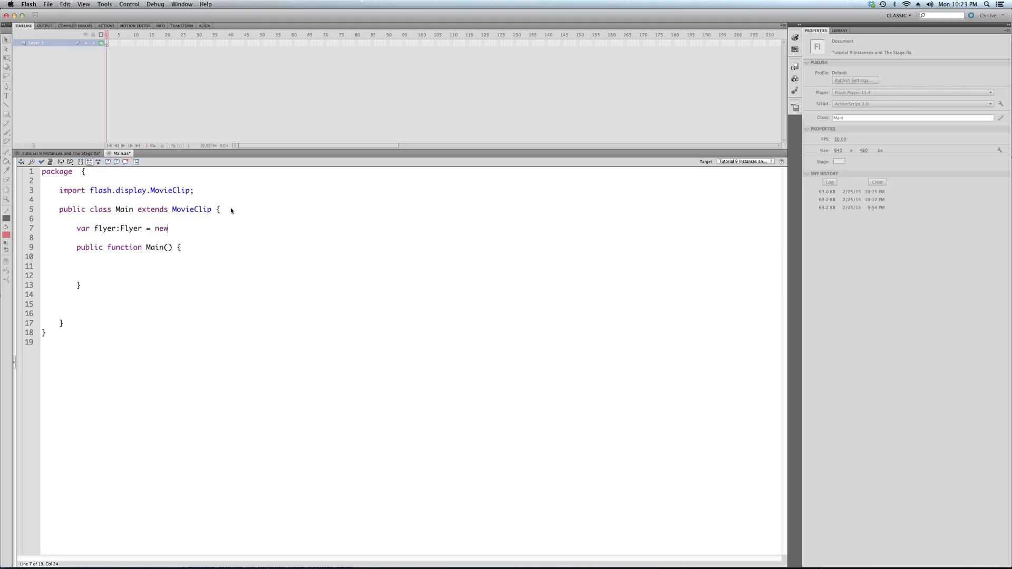
{"action": "type", "text": "Flyer()"}
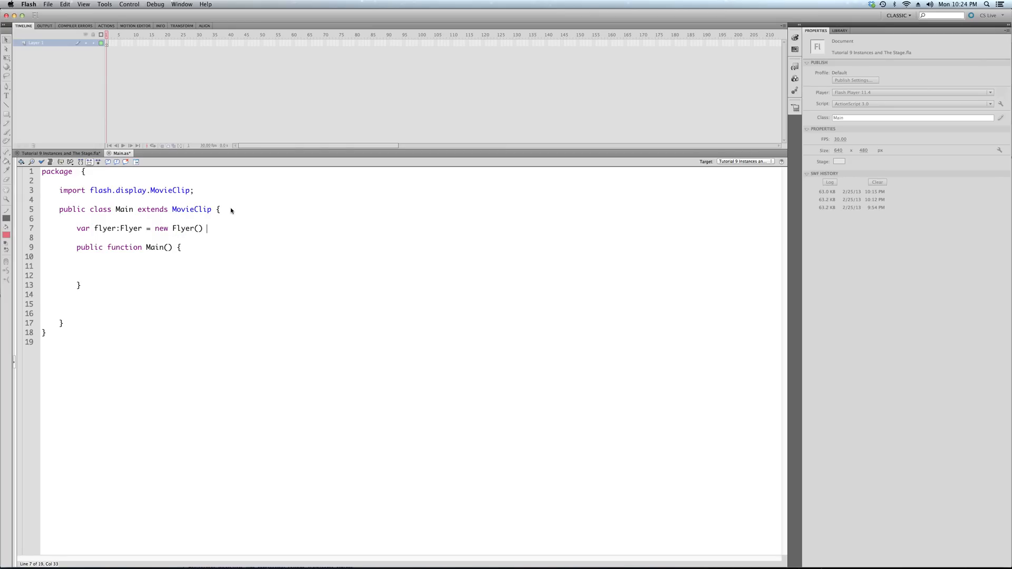
{"action": "type", "text": ";"}
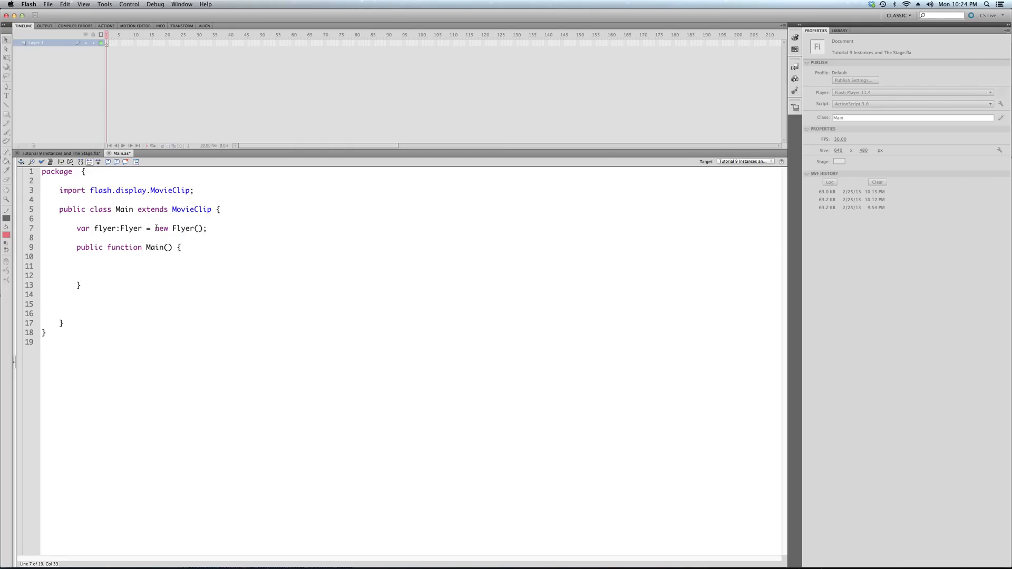
- Review the new Flyer expression and confirm the Flyer symbol exists in the library
{"action": "double_click", "coordinate": [161, 228]}
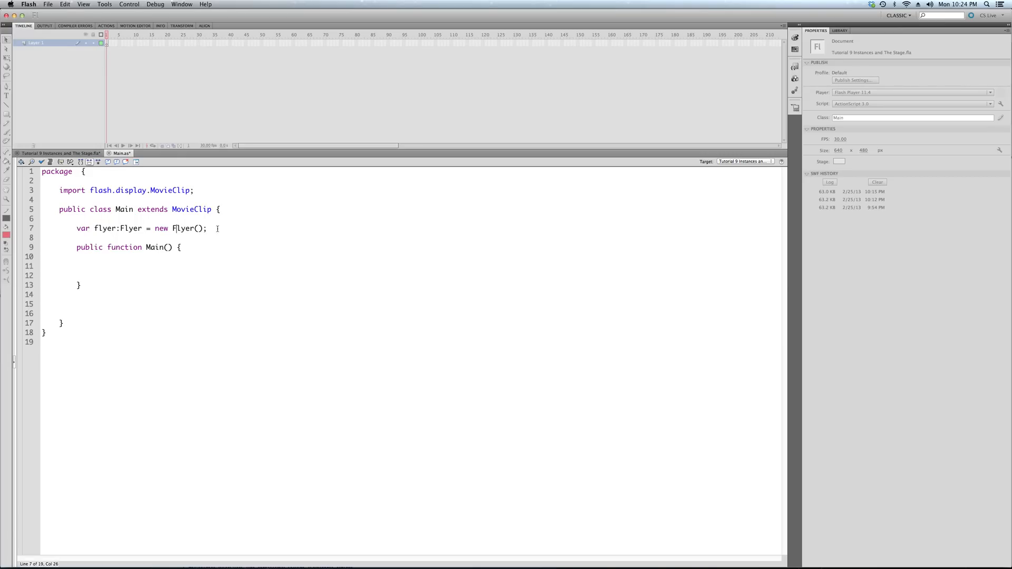
{"action": "double_click", "coordinate": [104, 227]}
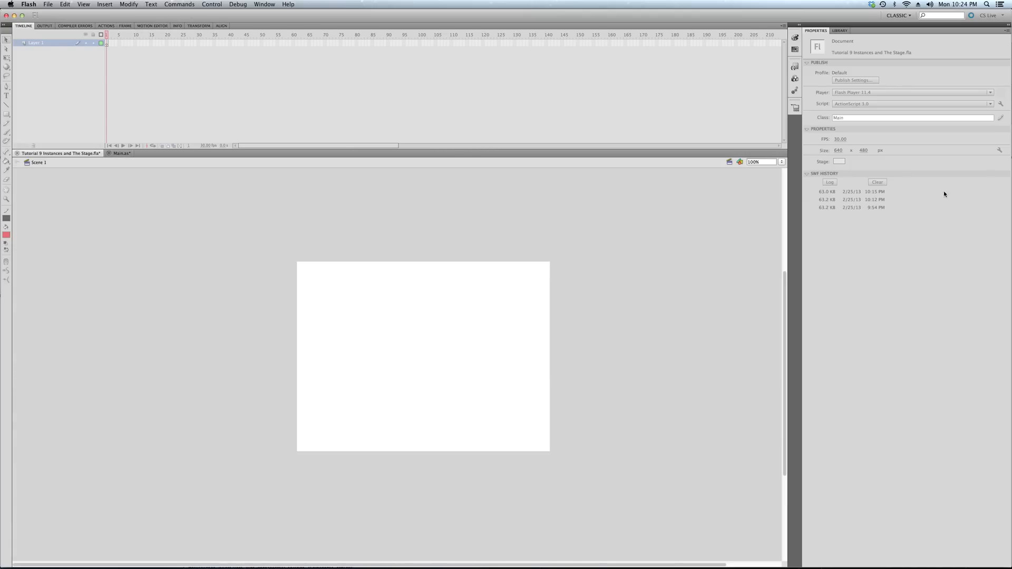
{"action": "left_click", "coordinate": [840, 31]}
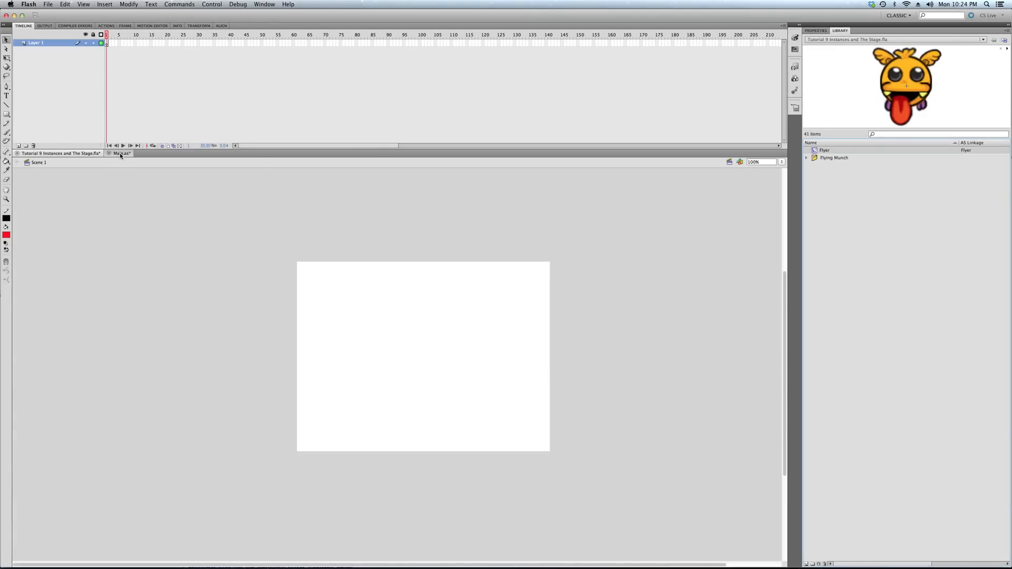
{"action": "left_click", "coordinate": [121, 153]}
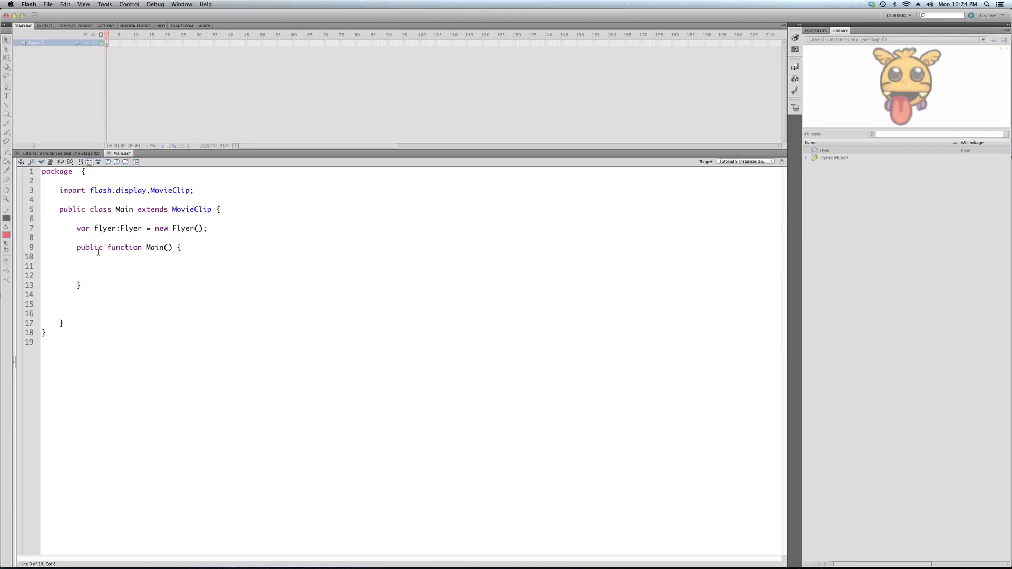
- Call startGame(); from inside the Main constructor
{"action": "left_click", "coordinate": [99, 268]}
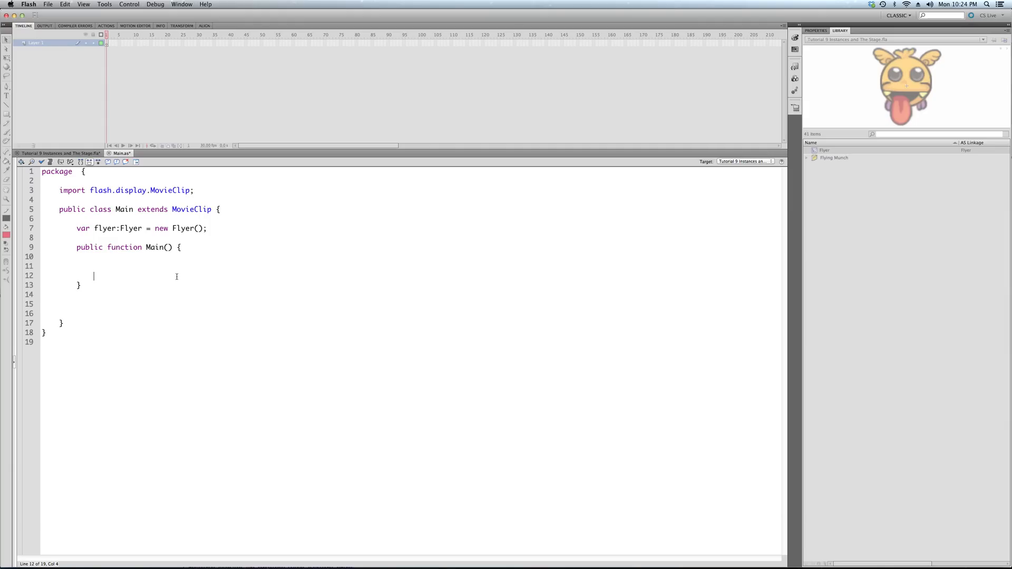
{"action": "type", "text": "add"}
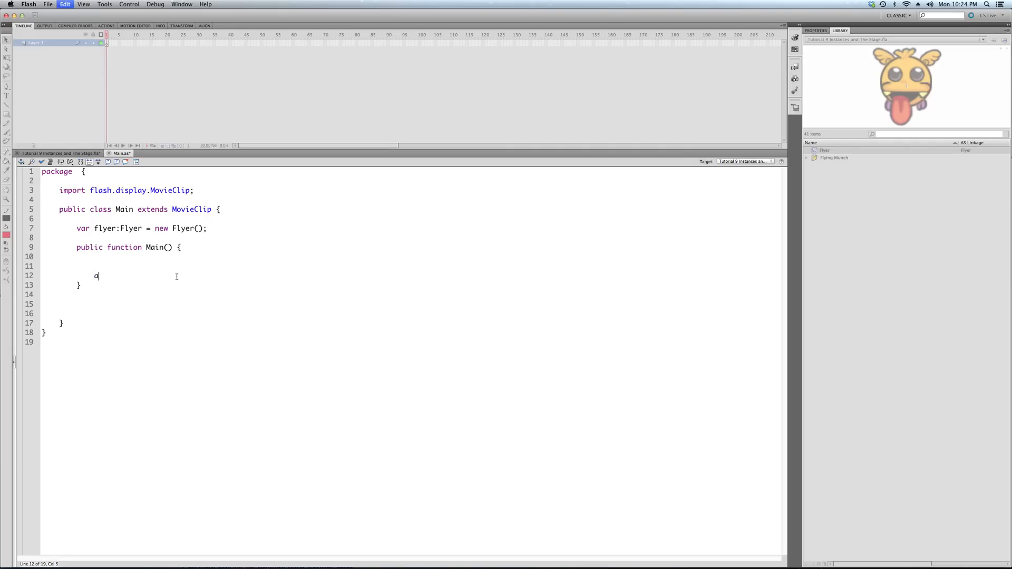
{"action": "key", "text": "Backspace"}
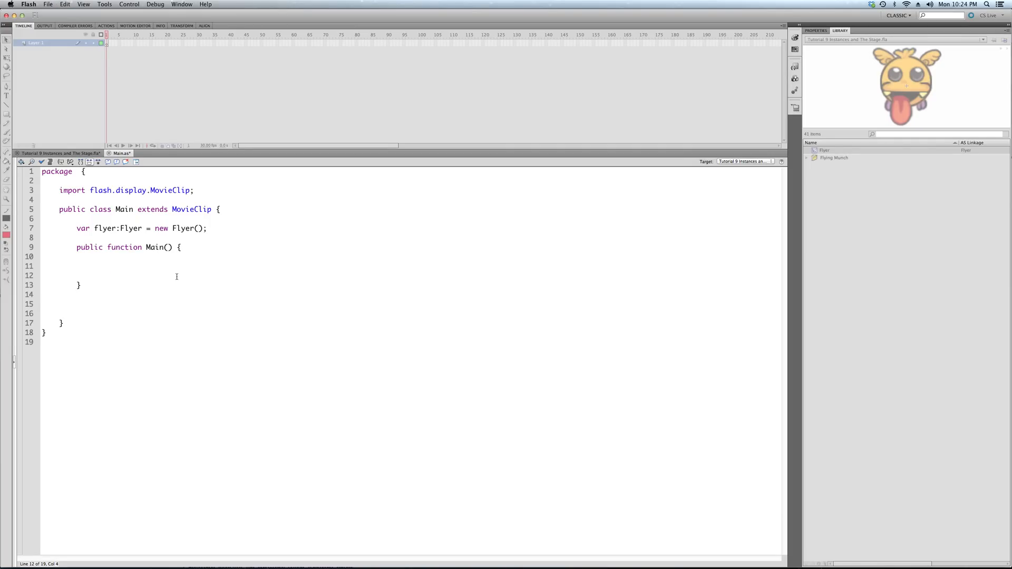
{"action": "type", "text": "startG"}
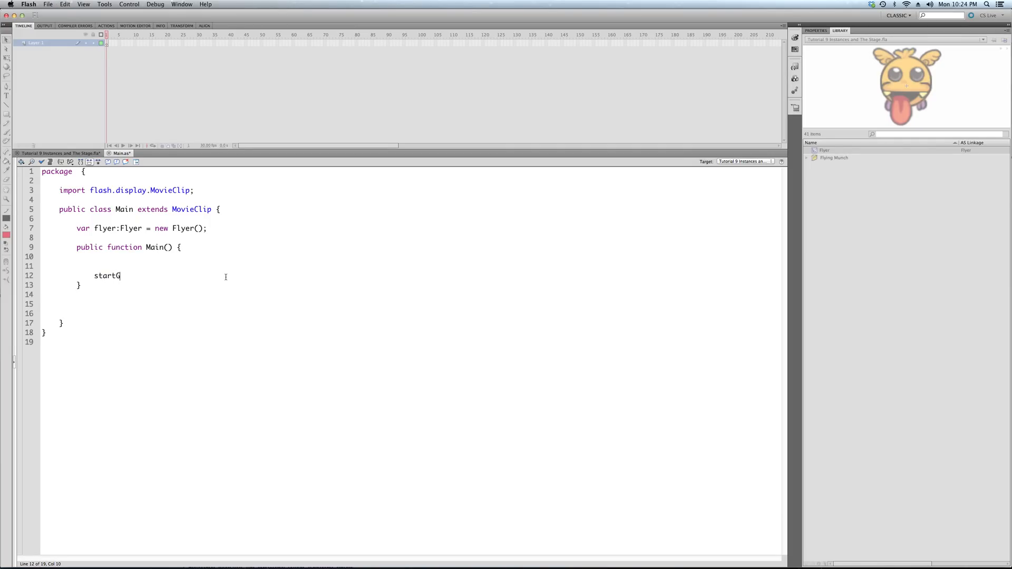
{"action": "type", "text": "ame();"}
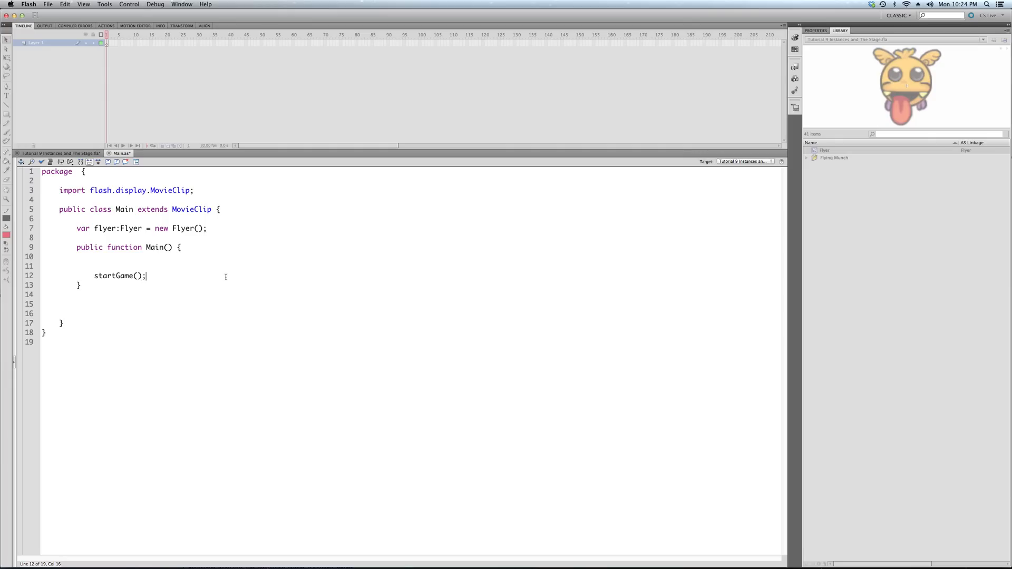
- Define an empty public function startGame():void below the constructor
{"action": "type", "text": "p"}
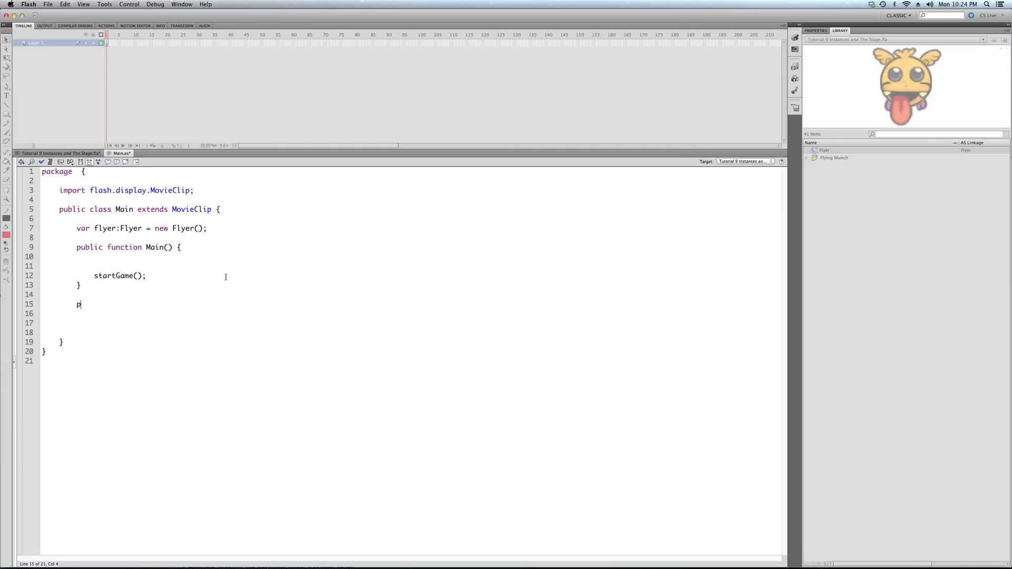
{"action": "type", "text": "ublic functi"}
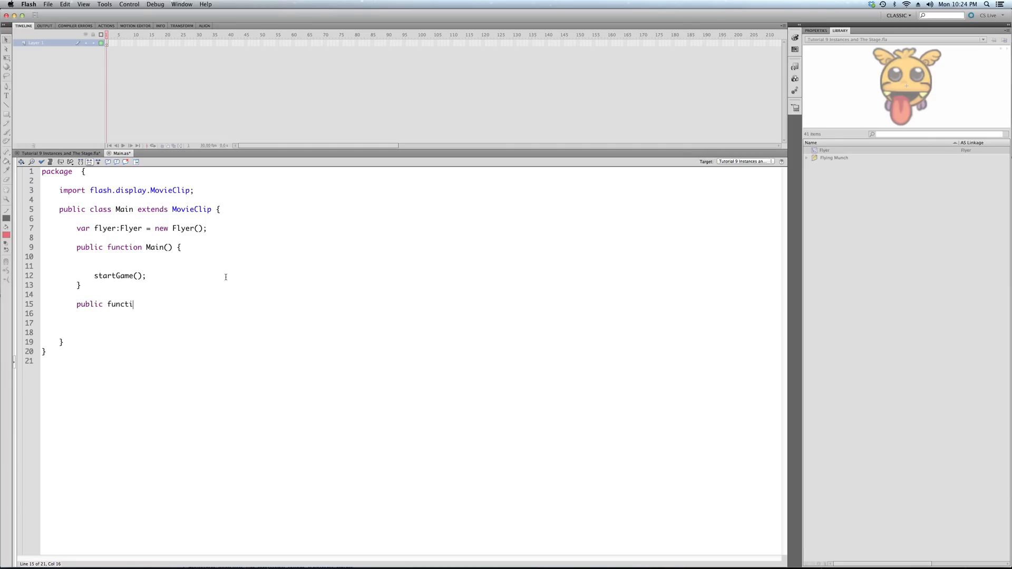
{"action": "type", "text": "on"}
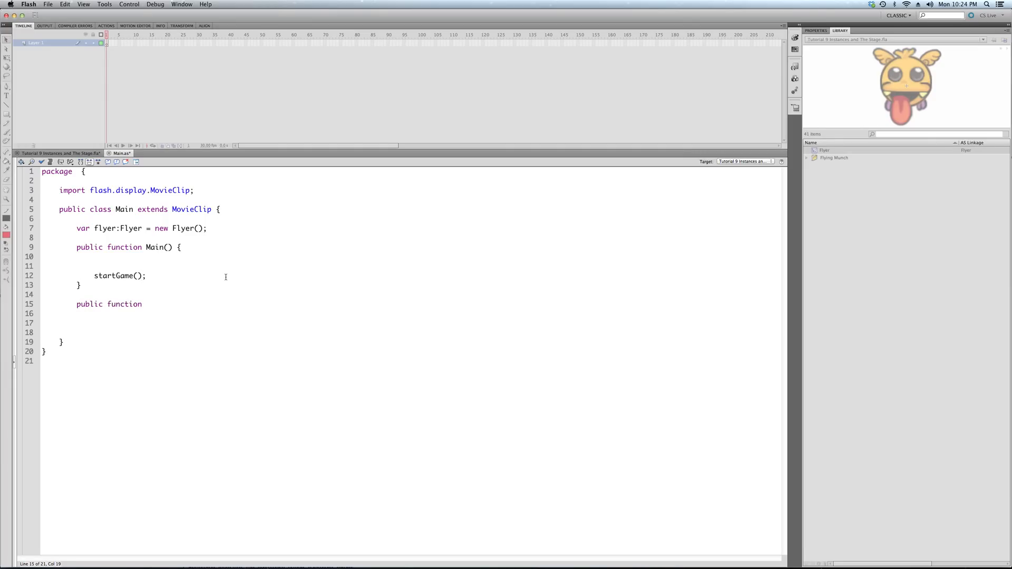
{"action": "type", "text": "startGa"}
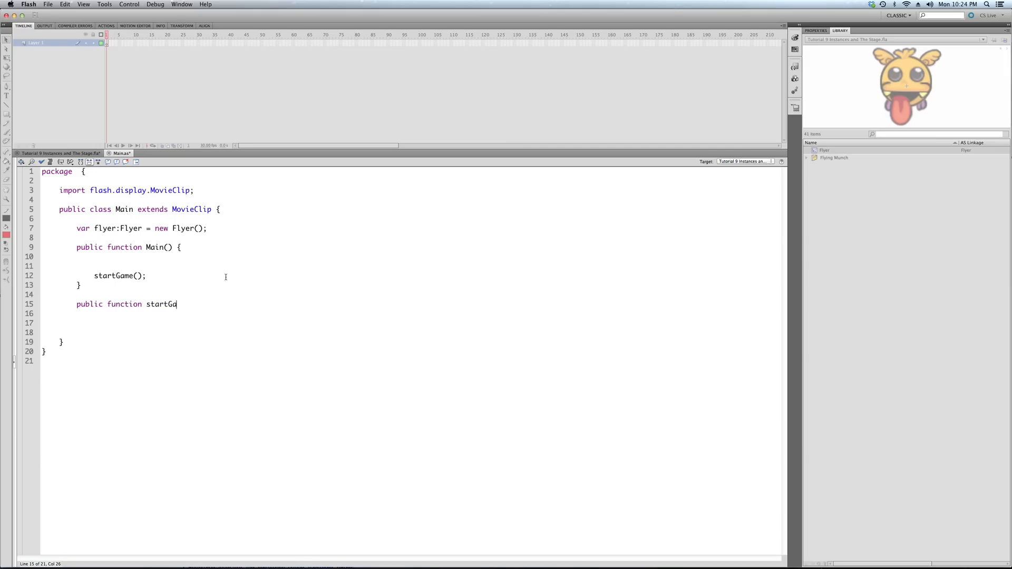
{"action": "type", "text": "ame()"}
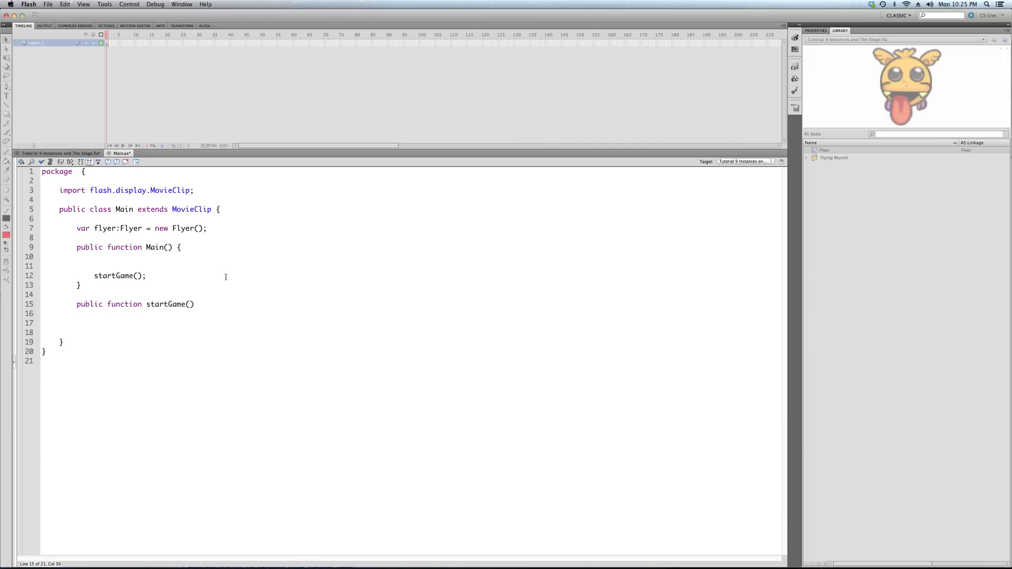
{"action": "type", "text": ":void {"}
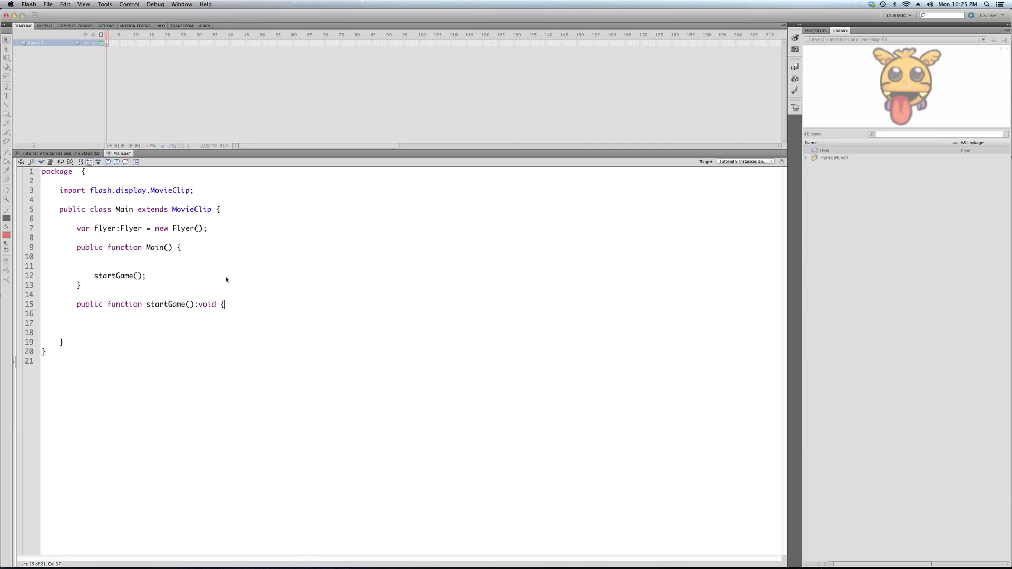
{"action": "key", "text": "Return"}
{"action": "type", "text": "}"}
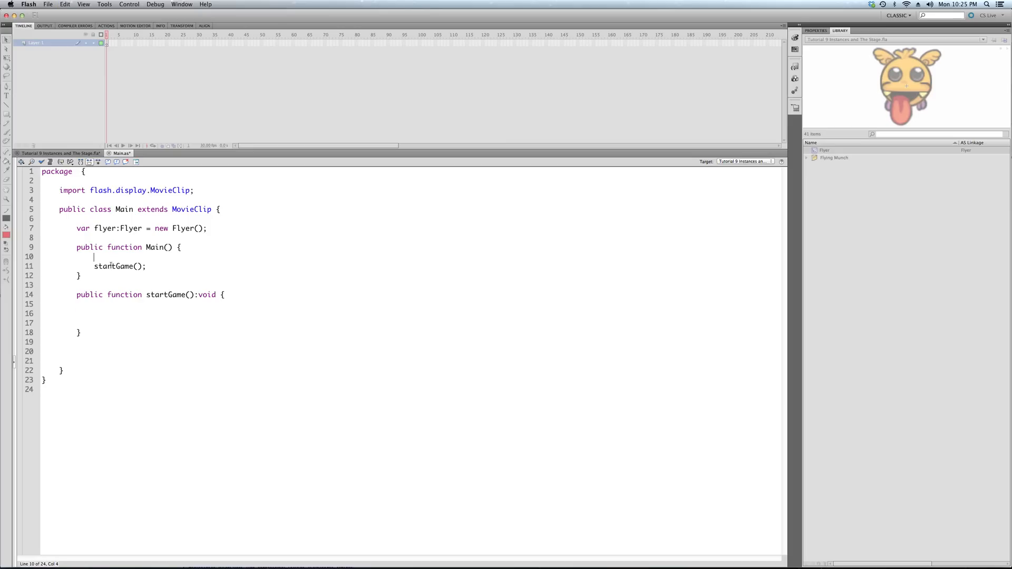
- Write addChild(flyer); inside the startGame body
{"action": "left_click", "coordinate": [114, 314]}
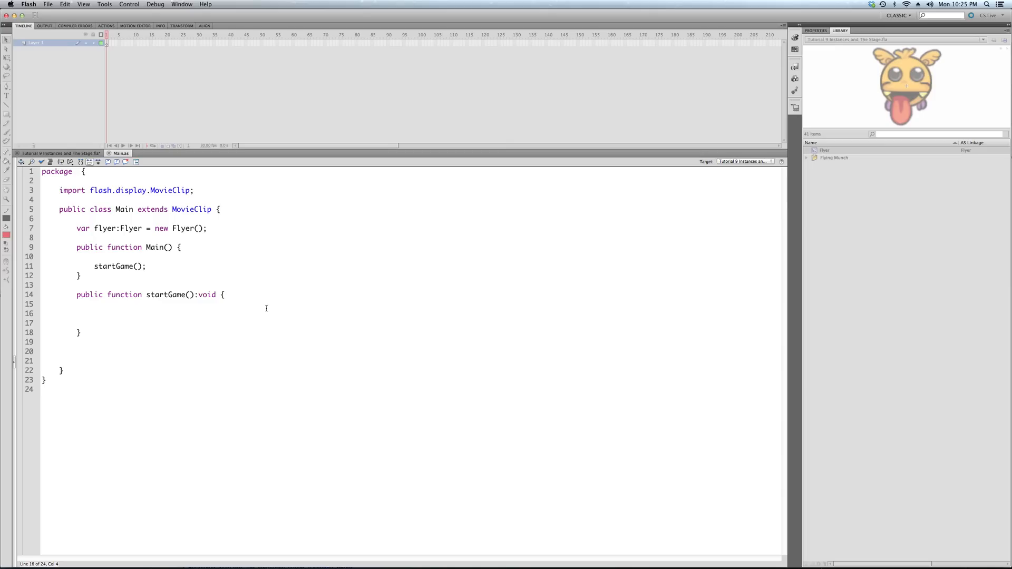
{"action": "type", "text": "addChild("}
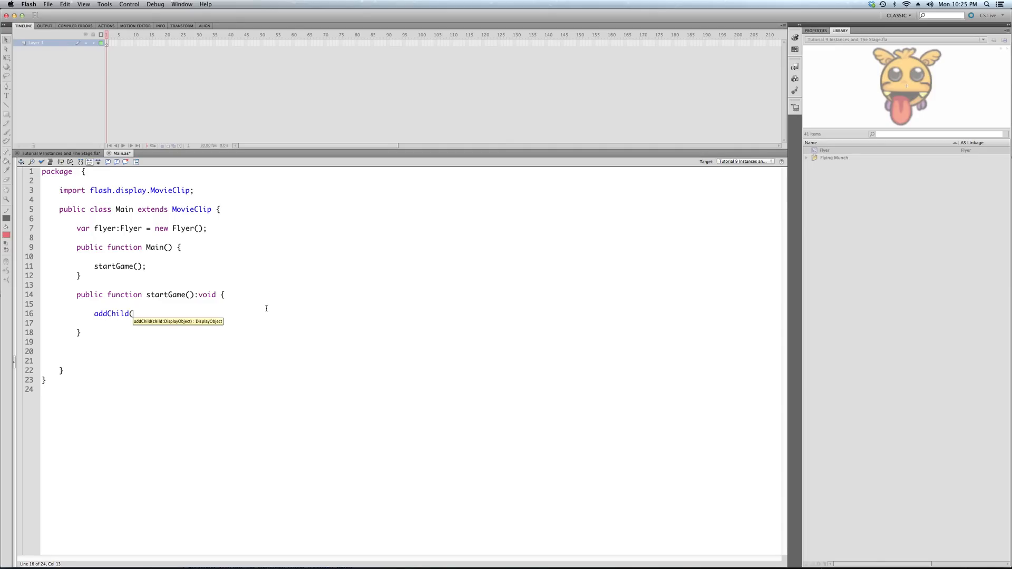
{"action": "type", "text": "flyer"}
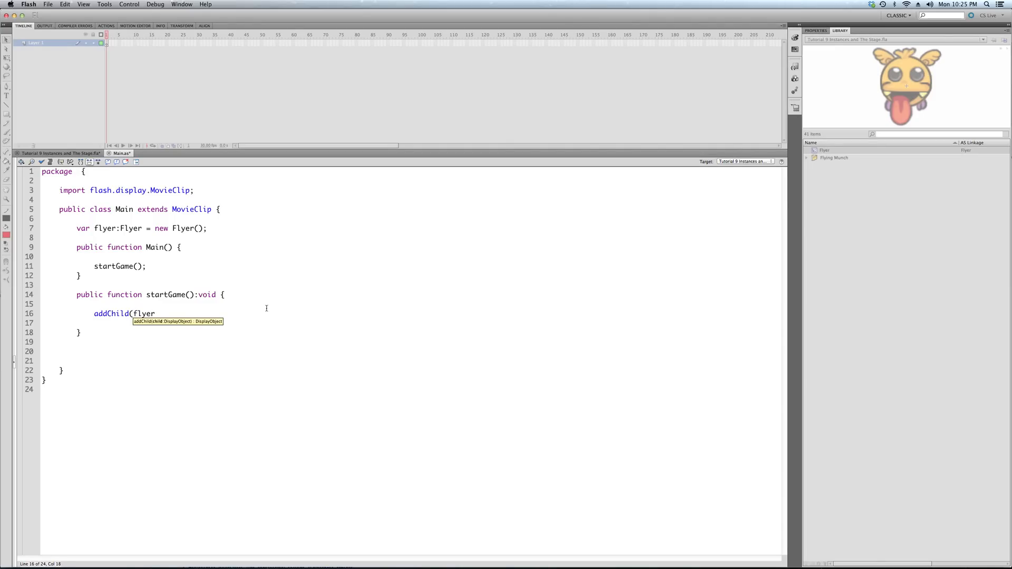
{"action": "type", "text": ");"}
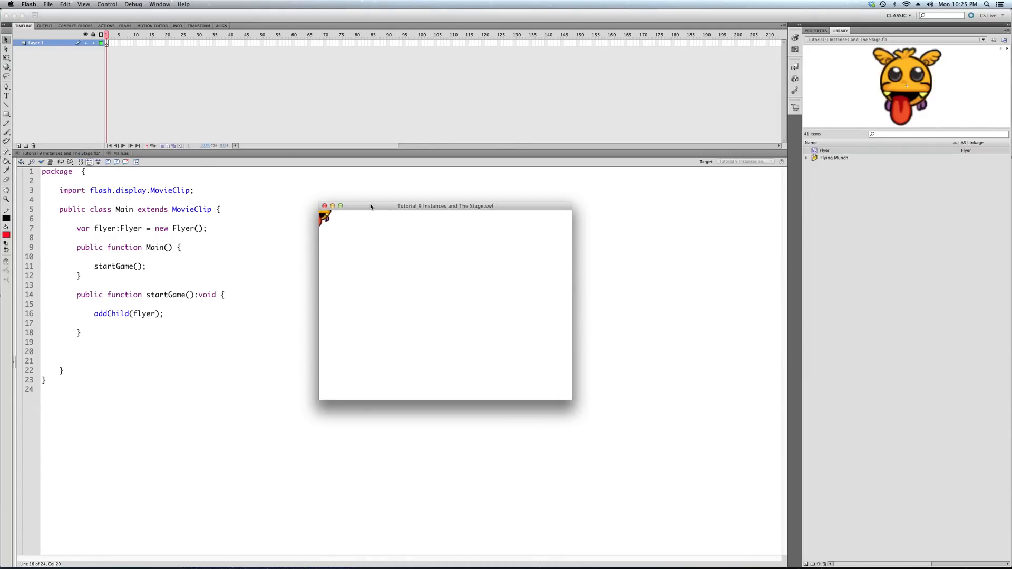
{"action": "left_click_drag", "start_coordinate": [444, 206], "coordinate": [444, 236]}
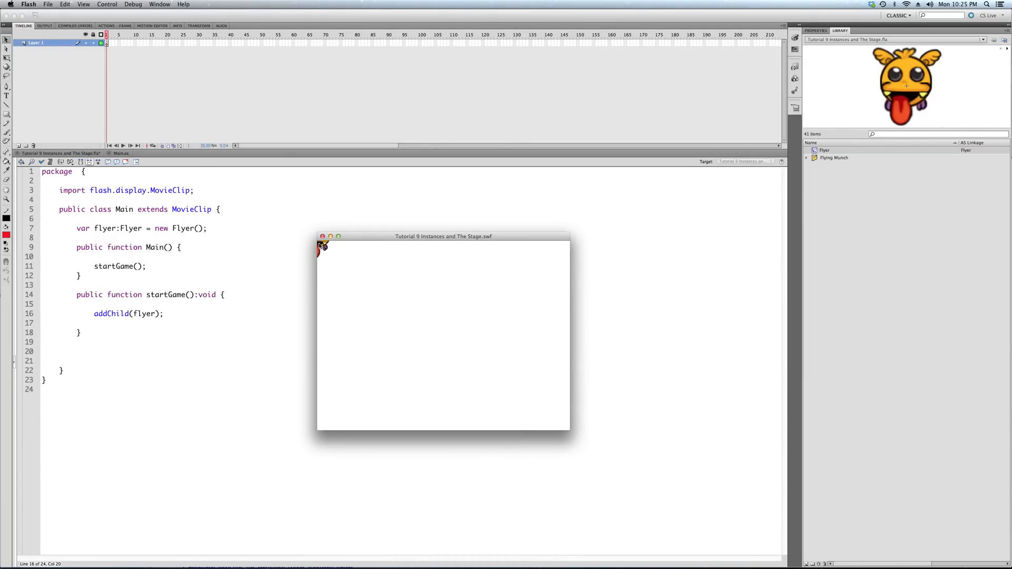
{"action": "mouse_move", "coordinate": [569, 242]}
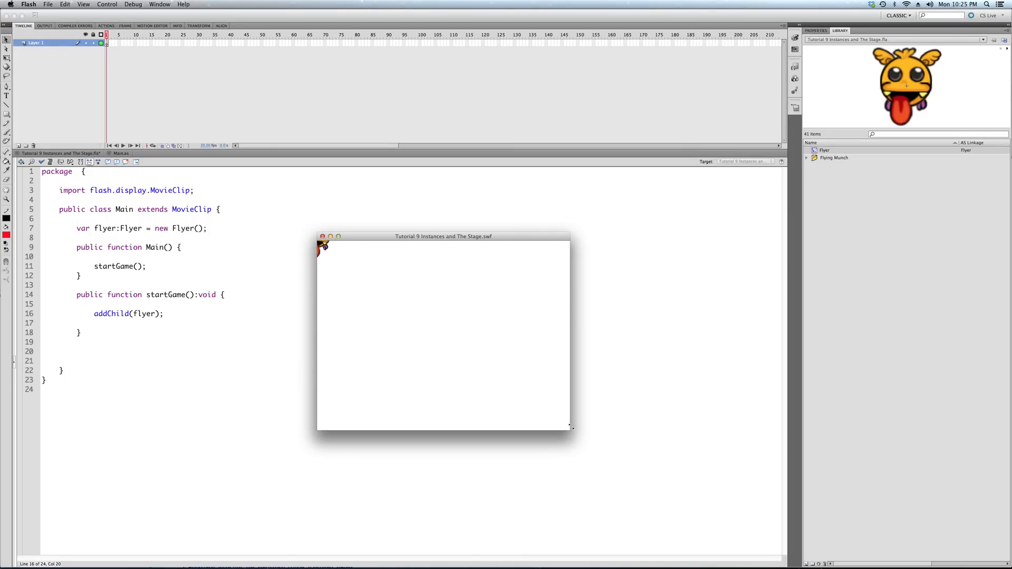
{"action": "mouse_move", "coordinate": [328, 418]}
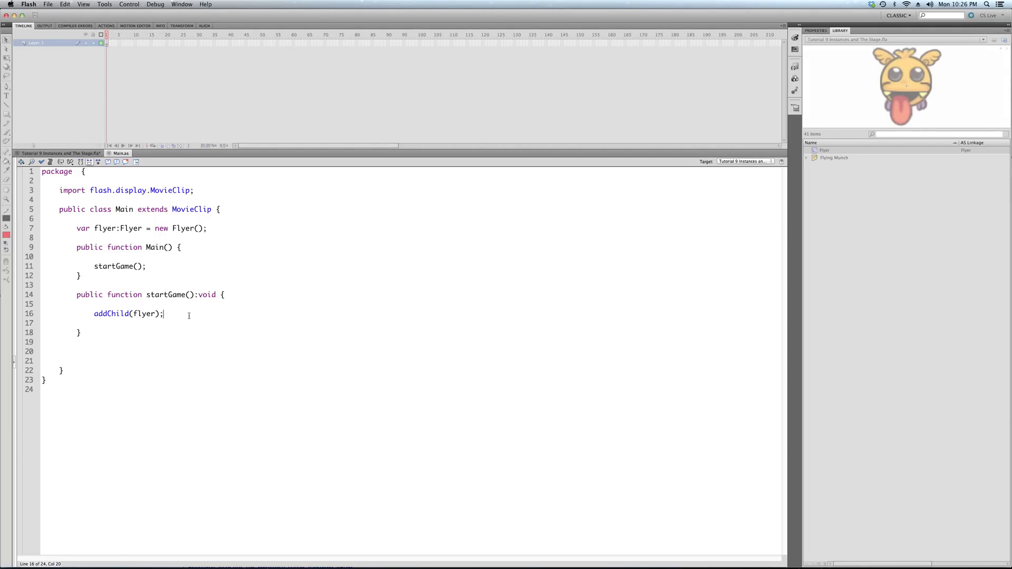
- Add flyer.x = stage.stageWidth divided in half above addChild, using code hints
{"action": "key", "text": "Return"}
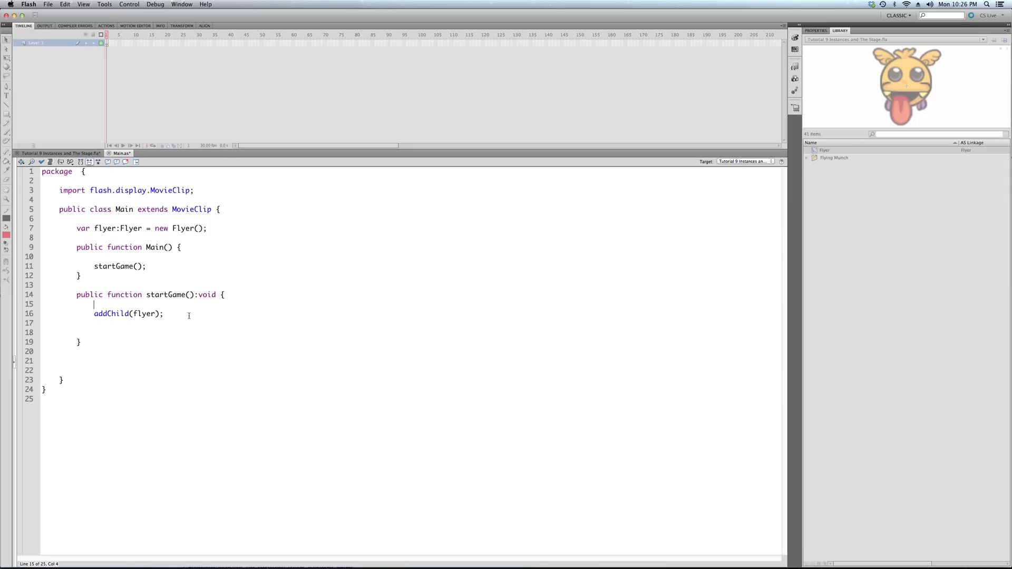
{"action": "type", "text": "flyer."}
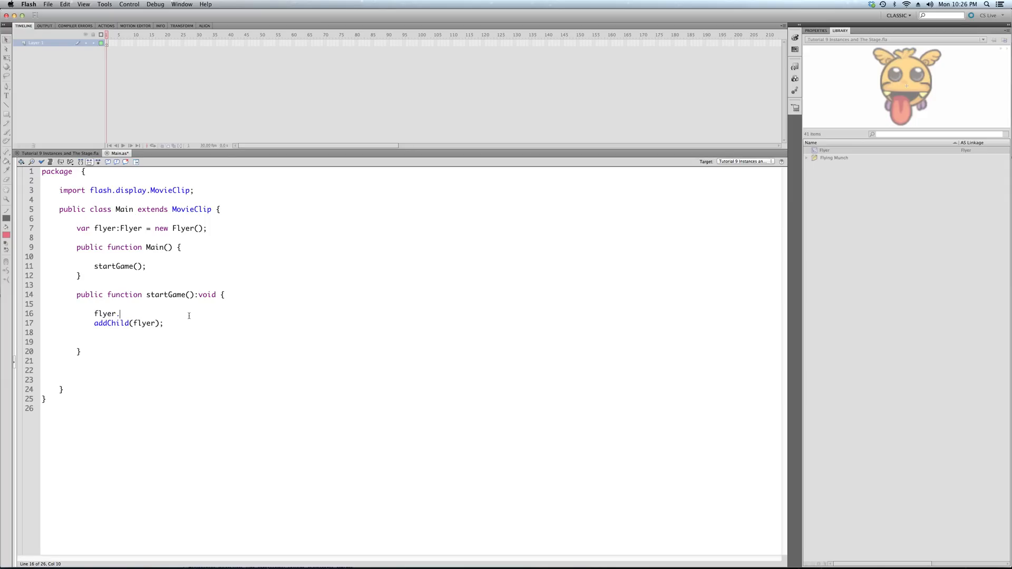
{"action": "type", "text": "x"}
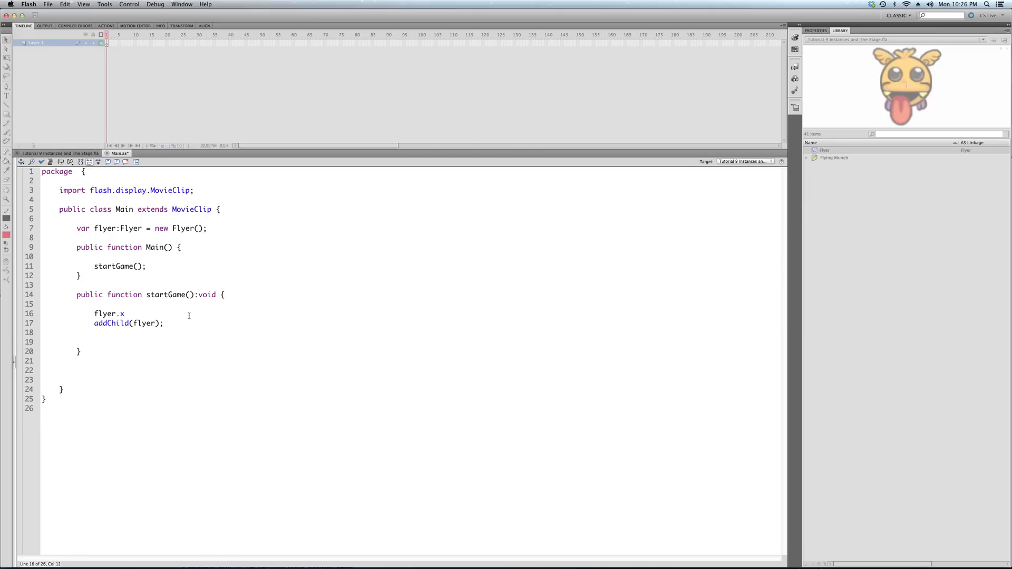
{"action": "type", "text": "= dy"}
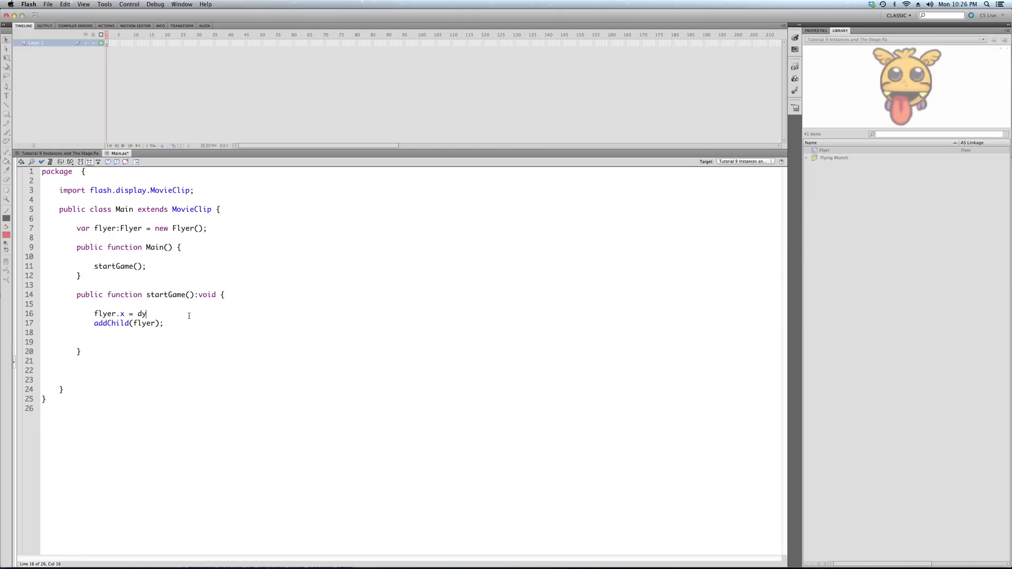
{"action": "type", "text": "stage"}
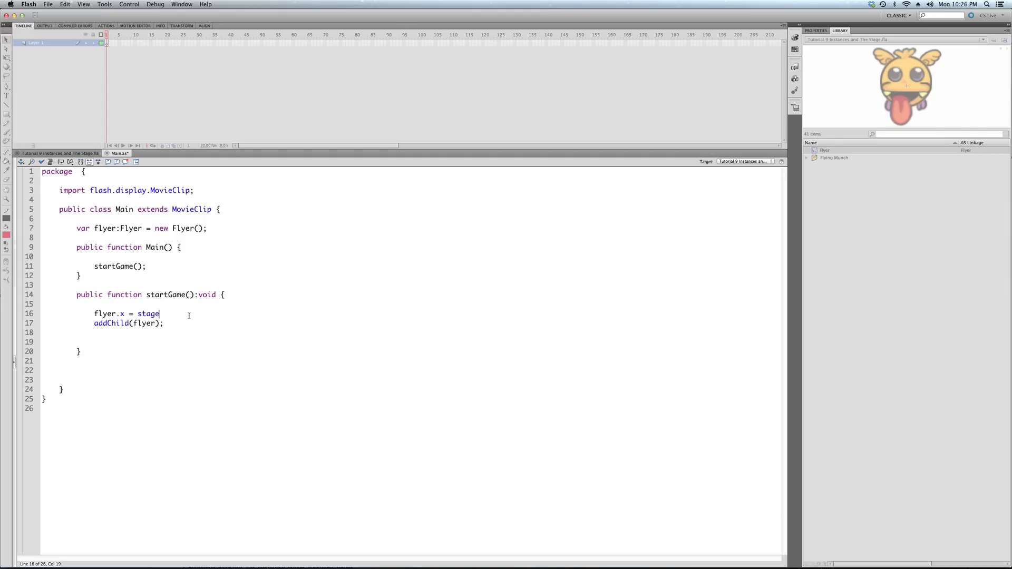
{"action": "type", "text": ".stage"}
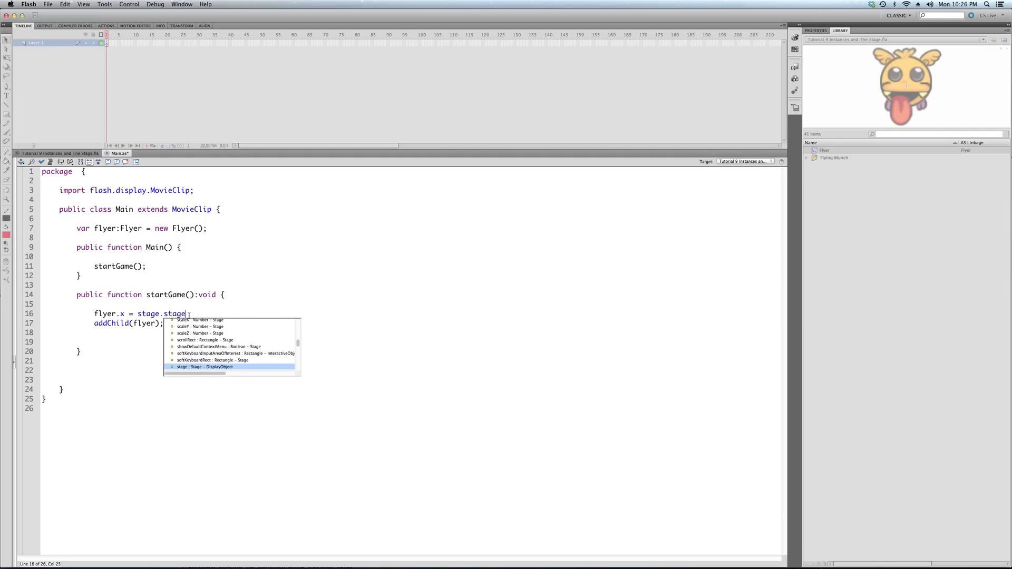
{"action": "type", "text": "Width"}
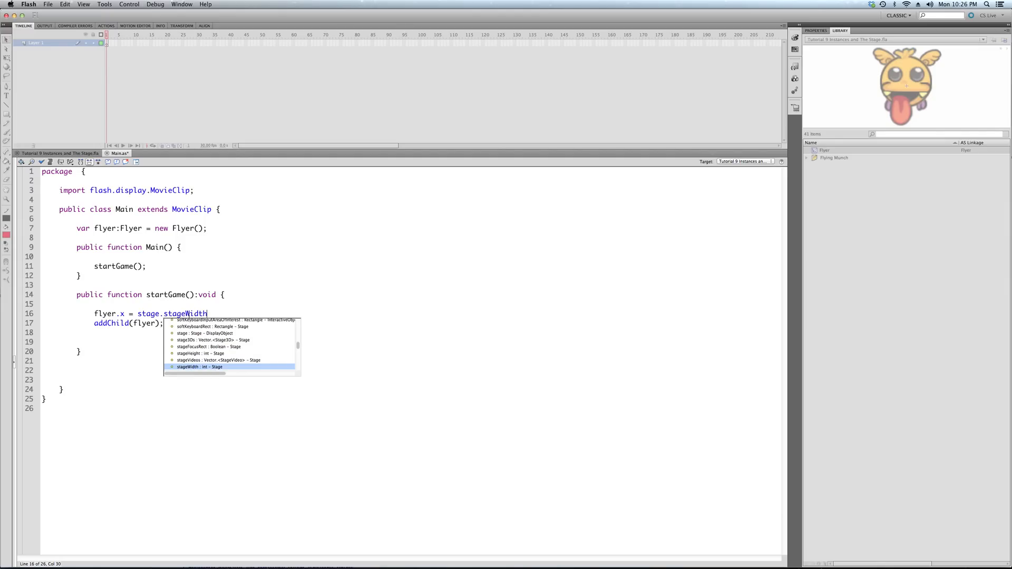
{"action": "type", "text": "/ 5"}
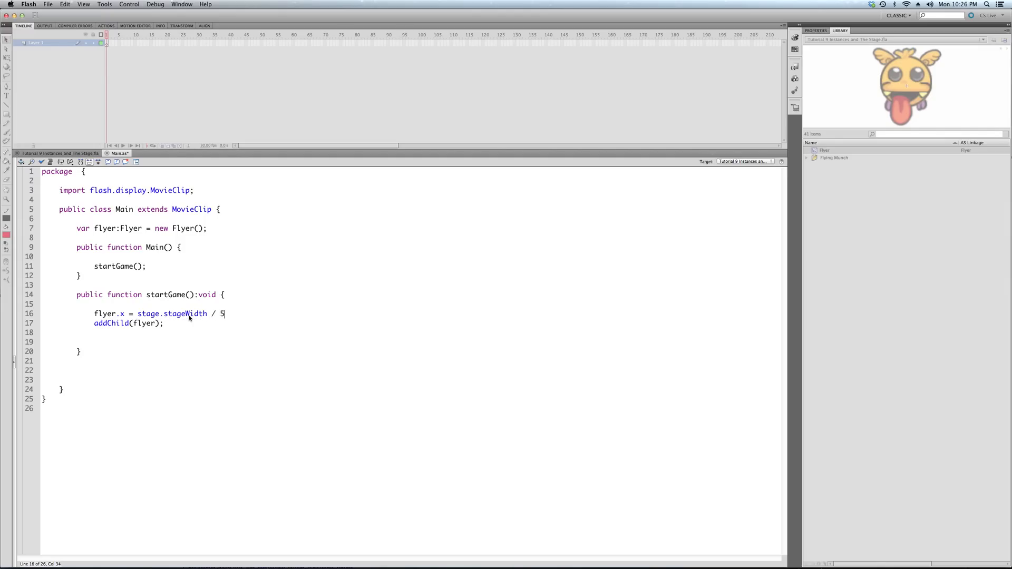
{"action": "type", "text": ";"}
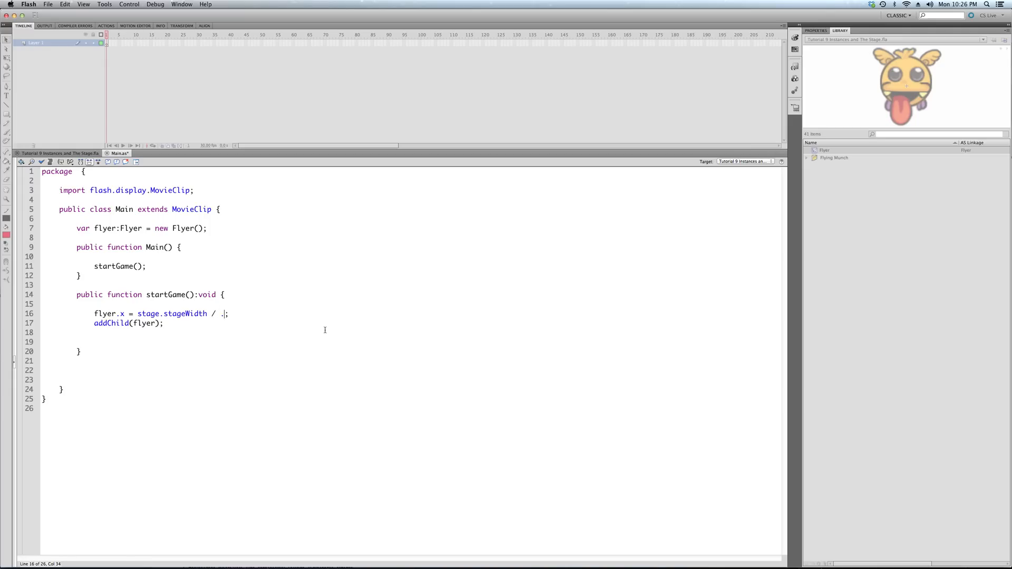
- Rewrite the halving as stage.stageWidth * .5 to centre the flyer horizontally
{"action": "type", "text": "2"}
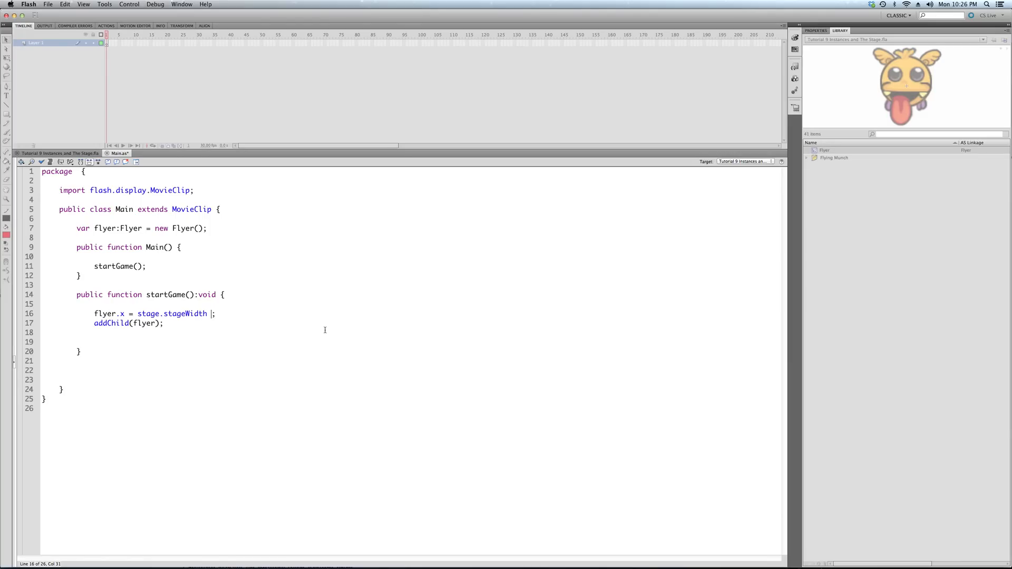
{"action": "type", "text": "* .5"}
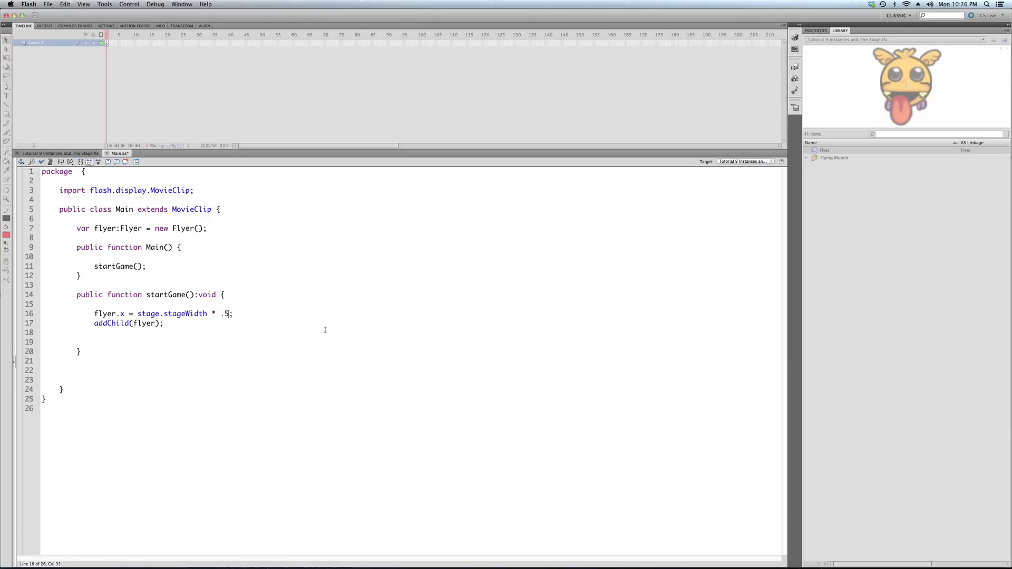
{"action": "left_click", "coordinate": [231, 314]}
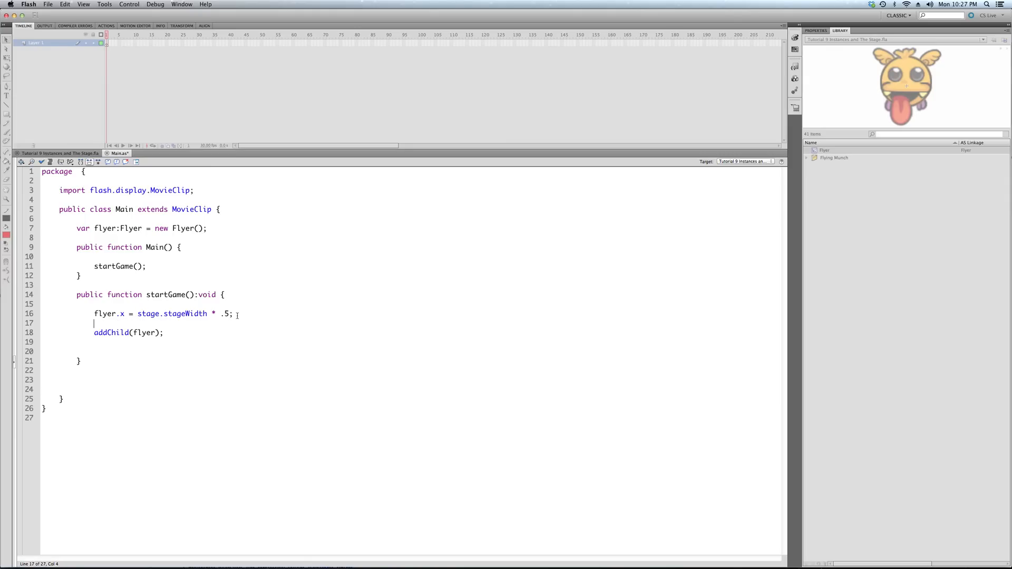
- Add flyer.y = stage.stageHeight * .5; to centre the flyer vertically
{"action": "type", "text": "flyer.y"}
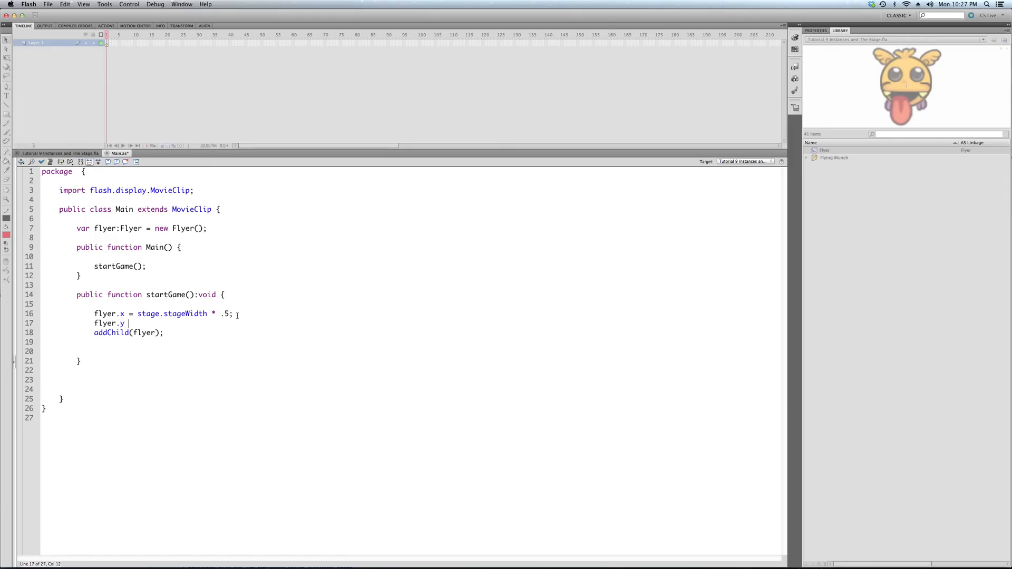
{"action": "type", "text": "= stage.stageHeight"}
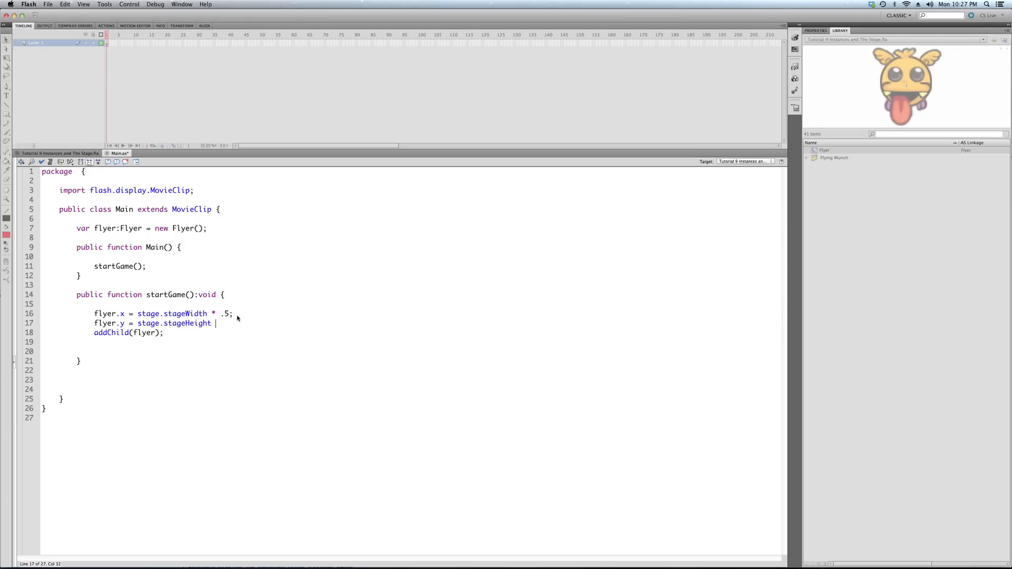
{"action": "type", "text": "* .5;"}
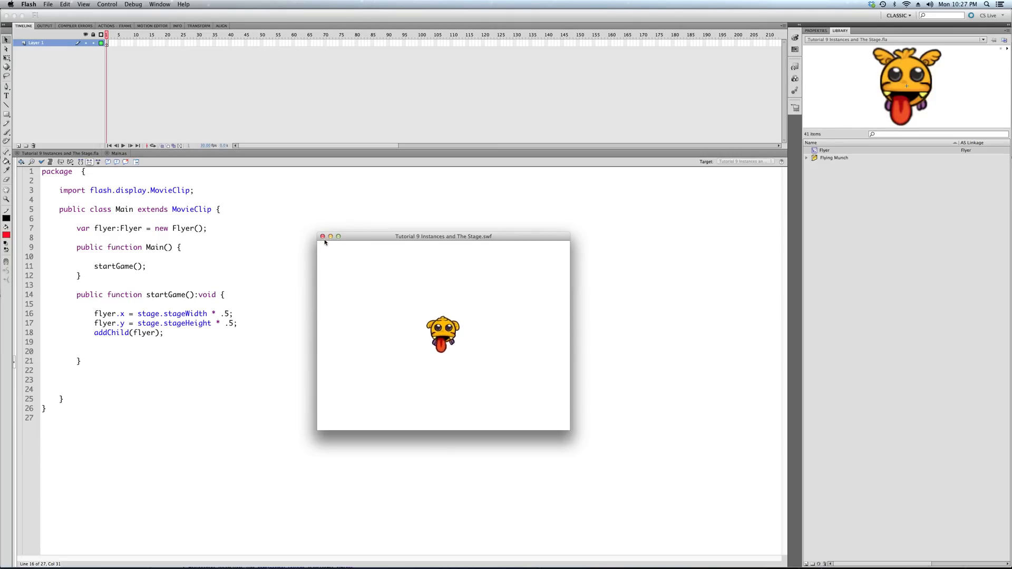
- Close the centred-Flyer test movie preview
{"action": "left_click", "coordinate": [323, 237]}
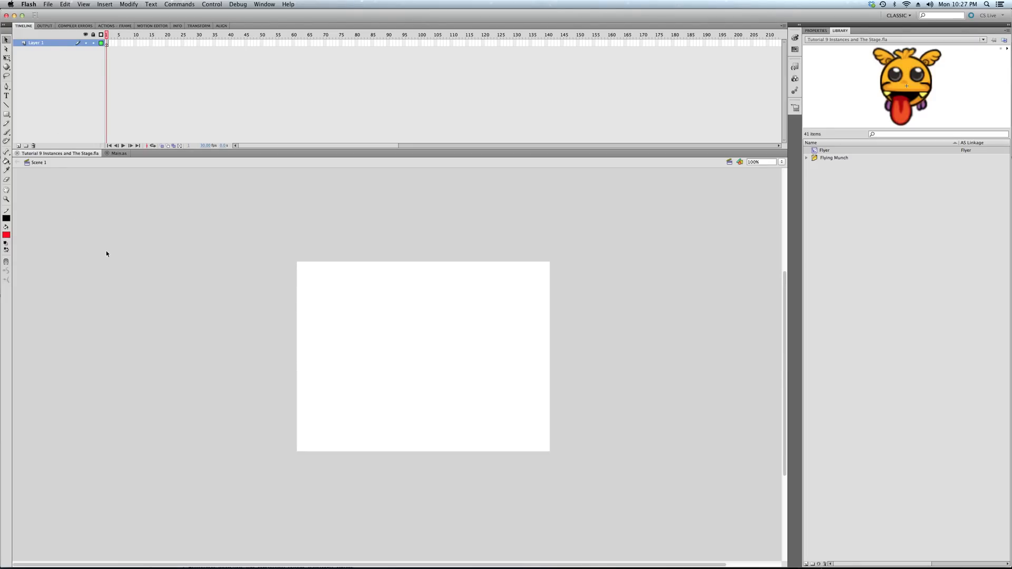
{"action": "mouse_move", "coordinate": [264, 263]}
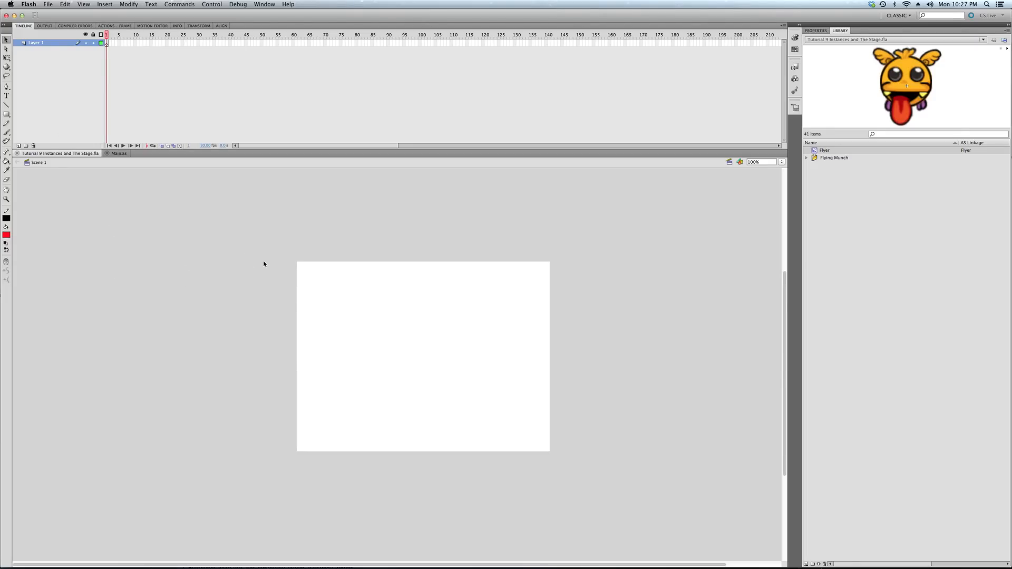
{"action": "left_click", "coordinate": [119, 153]}
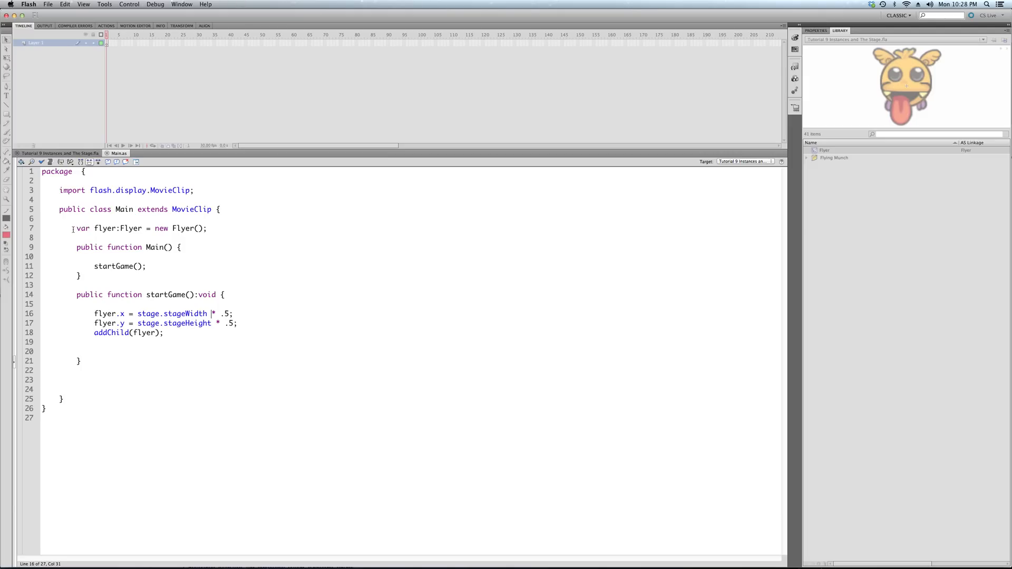
- Review the flyer declaration and remove the extra blank line inside startGame()
{"action": "triple_click", "coordinate": [142, 228]}
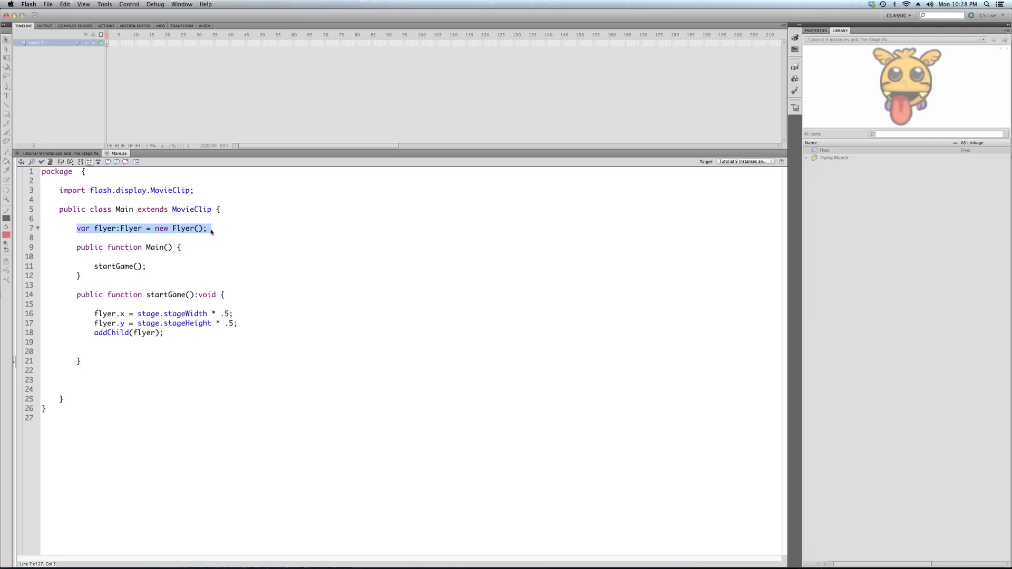
{"action": "left_click", "coordinate": [85, 266]}
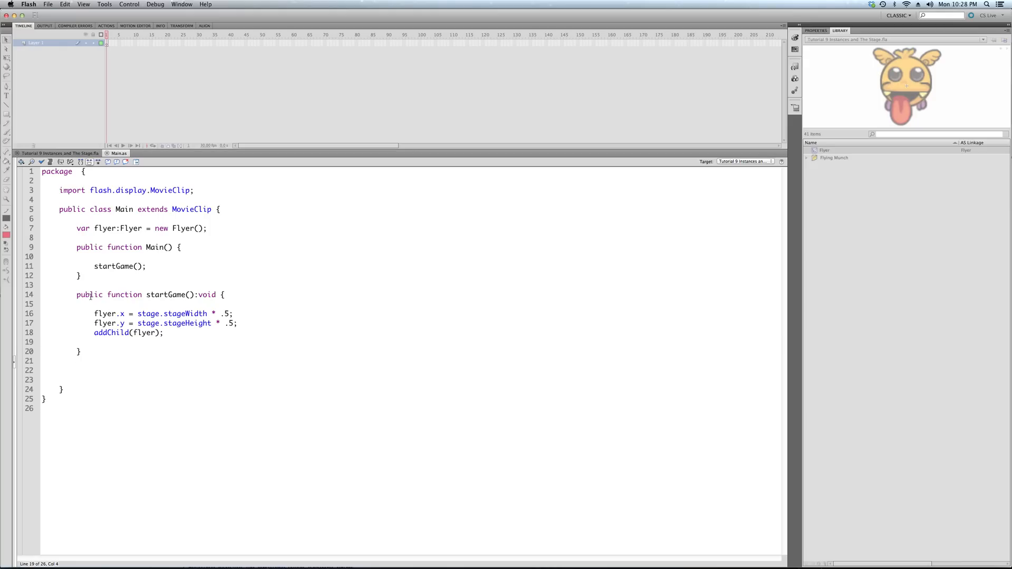
{"action": "double_click", "coordinate": [164, 295]}
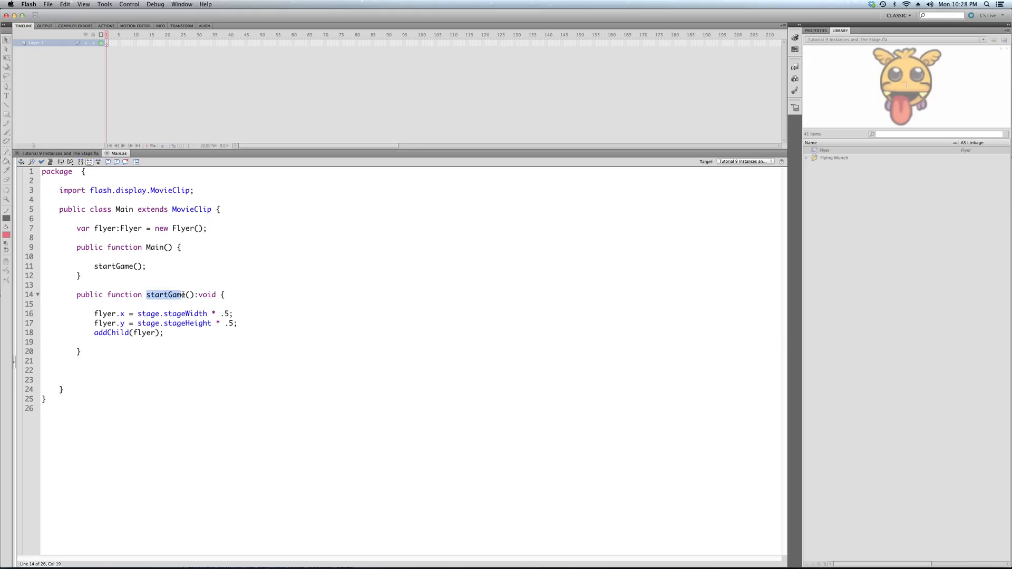
{"action": "left_click", "coordinate": [94, 303]}
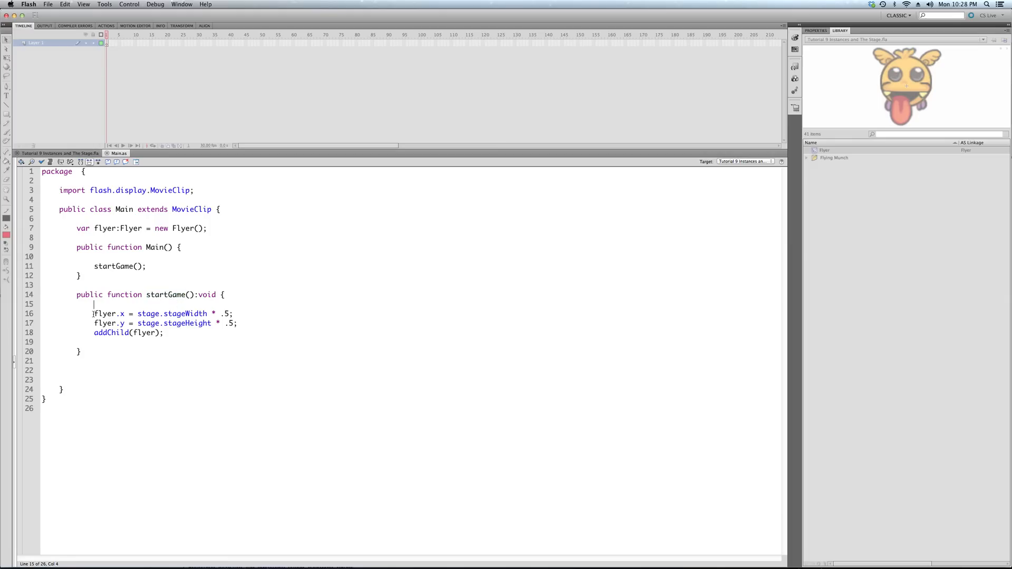
{"action": "left_click_drag", "start_coordinate": [94, 314], "coordinate": [237, 324]}
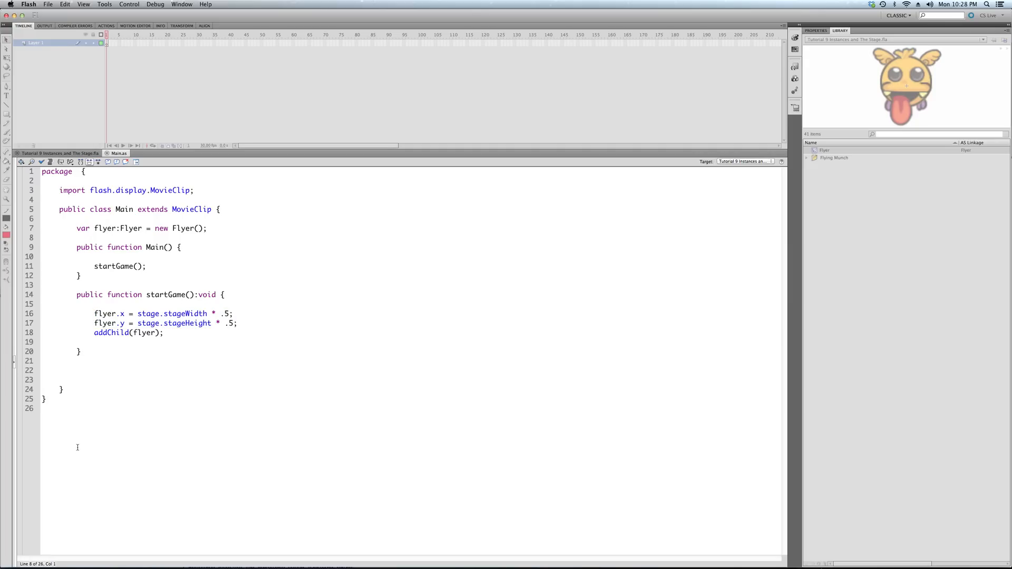
- Review the Main class line and leave a blank line before startGame() in the constructor
{"action": "left_click", "coordinate": [209, 229]}
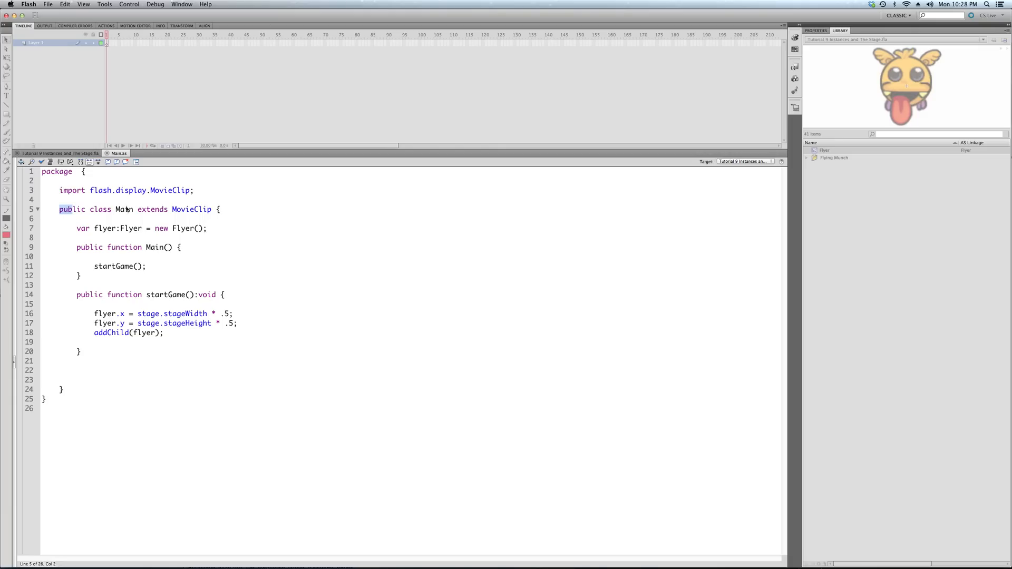
{"action": "triple_click", "coordinate": [140, 208]}
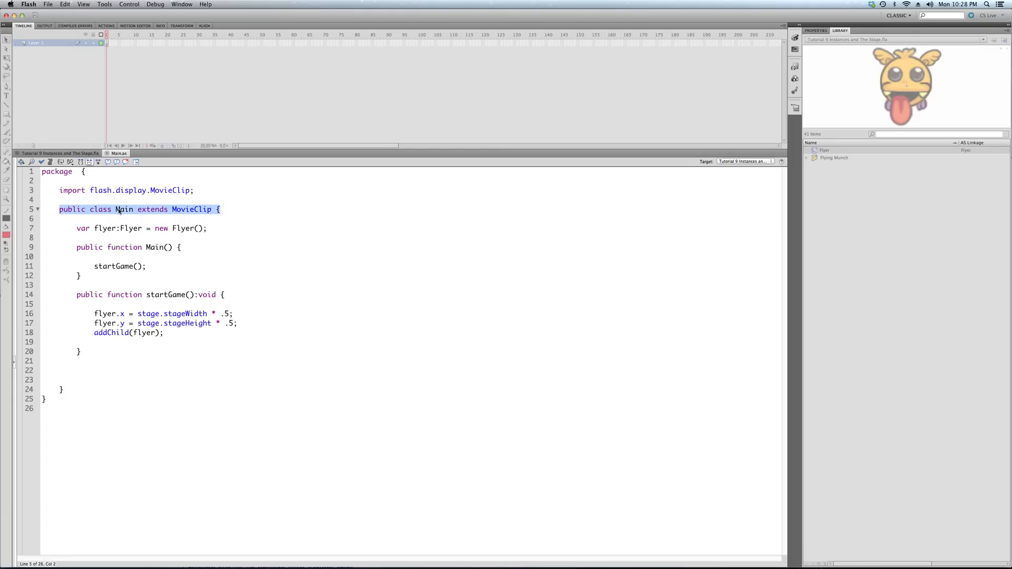
{"action": "left_click", "coordinate": [186, 246]}
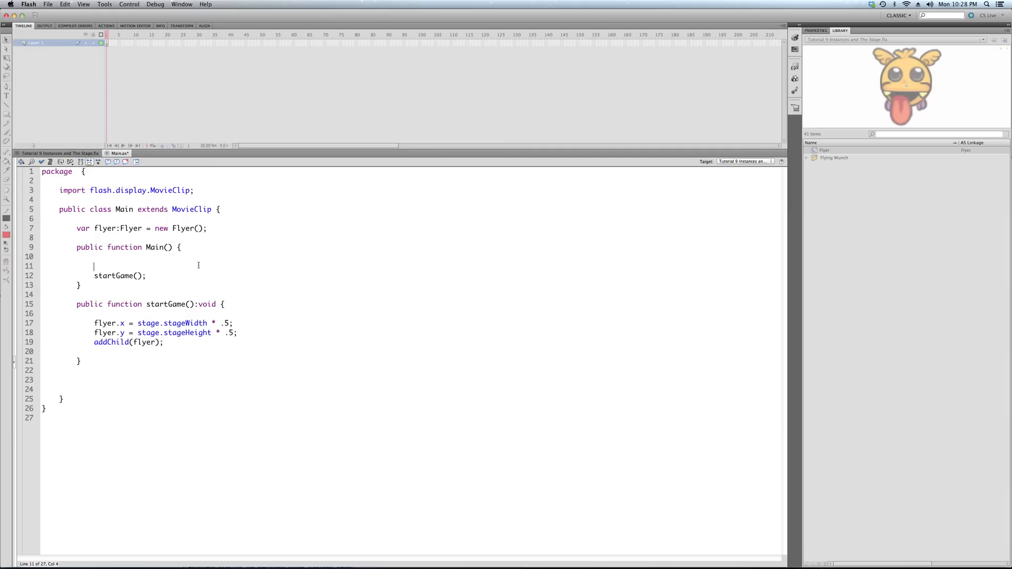
- Delete the constructor's blank line and put the insertion point after addChild(flyer);
{"action": "key", "text": "Backspace"}
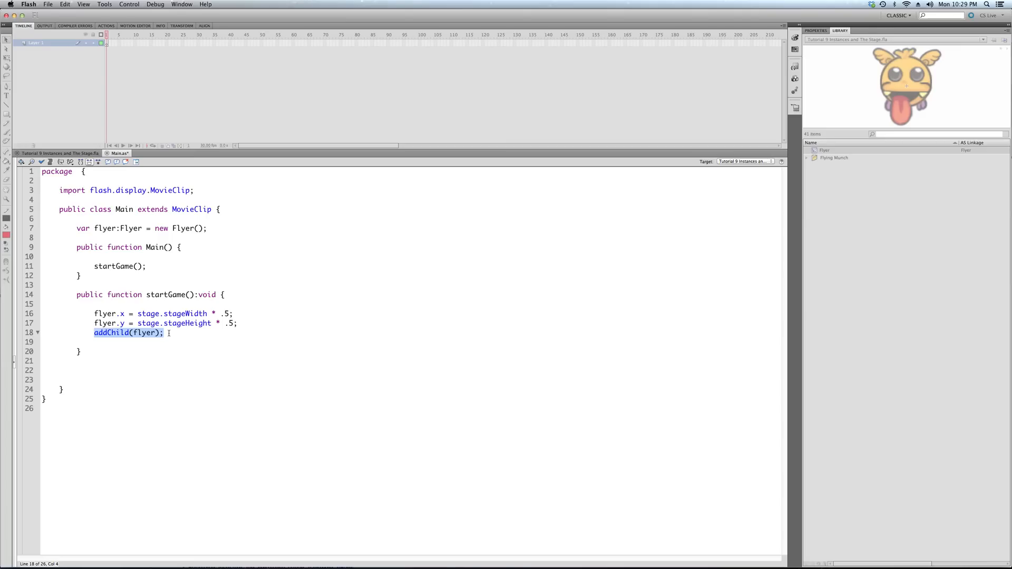
{"action": "mouse_move", "coordinate": [181, 345]}
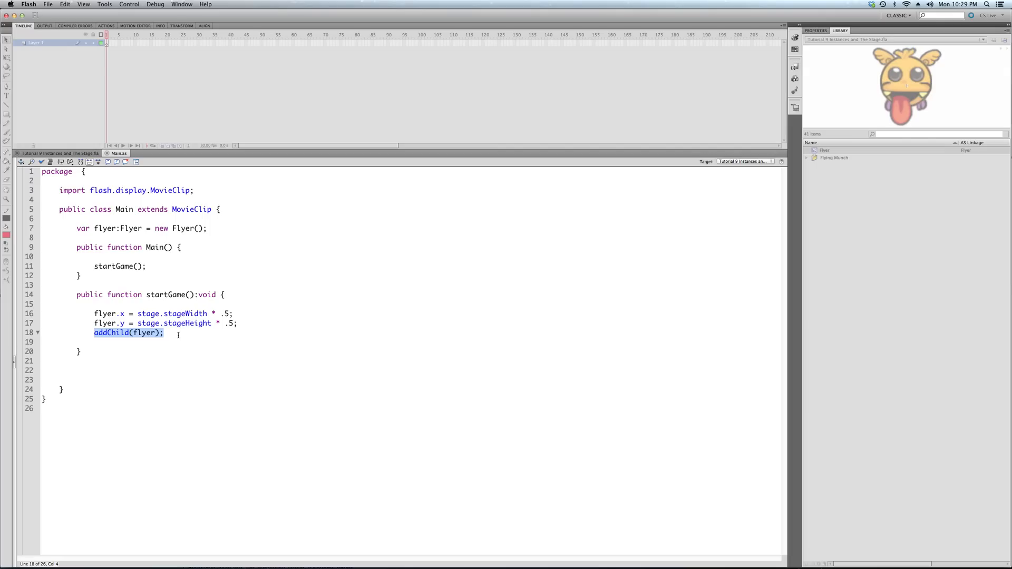
{"action": "left_click", "coordinate": [165, 332]}
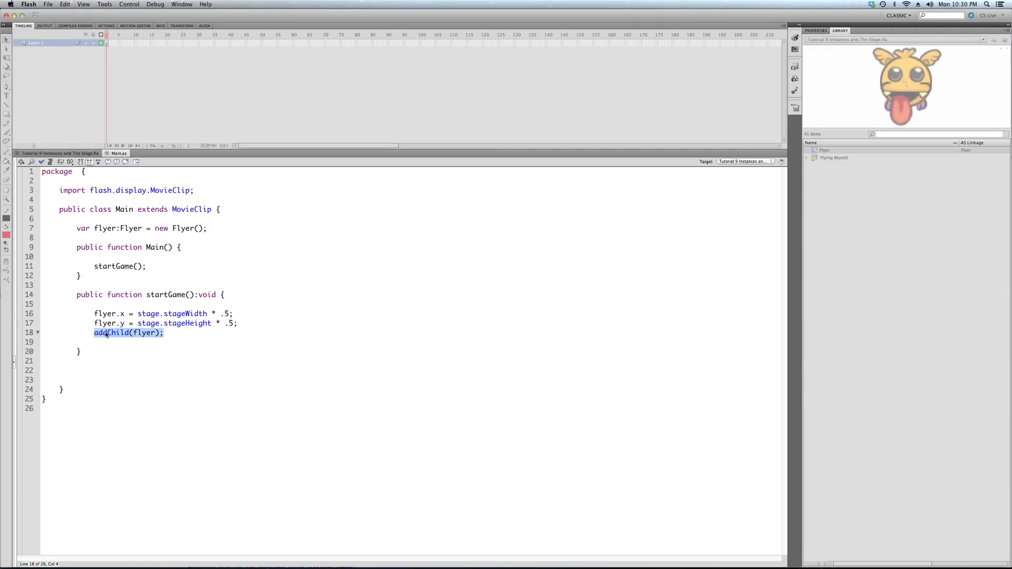
{"action": "left_click", "coordinate": [110, 332]}
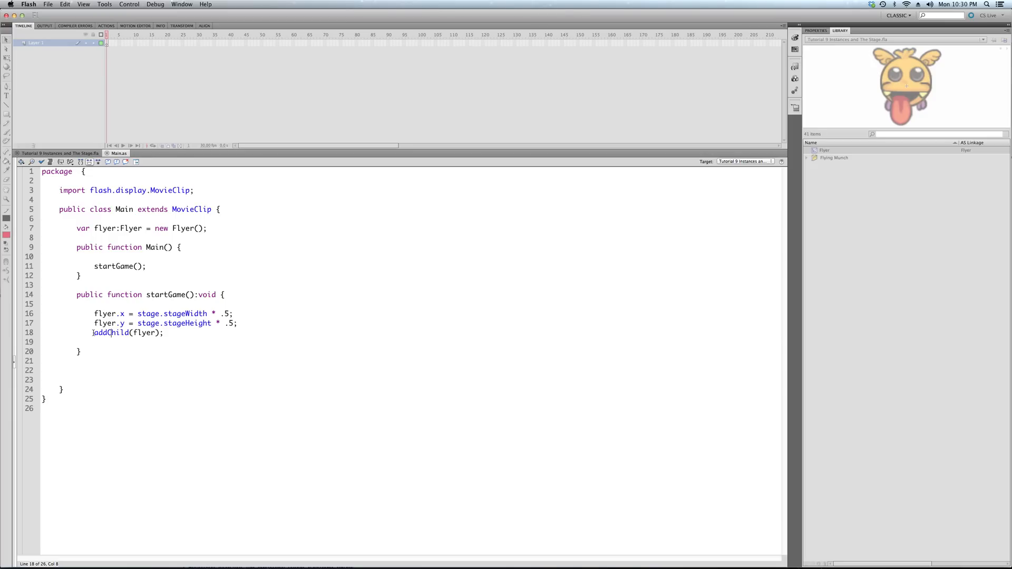
{"action": "left_click", "coordinate": [177, 332]}
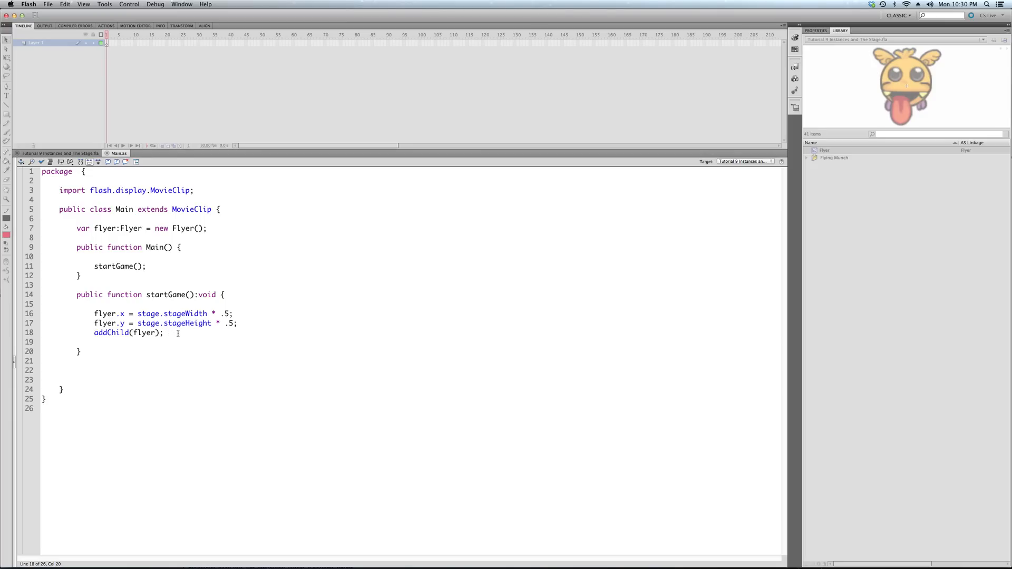
- Write trace(flyer.parent); on a new line after addChild in startGame()
{"action": "type", "text": "trace"}
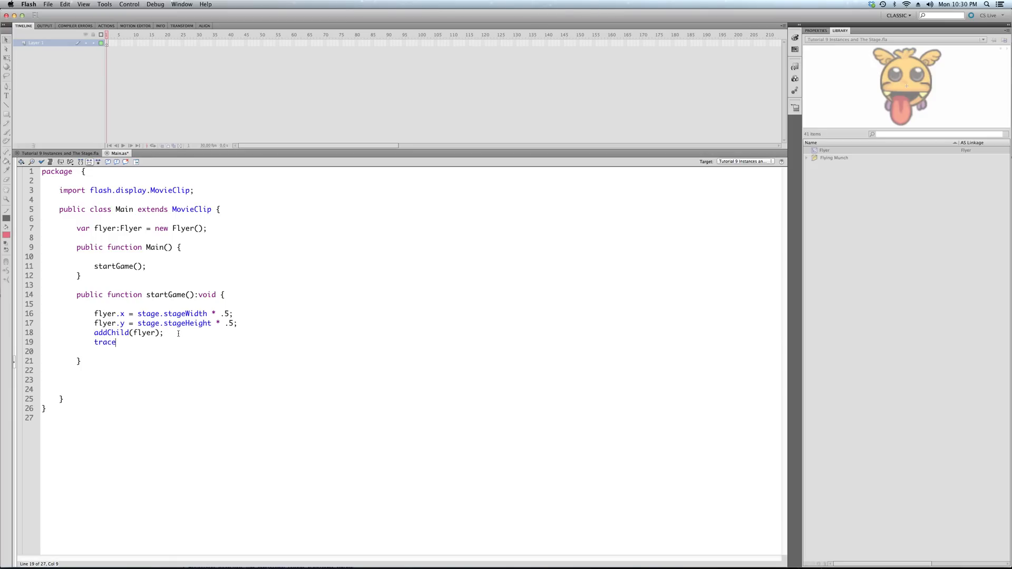
{"action": "type", "text": "("}
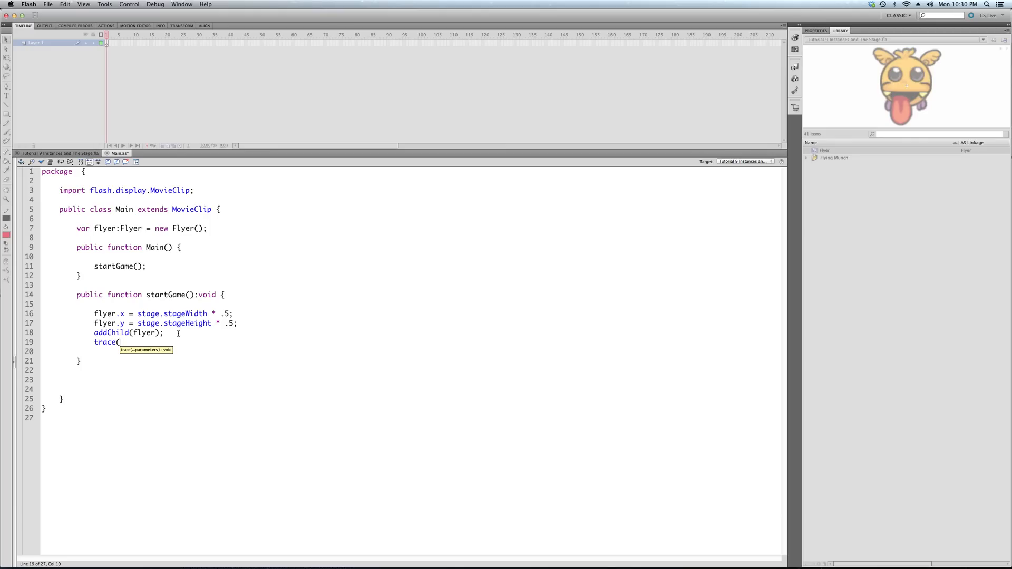
{"action": "type", "text": "f"}
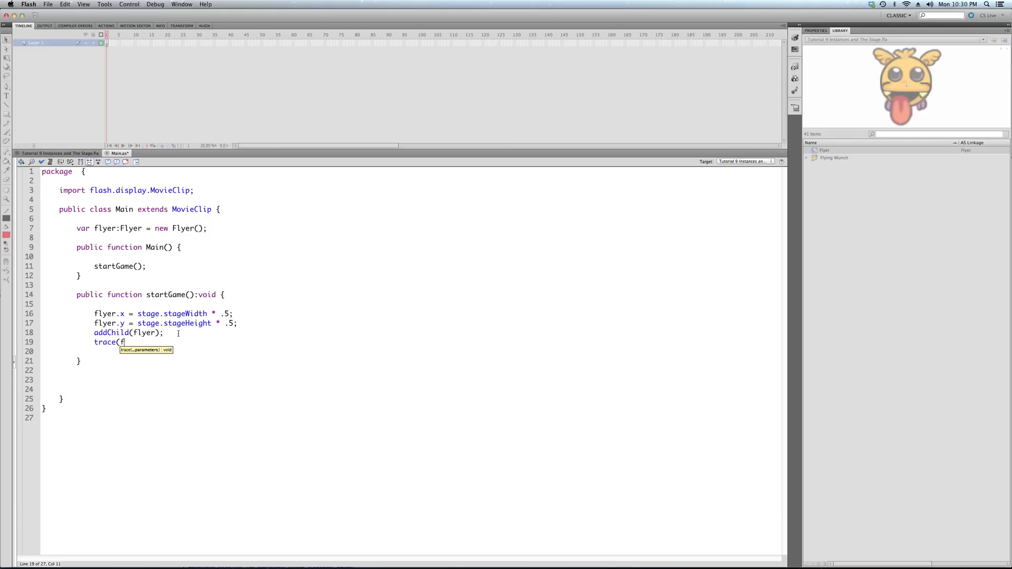
{"action": "type", "text": "lyer.parent);"}
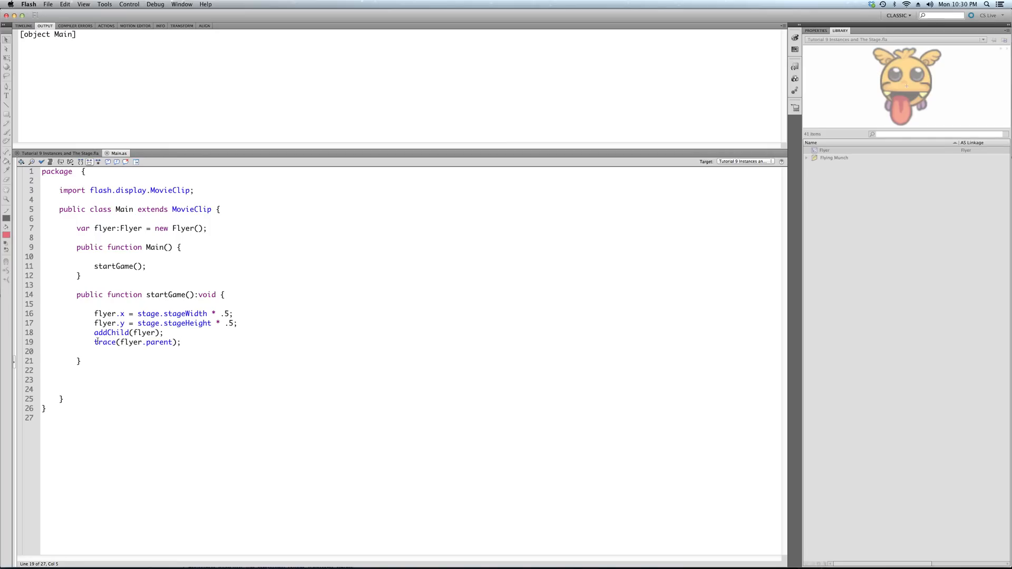
{"action": "triple_click", "coordinate": [137, 342]}
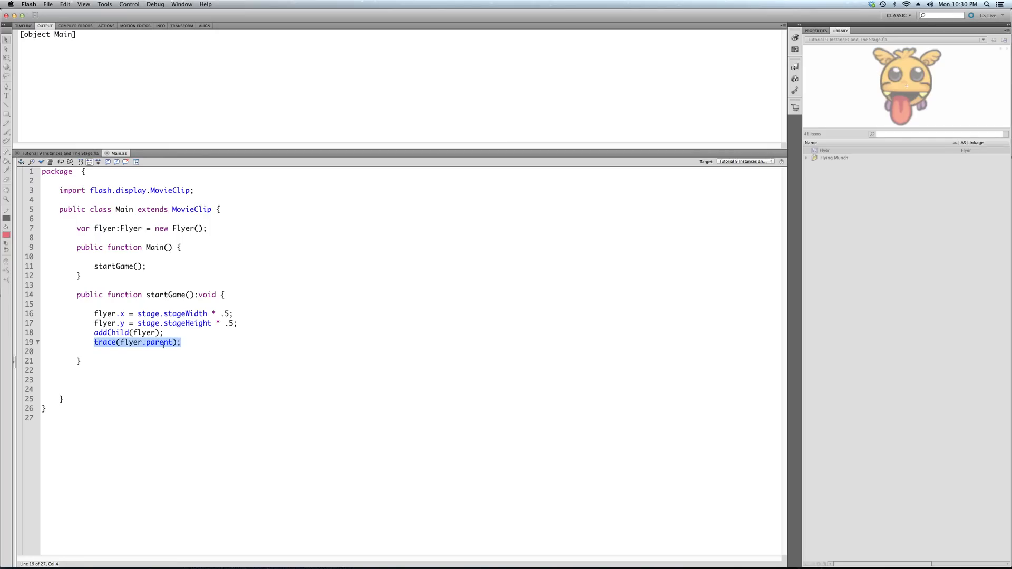
{"action": "left_click", "coordinate": [149, 342]}
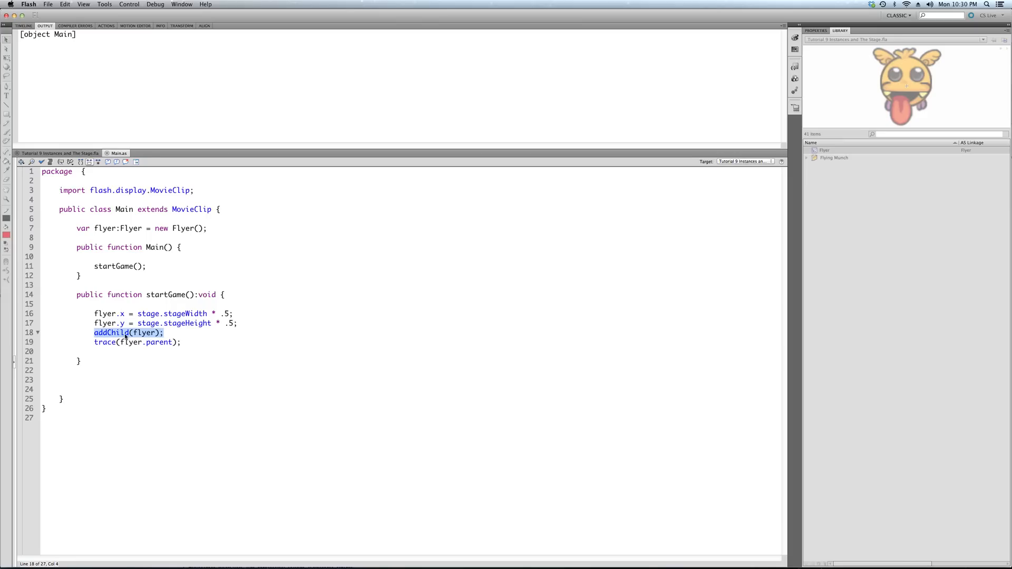
{"action": "mouse_move", "coordinate": [110, 334]}
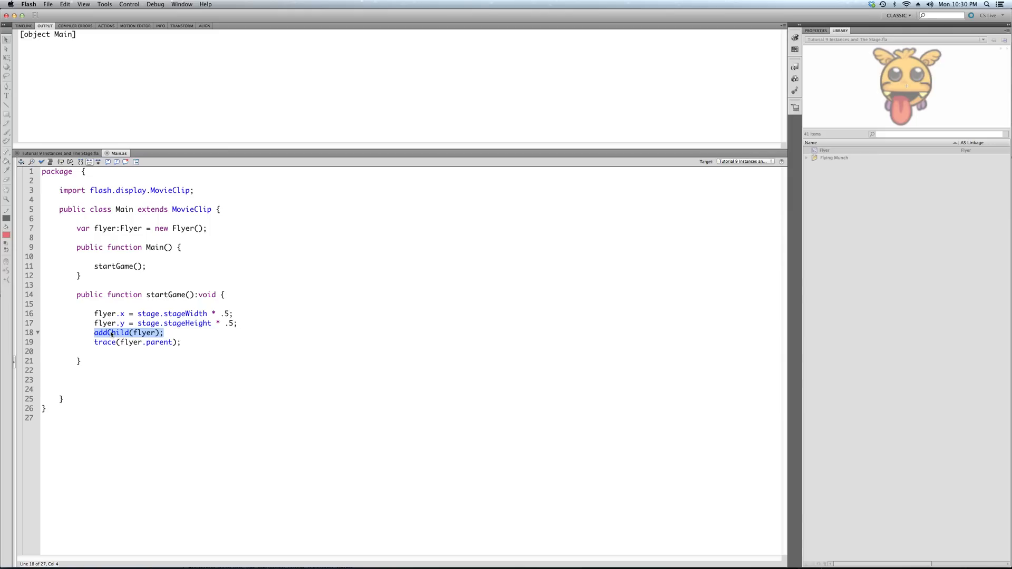
{"action": "left_click", "coordinate": [164, 332]}
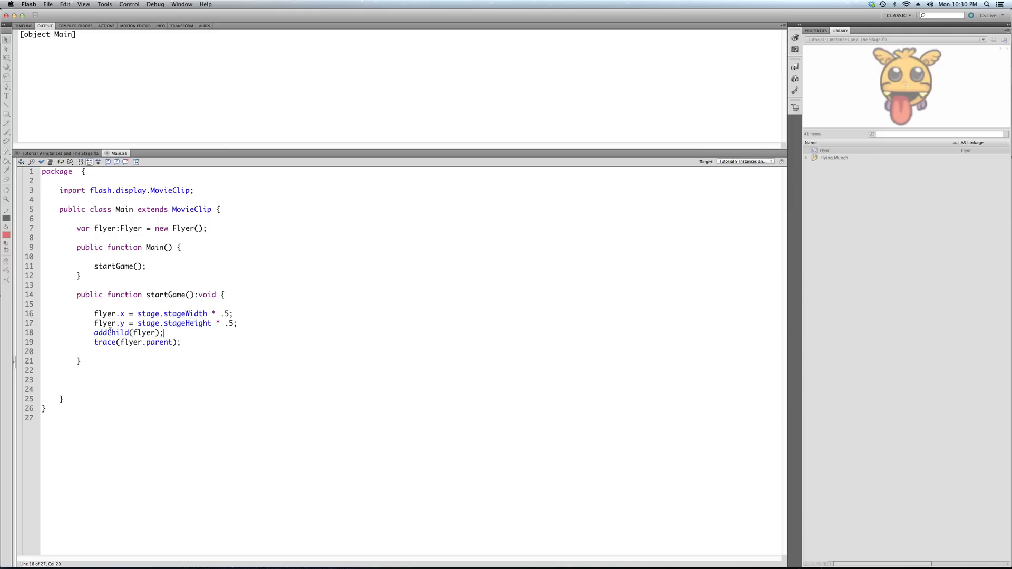
{"action": "double_click", "coordinate": [111, 332]}
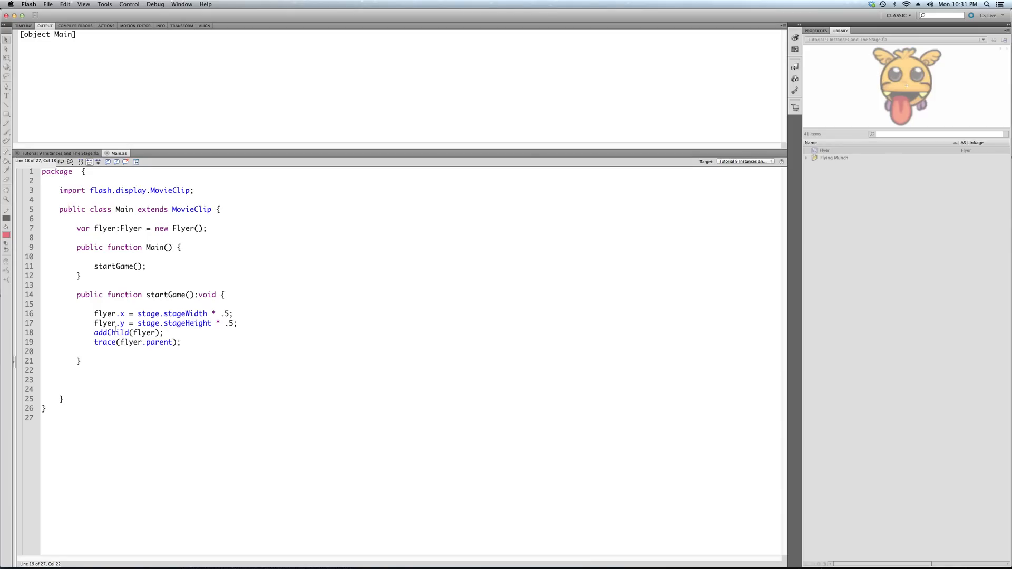
{"action": "double_click", "coordinate": [105, 228]}
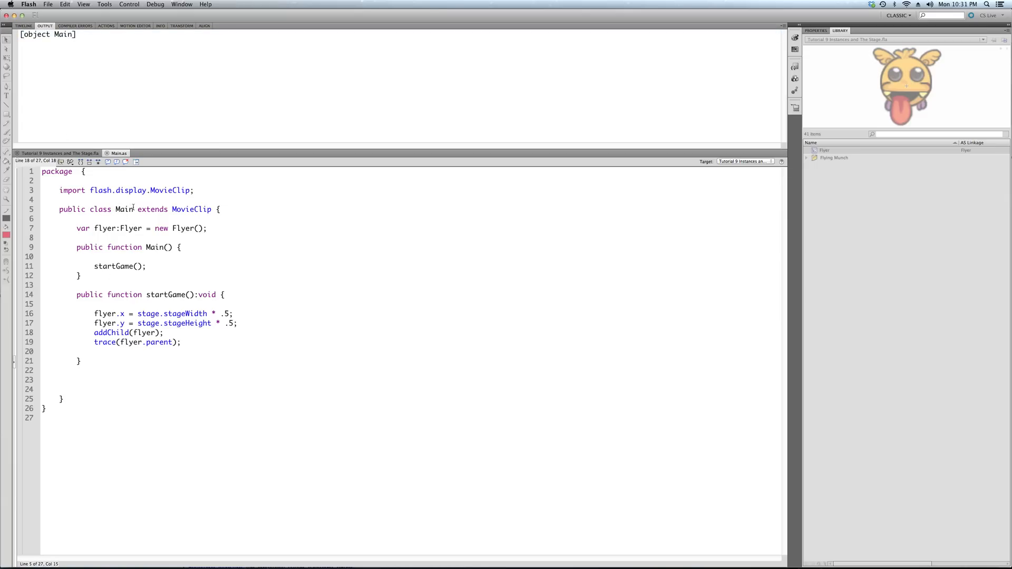
{"action": "double_click", "coordinate": [124, 208]}
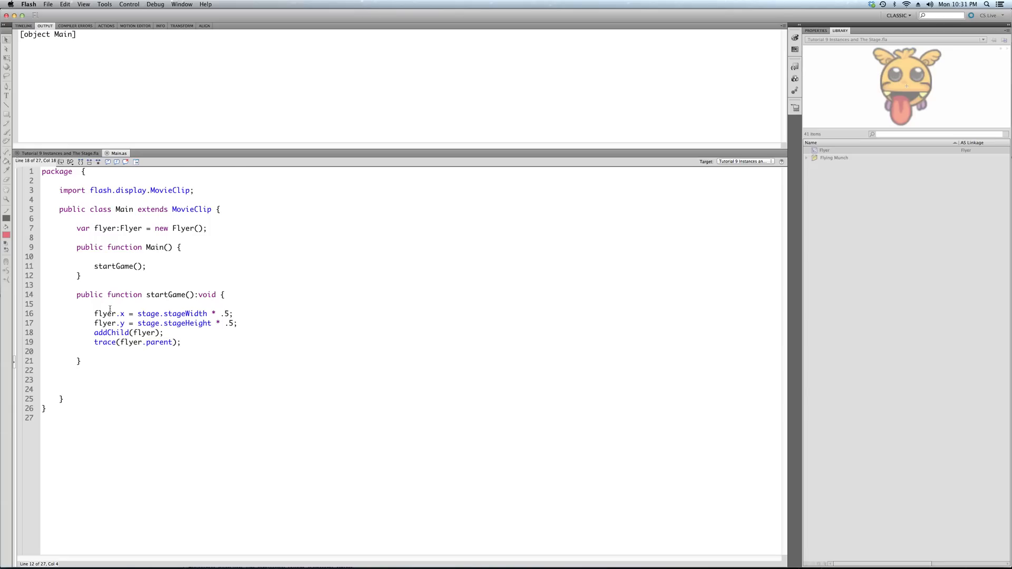
{"action": "mouse_move", "coordinate": [162, 347]}
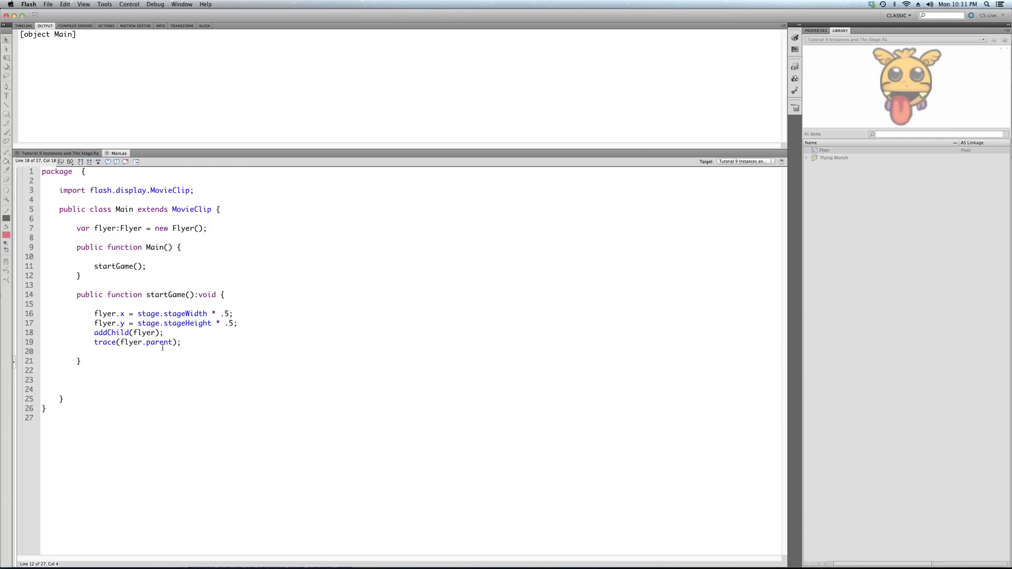
- Return to the Tutorial 9 document's empty stage and show its properties
{"action": "left_click", "coordinate": [59, 153]}
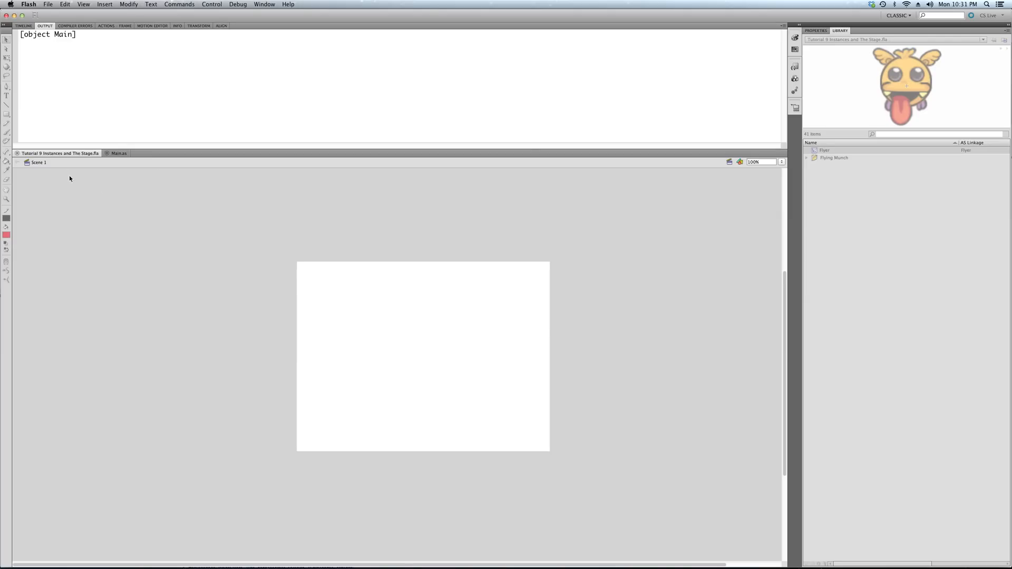
{"action": "left_click", "coordinate": [816, 31]}
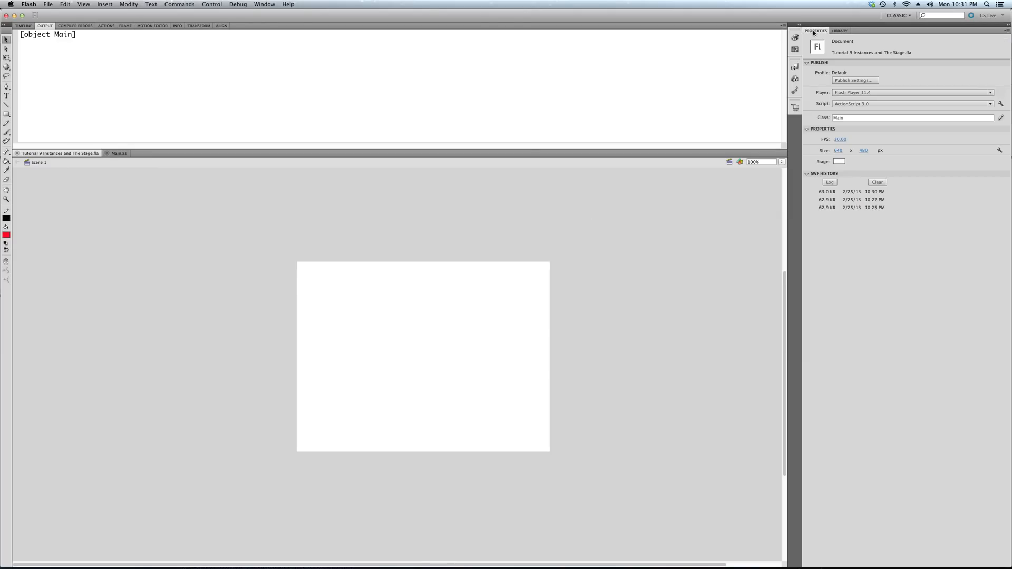
{"action": "left_click", "coordinate": [839, 31]}
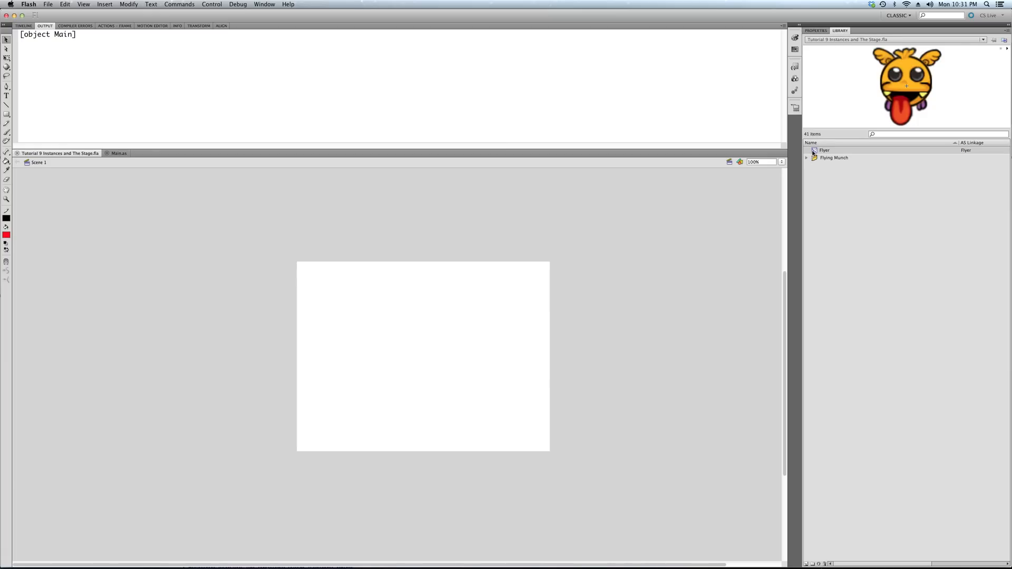
{"action": "mouse_move", "coordinate": [814, 154]}
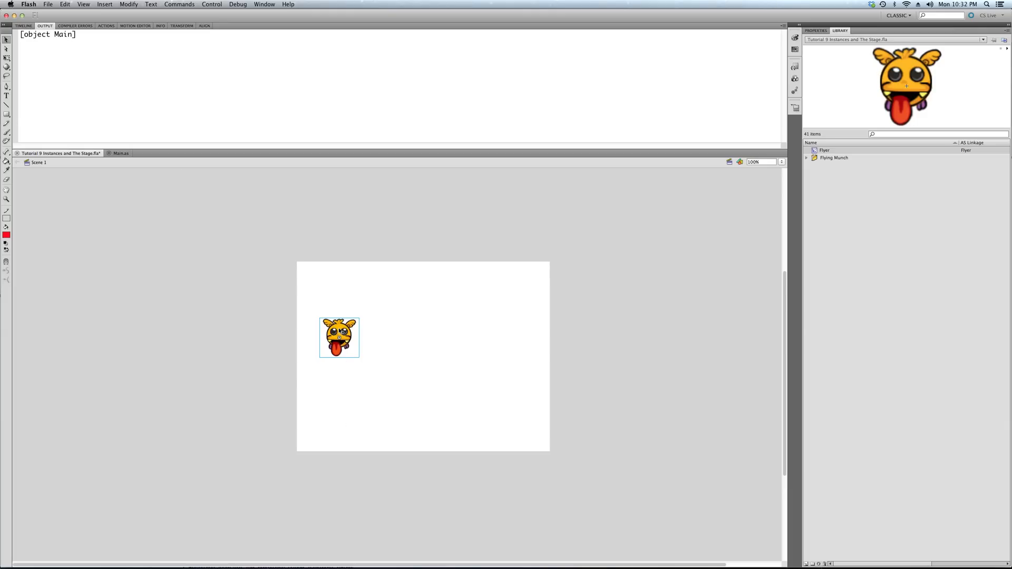
- Edit Flyer in place, add a layer and draw a red rectangle on it
{"action": "double_click", "coordinate": [338, 337]}
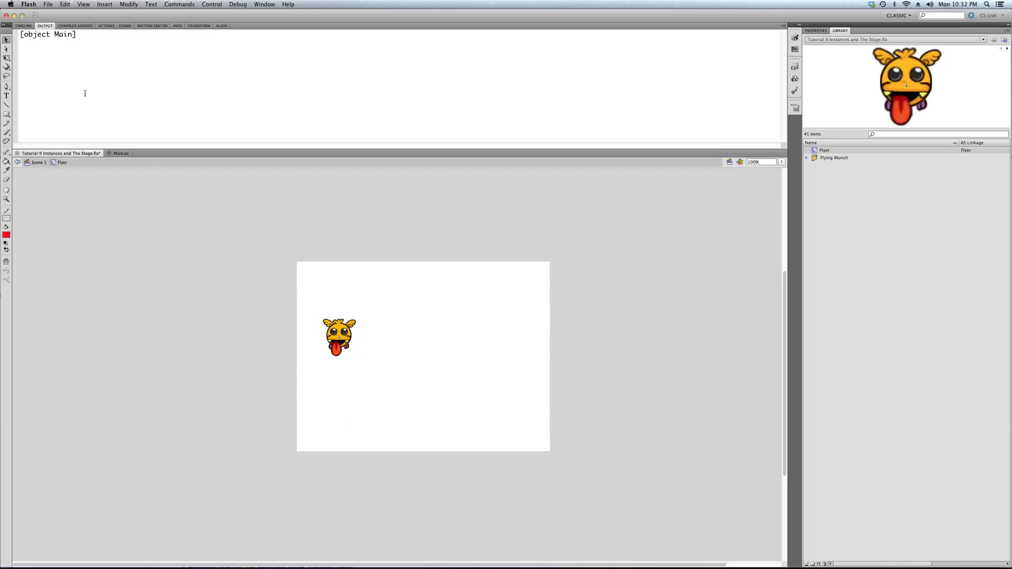
{"action": "left_click", "coordinate": [23, 25]}
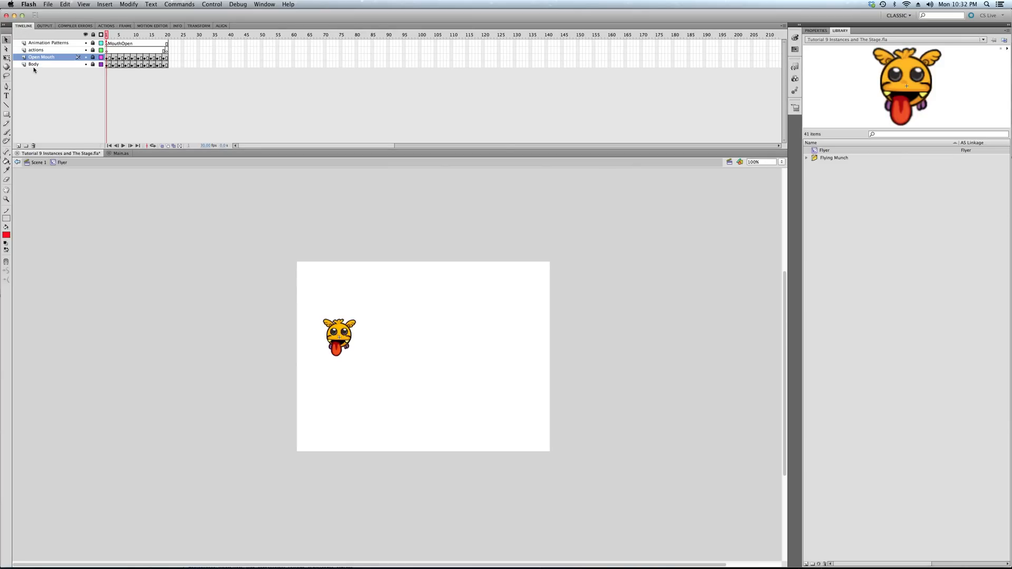
{"action": "left_click", "coordinate": [19, 145]}
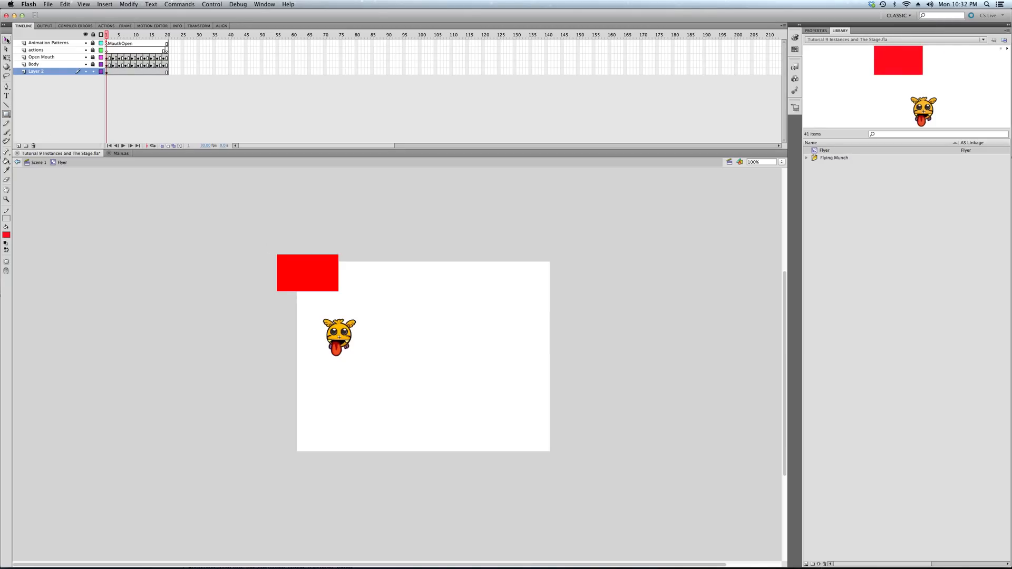
{"action": "left_click_drag", "start_coordinate": [307, 271], "coordinate": [398, 302]}
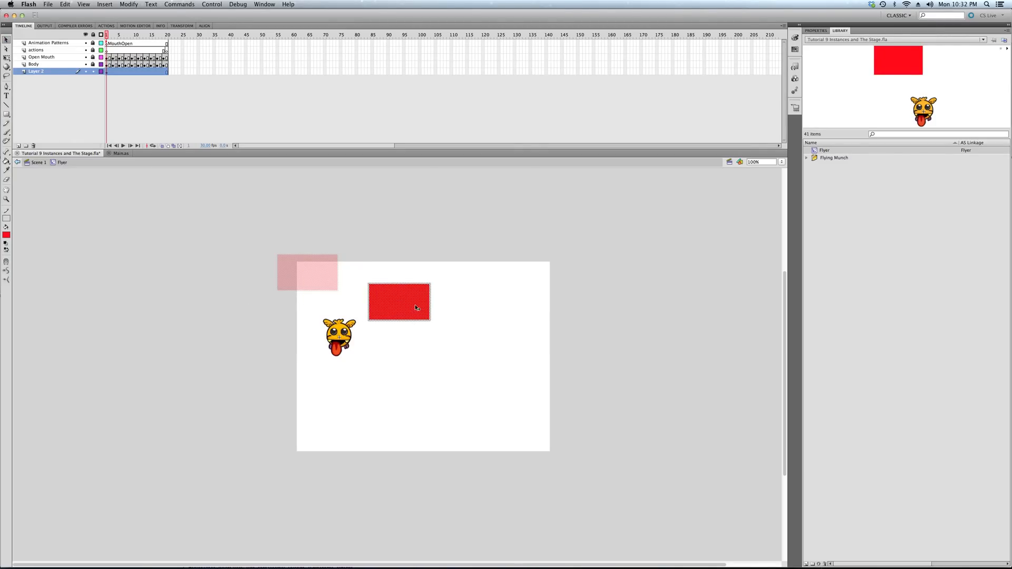
- Convert the rectangle to a movie clip symbol named Red Square
{"action": "left_click", "coordinate": [128, 4]}
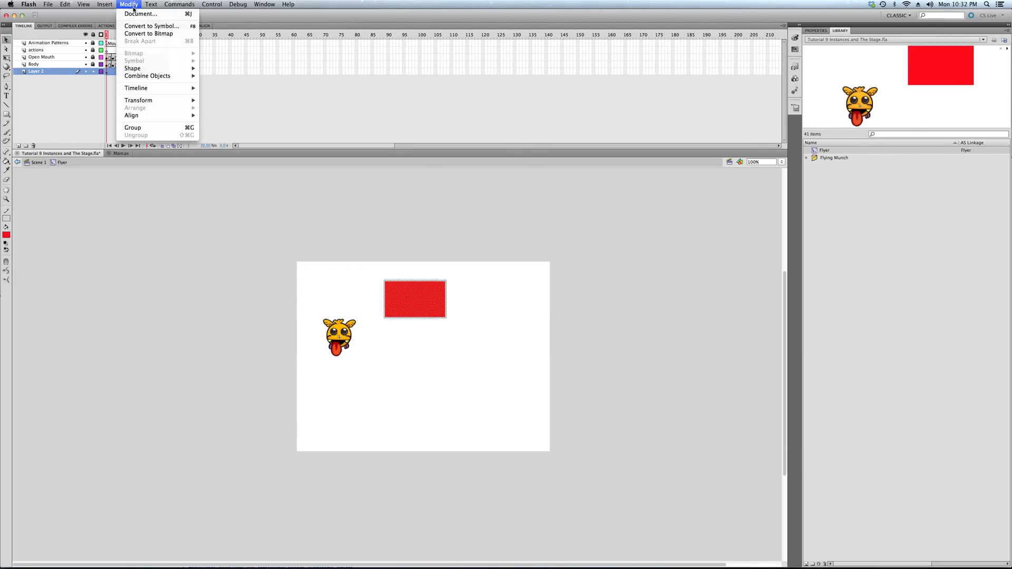
{"action": "left_click", "coordinate": [150, 25]}
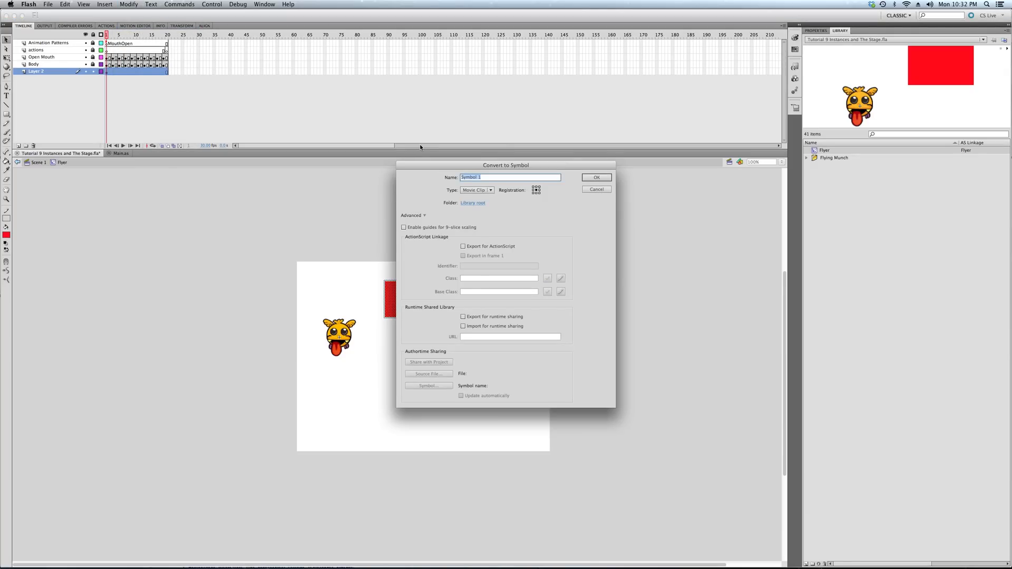
{"action": "type", "text": "Red Squ"}
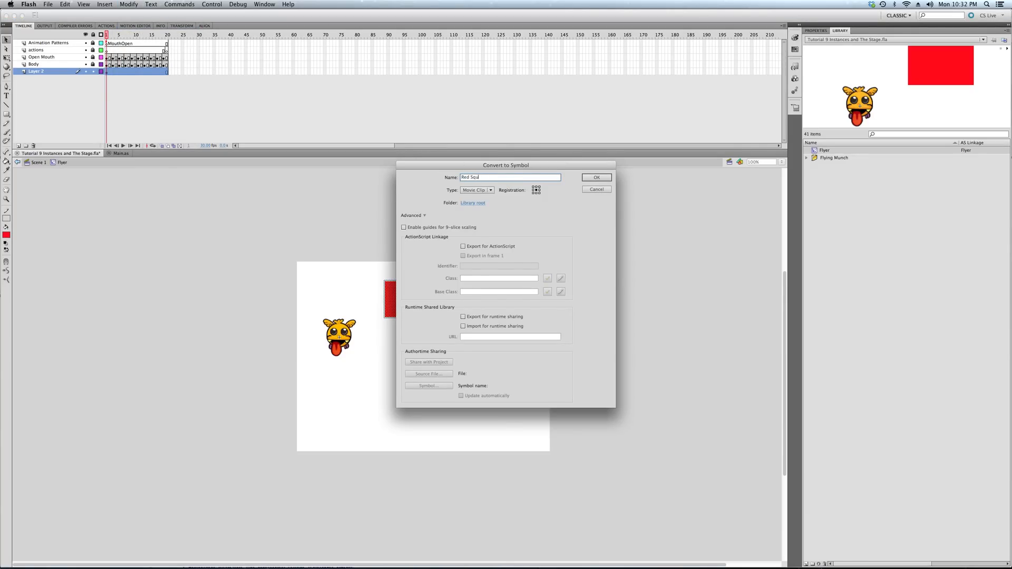
{"action": "left_click", "coordinate": [595, 177]}
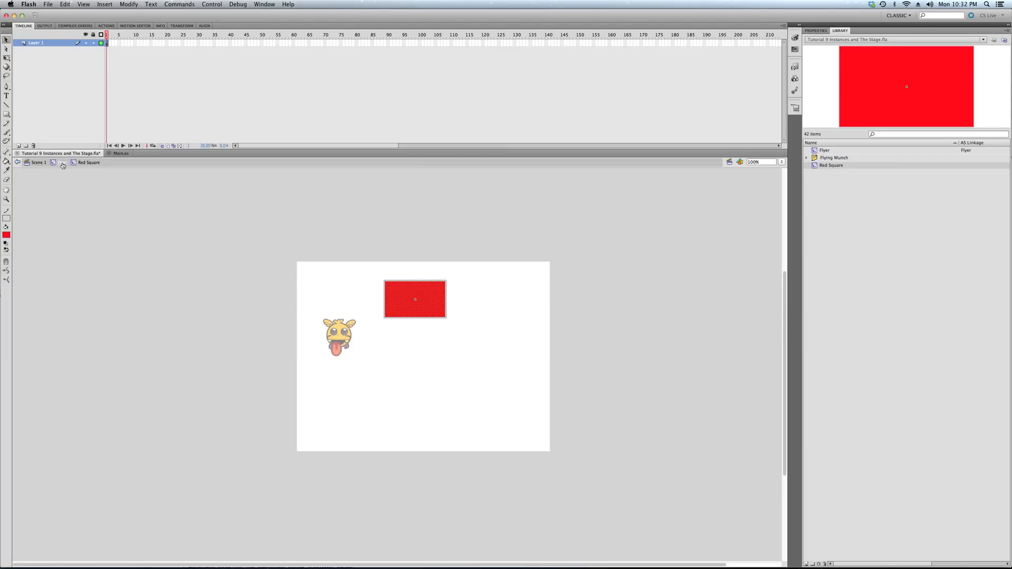
- Leave symbol editing for Scene 1 and drag the Flyer instance toward the stage centre
{"action": "double_click", "coordinate": [338, 335]}
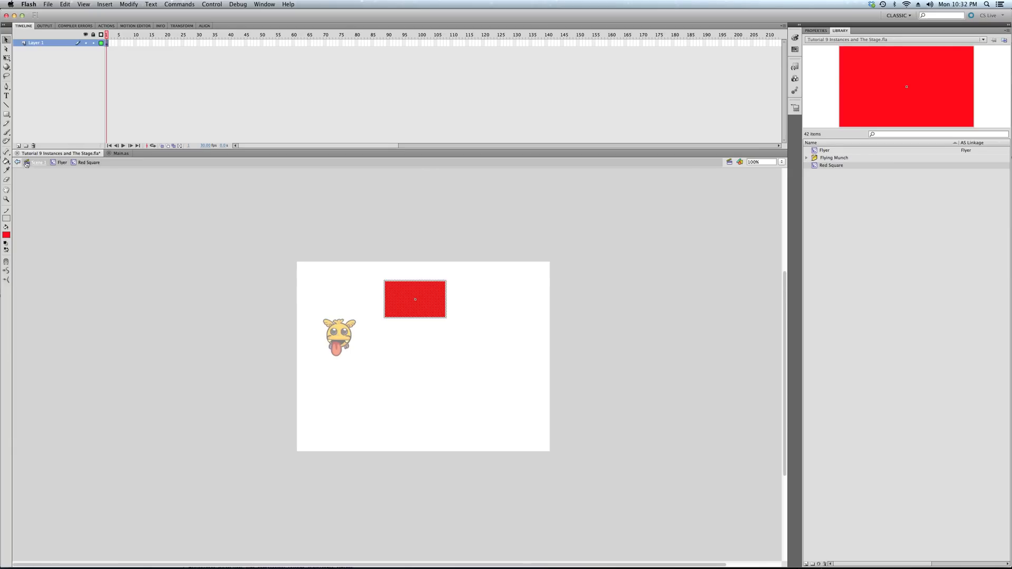
{"action": "left_click", "coordinate": [37, 163]}
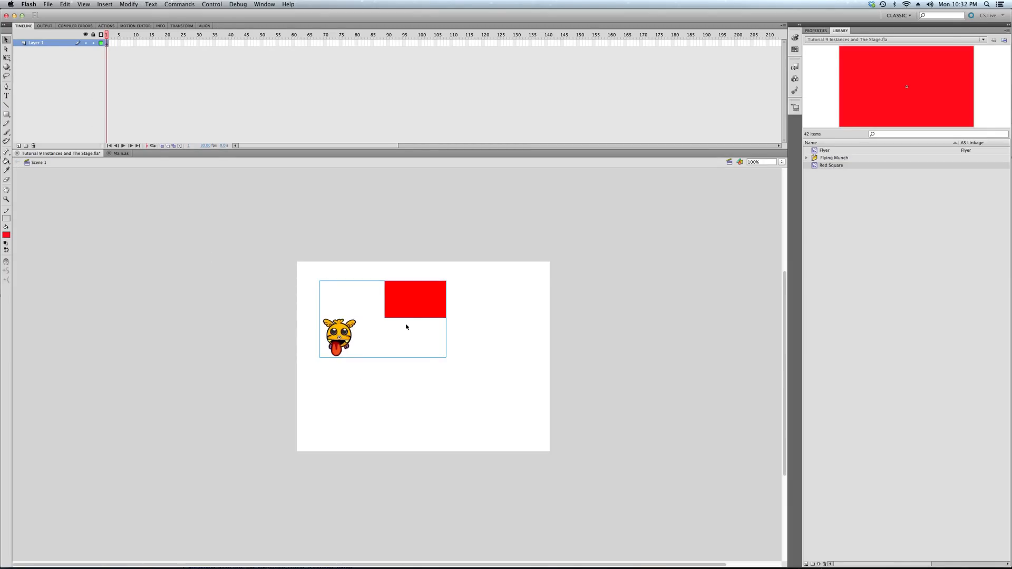
{"action": "left_click_drag", "start_coordinate": [406, 327], "coordinate": [433, 361]}
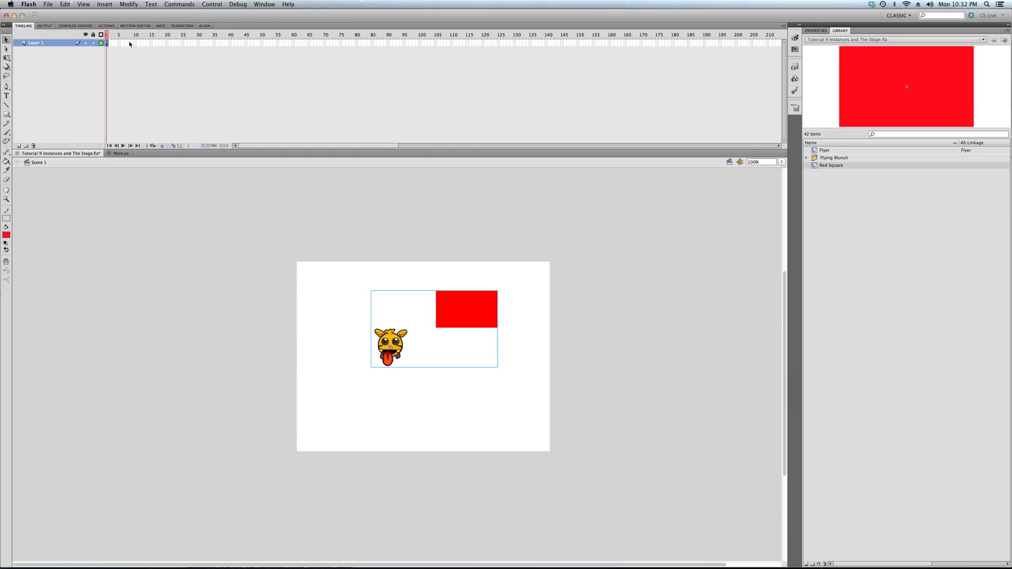
{"action": "mouse_move", "coordinate": [319, 341]}
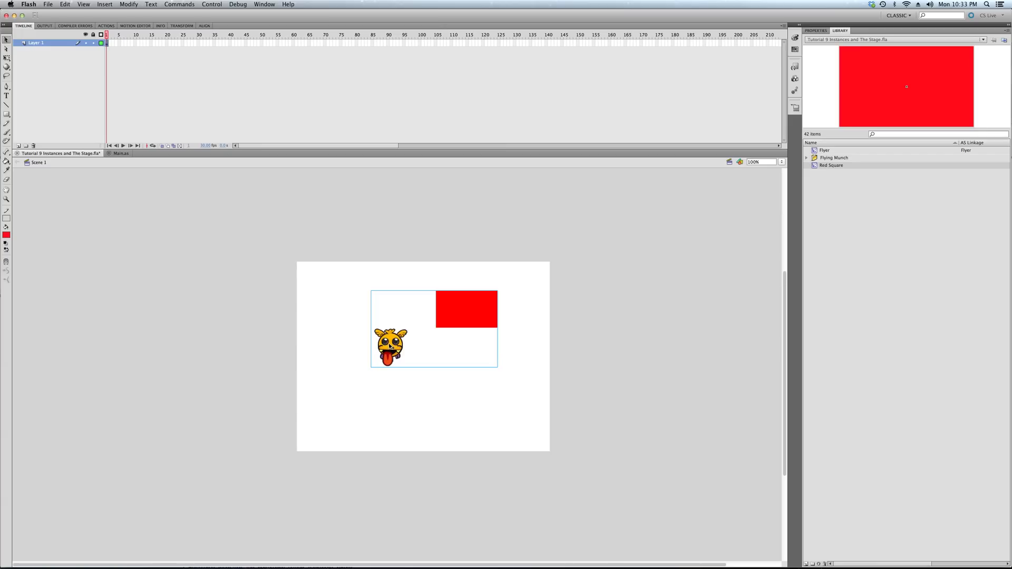
- Peek into the Flyer symbol, return to the main scene and switch to Main.as
{"action": "double_click", "coordinate": [390, 346]}
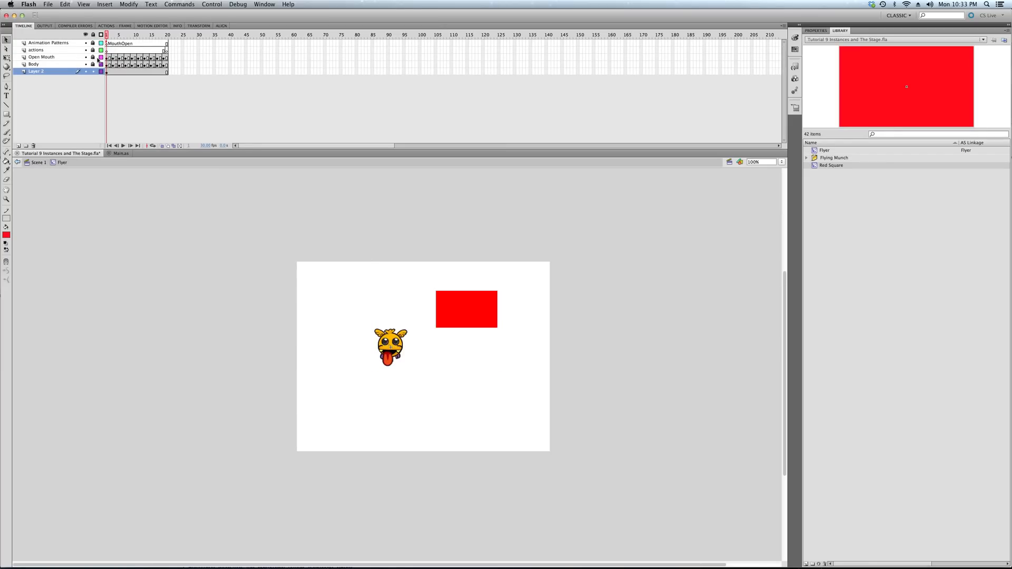
{"action": "left_click", "coordinate": [41, 57]}
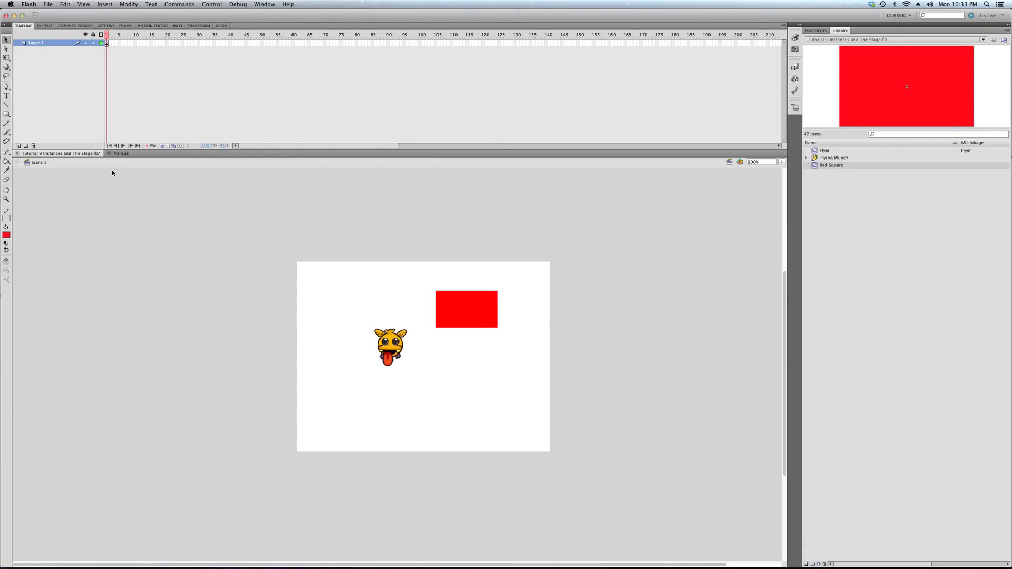
{"action": "left_click", "coordinate": [121, 153]}
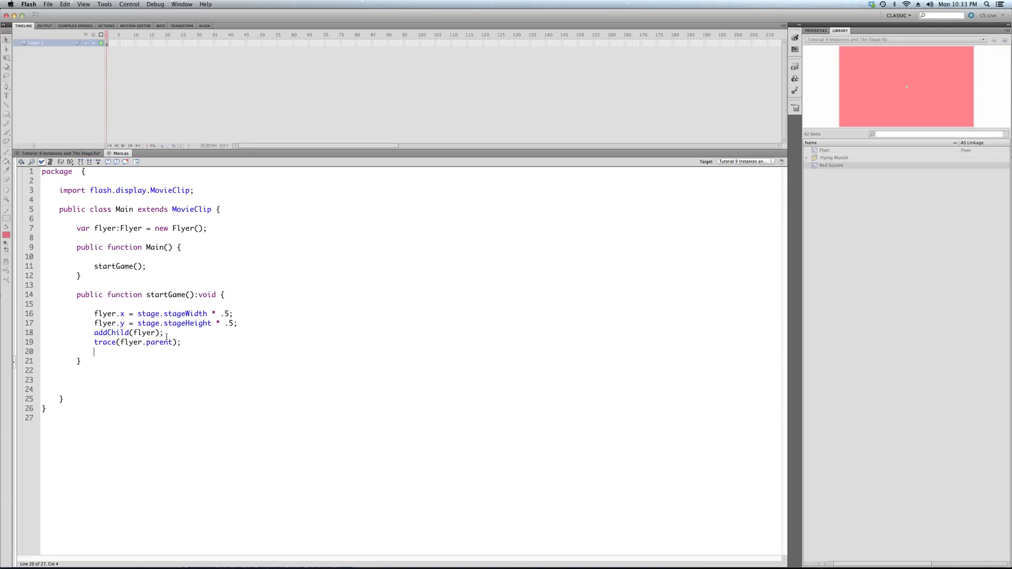
{"action": "mouse_move", "coordinate": [323, 324]}
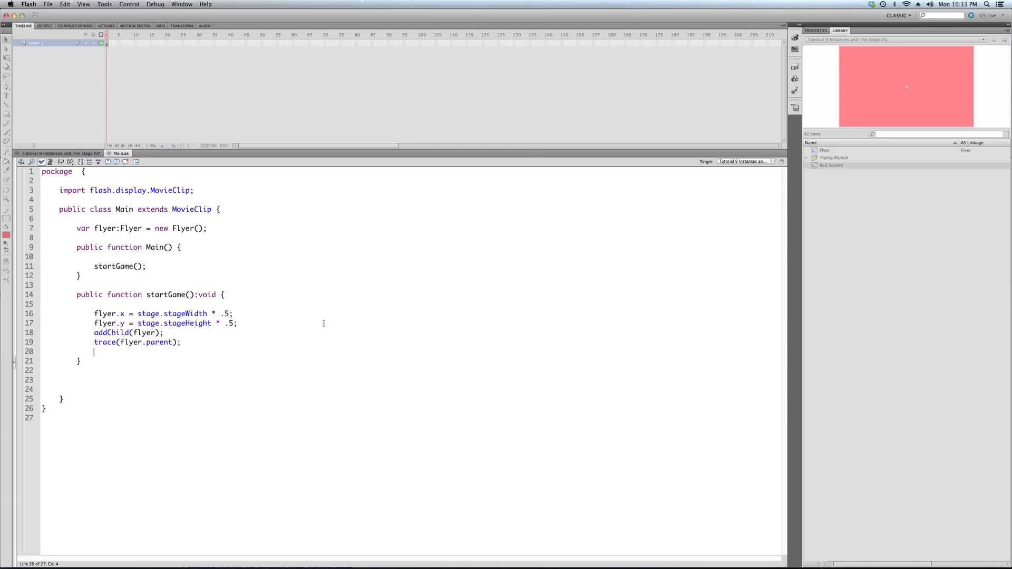
- Declare var flyer2:Flyer = new Flyer(); on a new line after the flyer declaration
{"action": "key", "text": "backspace"}
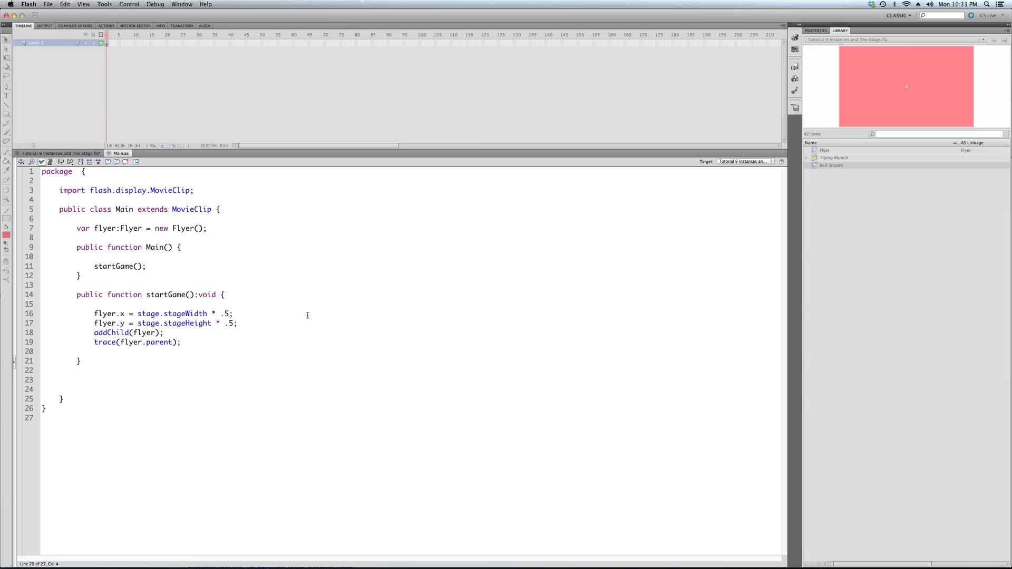
{"action": "left_click", "coordinate": [208, 227]}
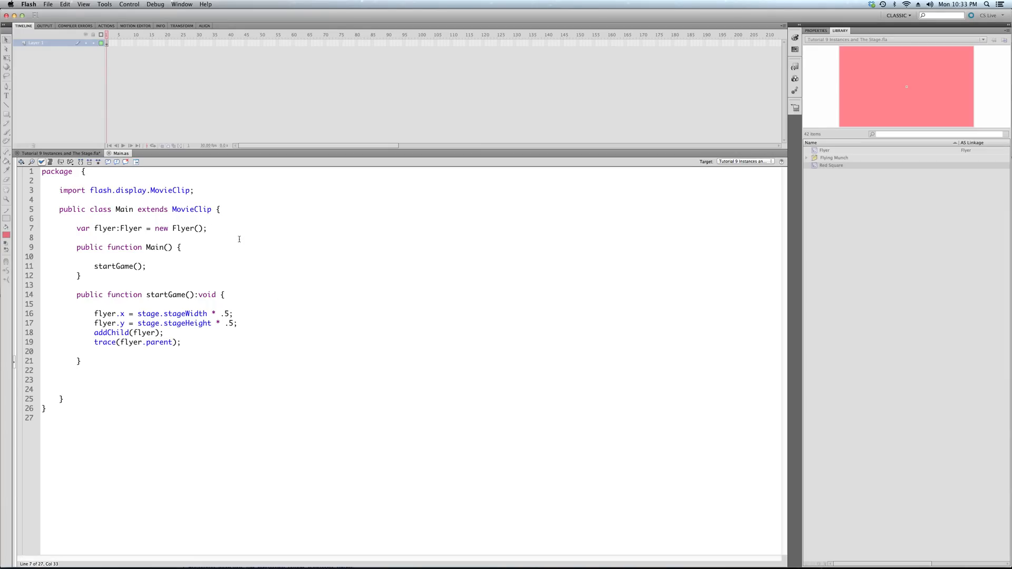
{"action": "type", "text": "var"}
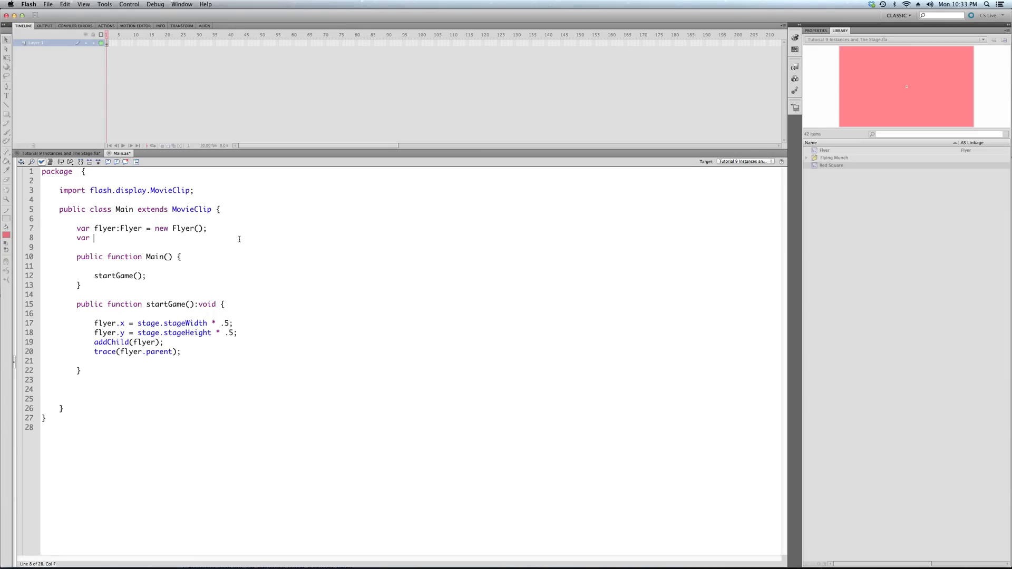
{"action": "type", "text": "flyer2"}
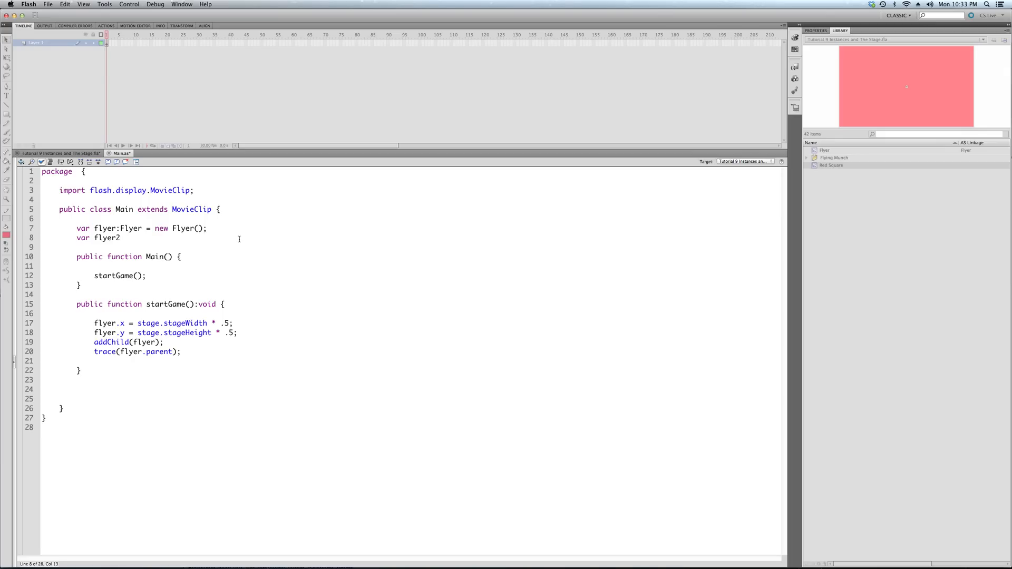
{"action": "type", "text": ":Flyer"}
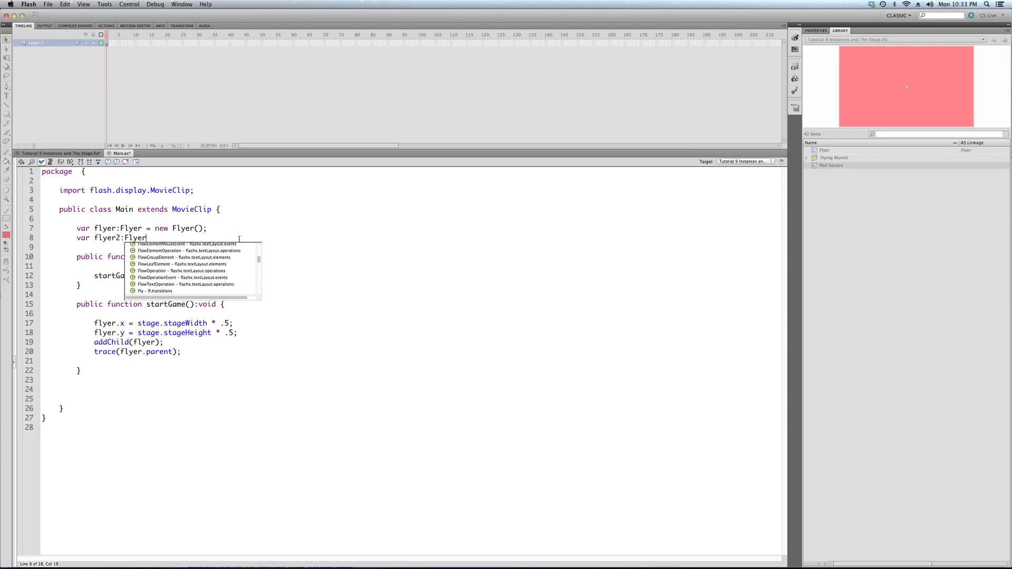
{"action": "type", "text": "= new"}
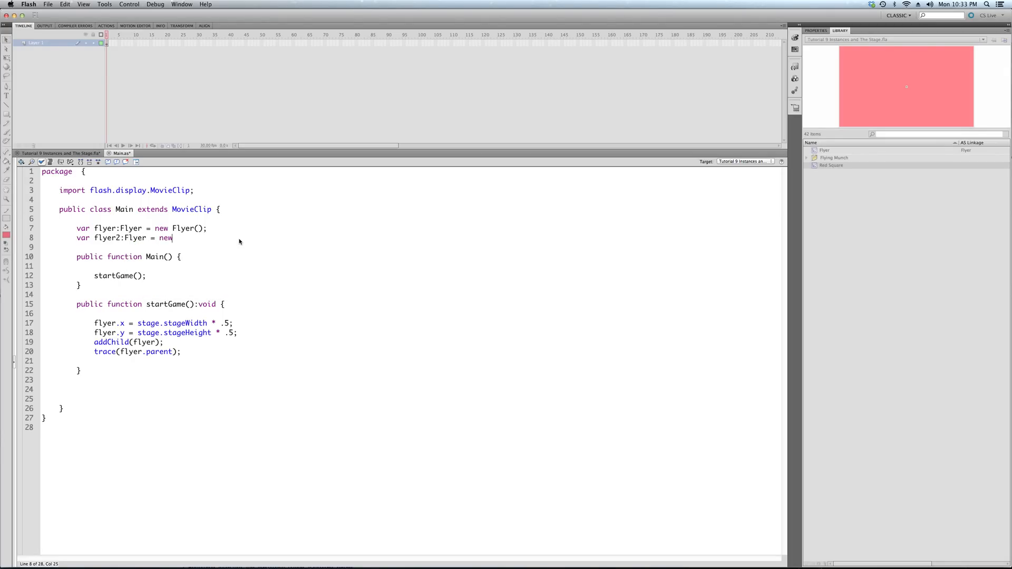
{"action": "type", "text": "Flyer();"}
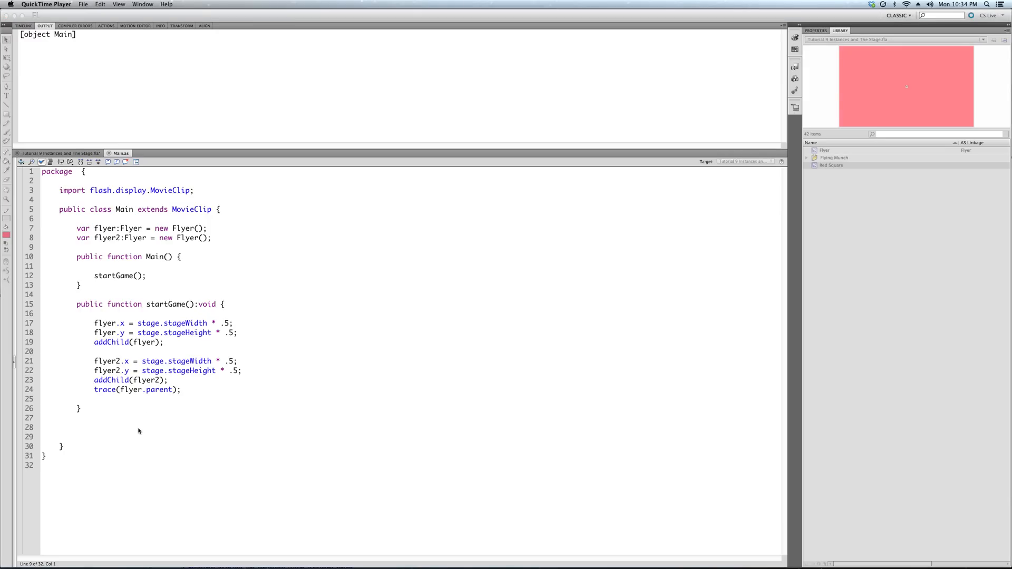
{"action": "mouse_move", "coordinate": [136, 431]}
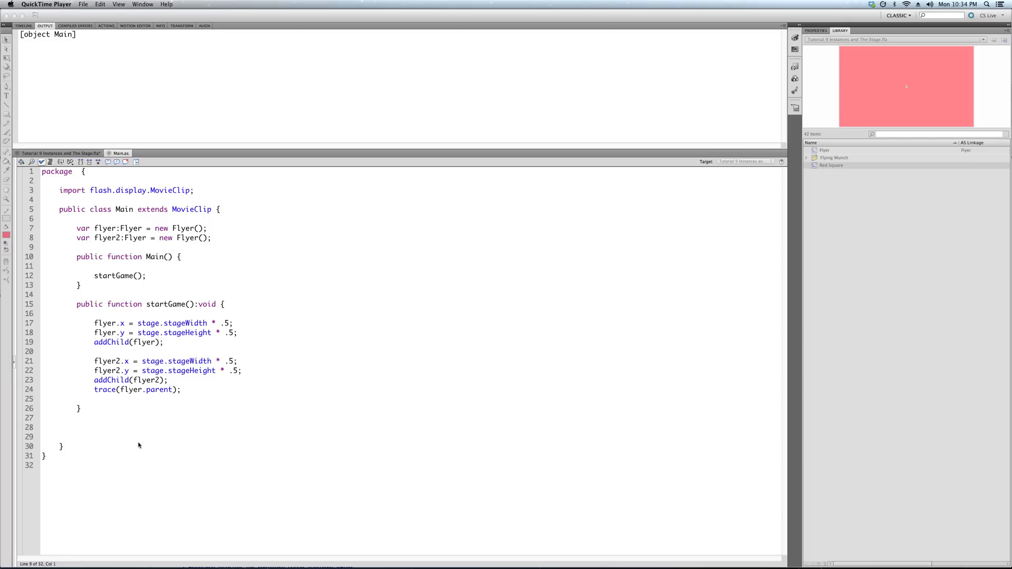
{"action": "mouse_move", "coordinate": [146, 442]}
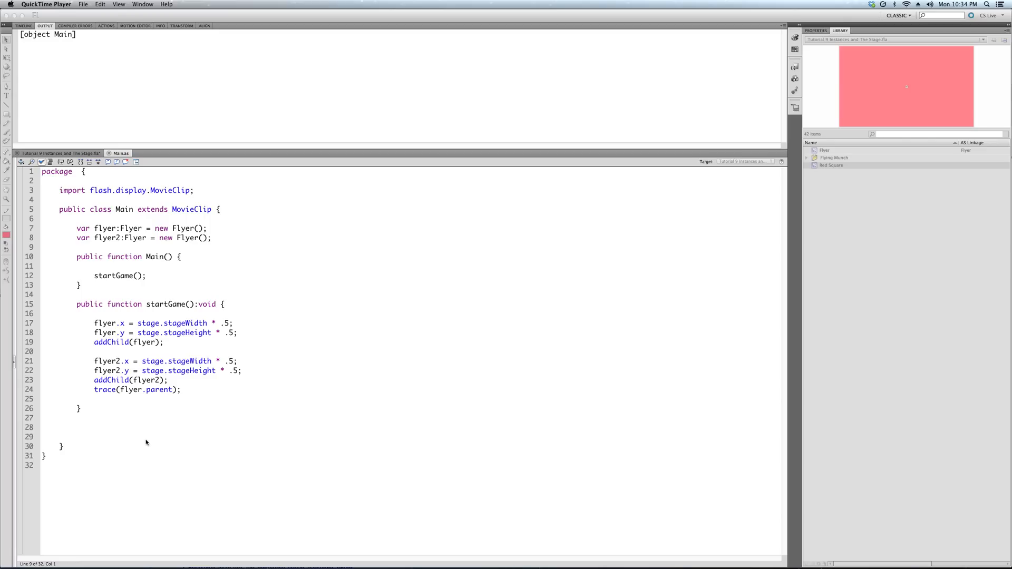